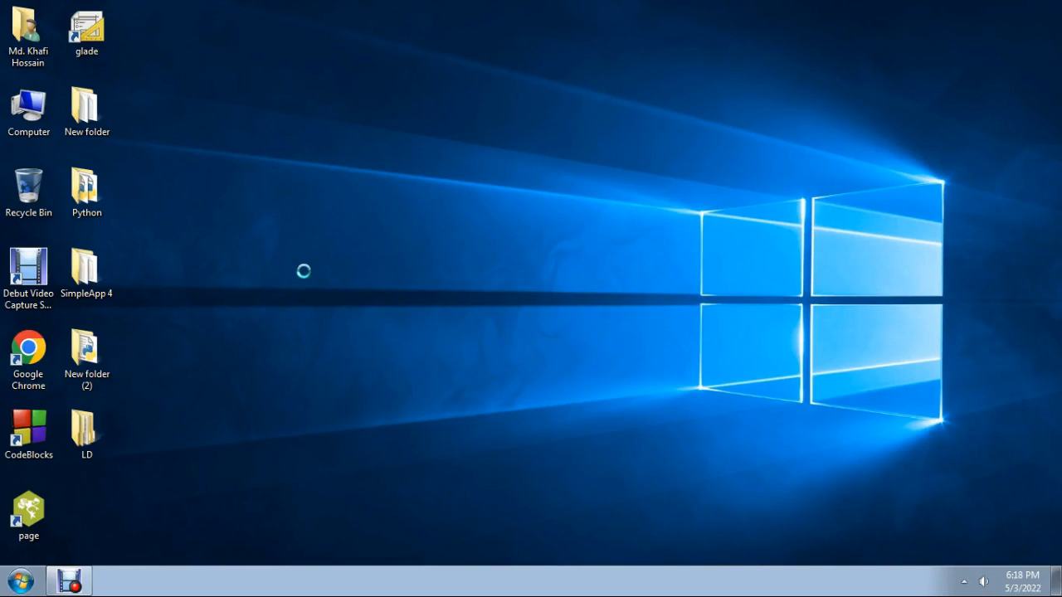
{"action": "mouse_move", "coordinate": [297, 245]}
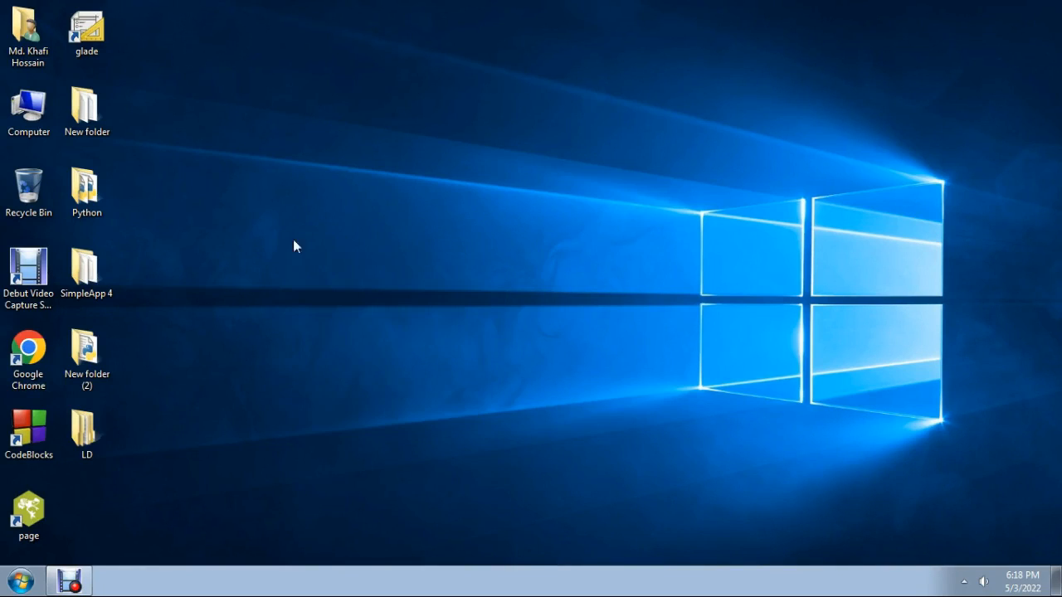
{"action": "mouse_move", "coordinate": [324, 280]}
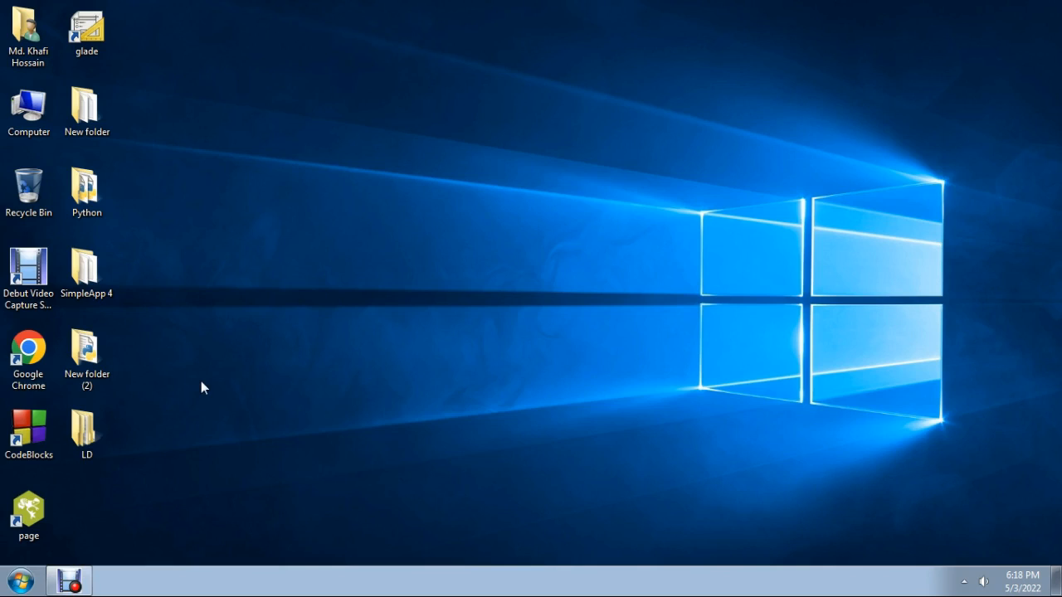
{"action": "mouse_move", "coordinate": [268, 435]}
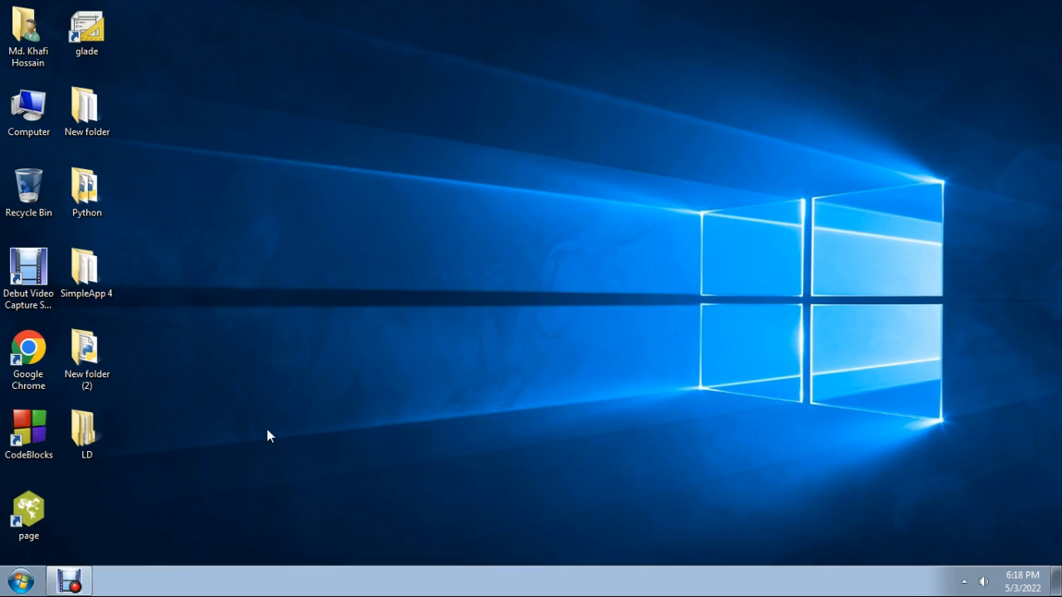
{"action": "mouse_move", "coordinate": [199, 479]}
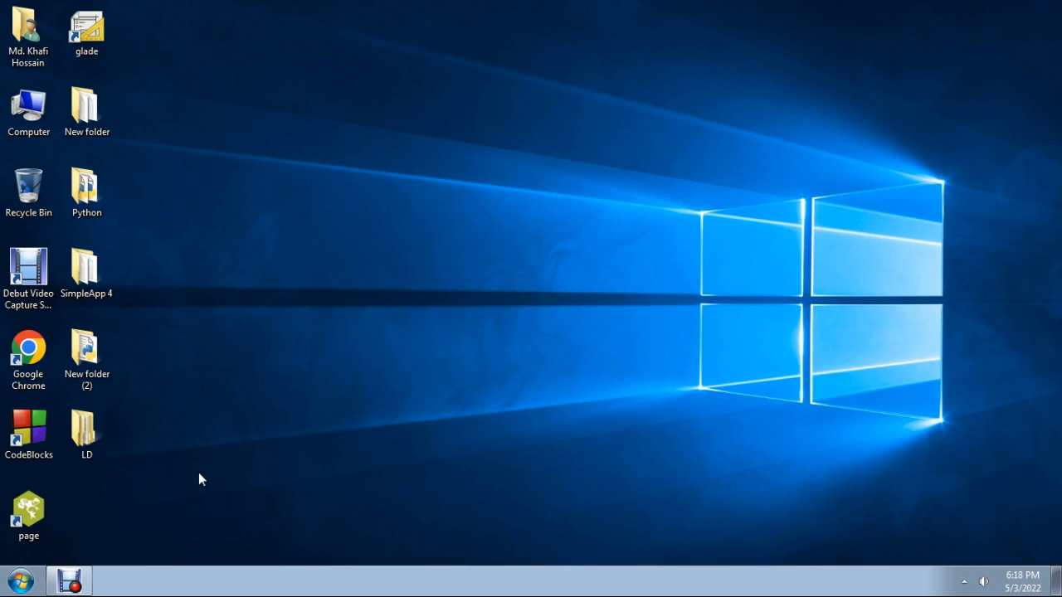
{"action": "mouse_move", "coordinate": [199, 377]}
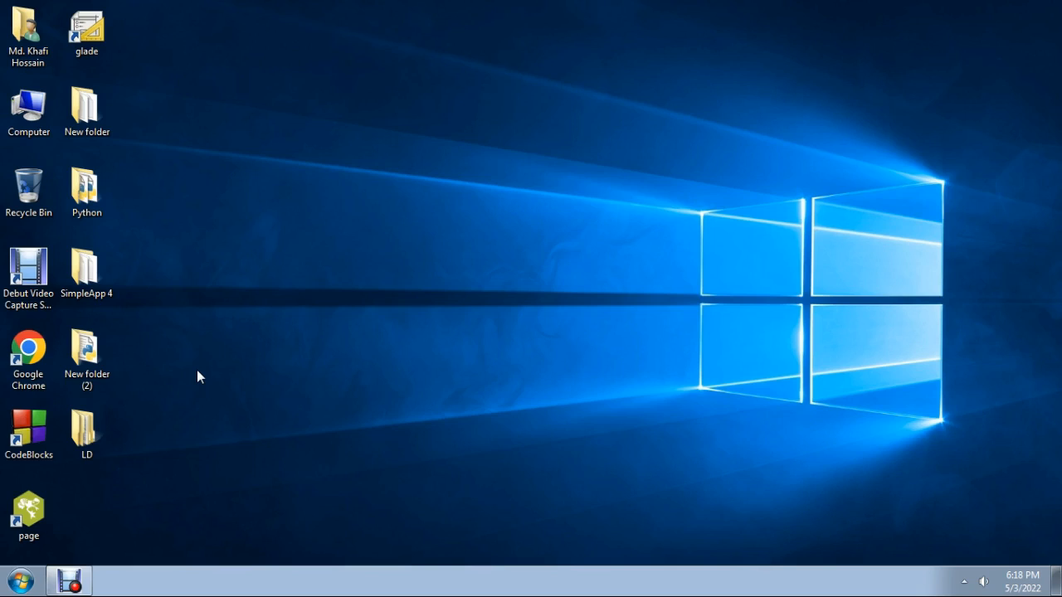
Browse into the LD folder on the desktop and its Data subfolder
{"action": "left_click", "coordinate": [87, 428]}
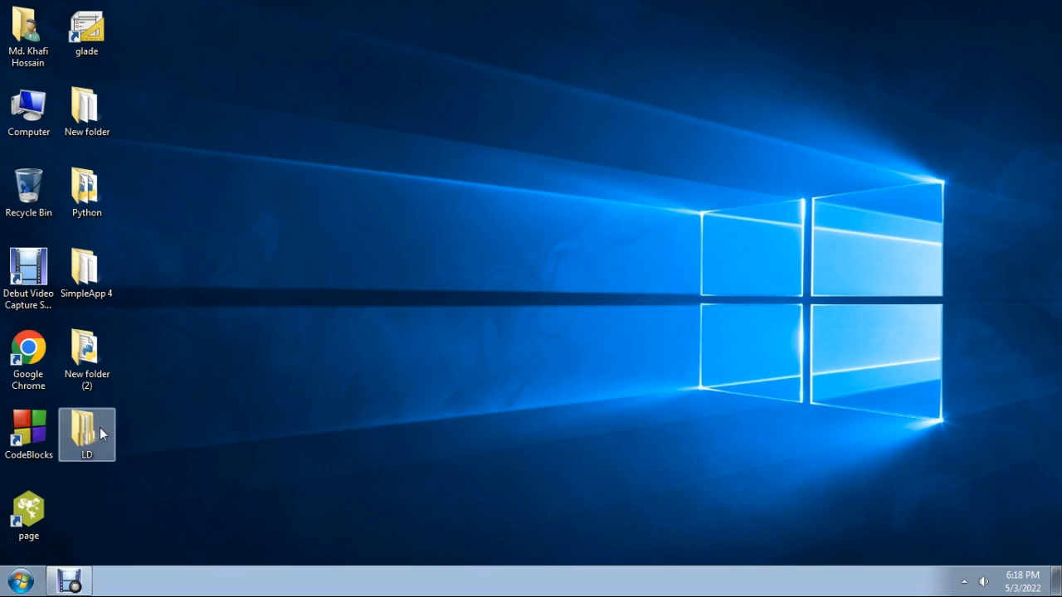
{"action": "double_click", "coordinate": [86, 428]}
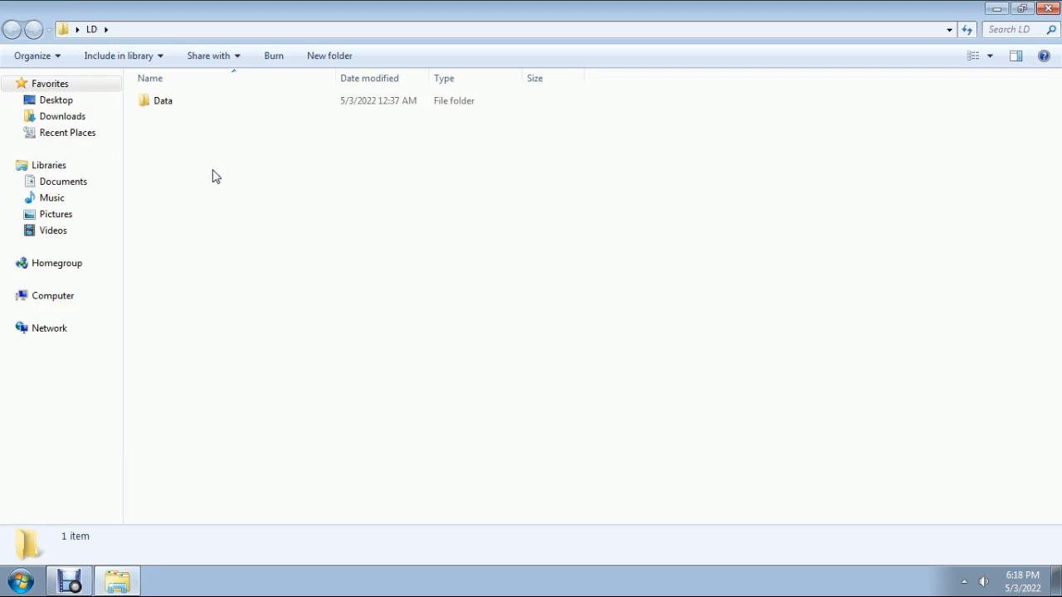
{"action": "double_click", "coordinate": [163, 101]}
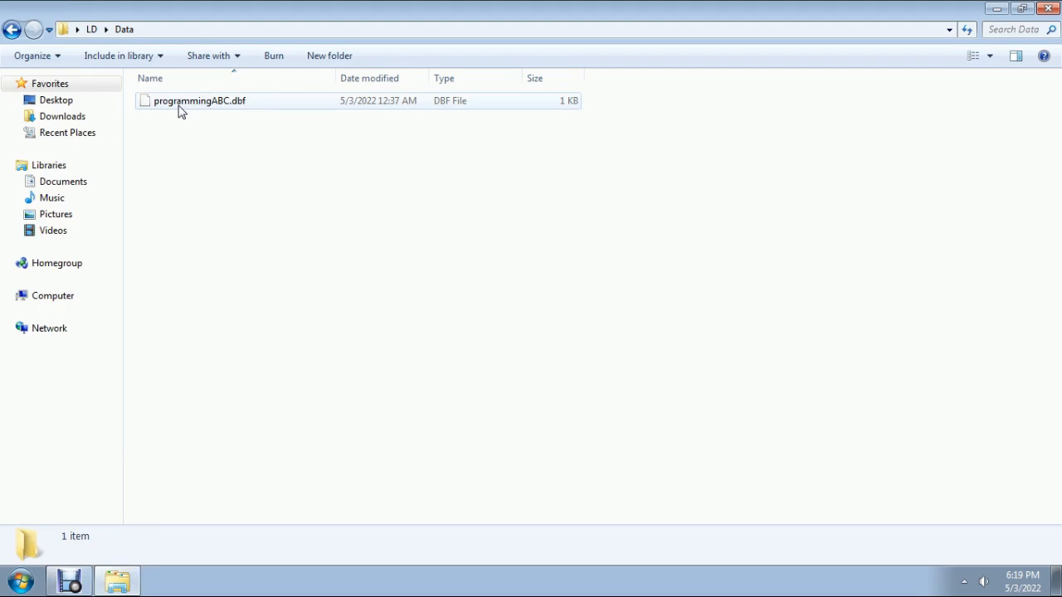
{"action": "mouse_move", "coordinate": [161, 109]}
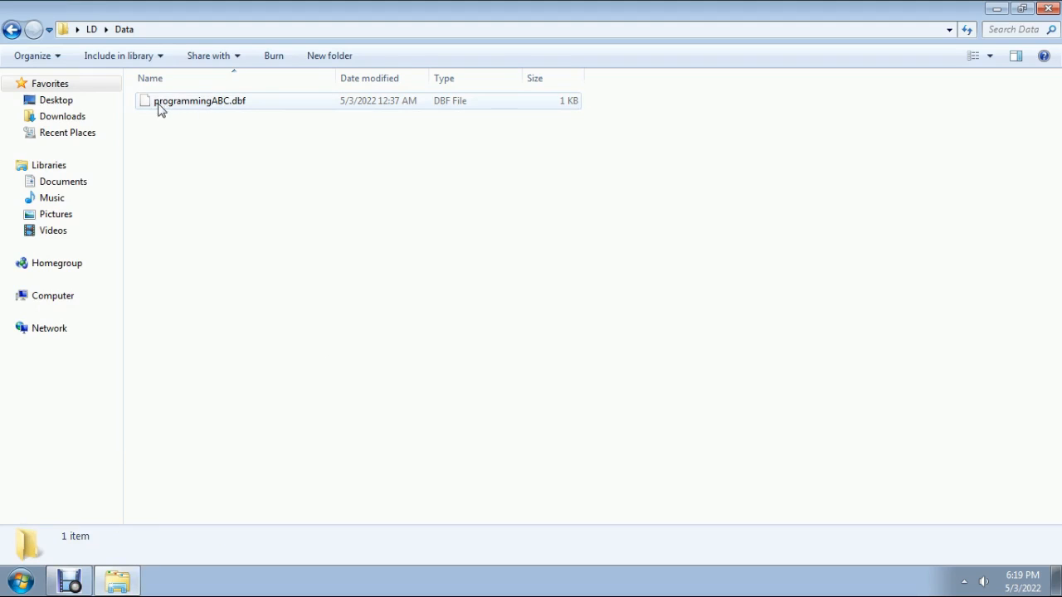
{"action": "mouse_move", "coordinate": [485, 113]}
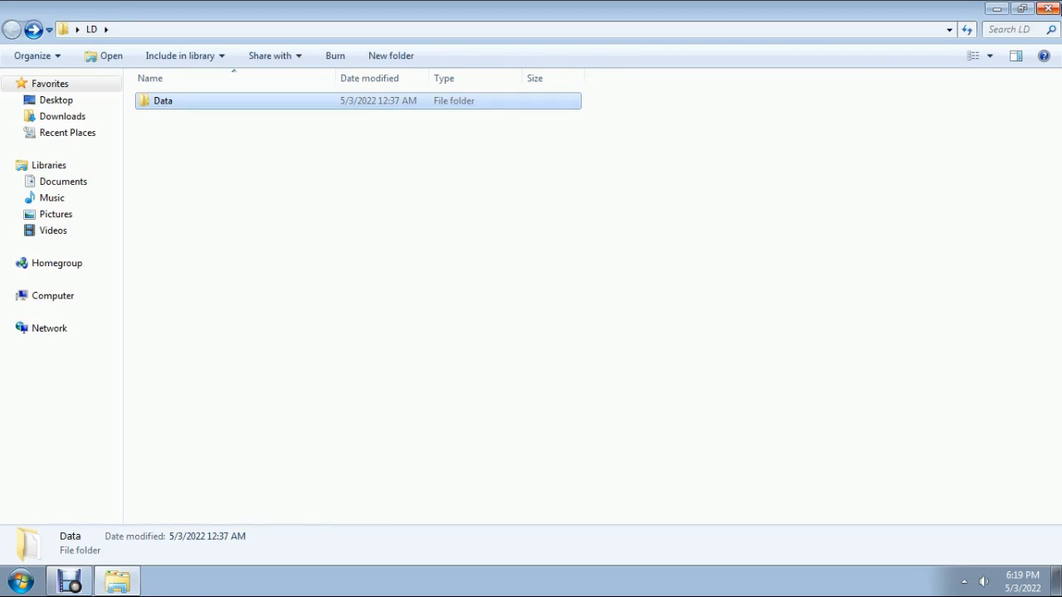
Close the LD folder window and refresh the desktop from its context menu
{"action": "left_click", "coordinate": [1048, 8]}
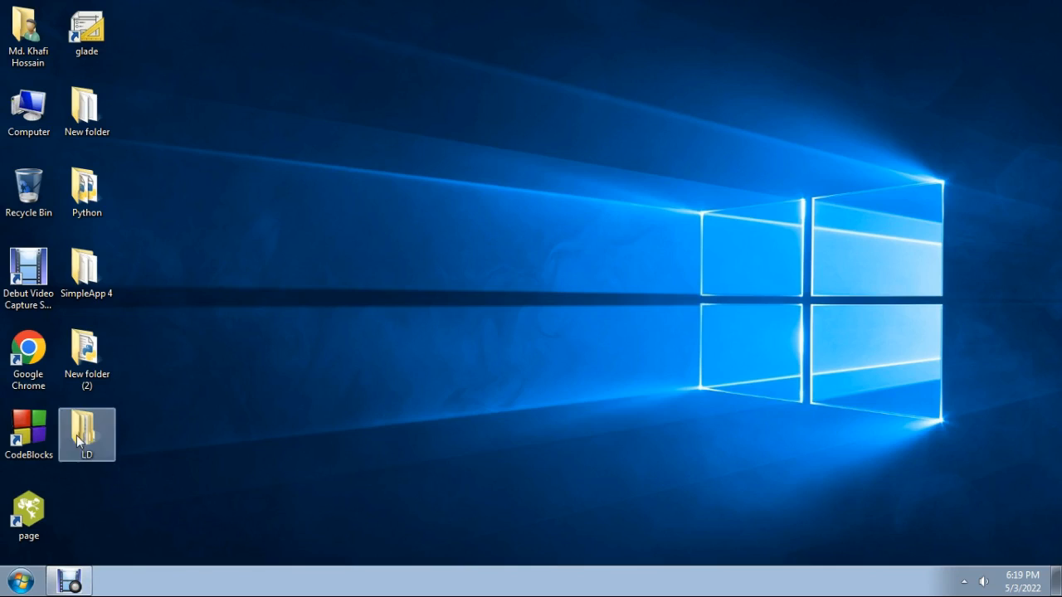
{"action": "double_click", "coordinate": [86, 428]}
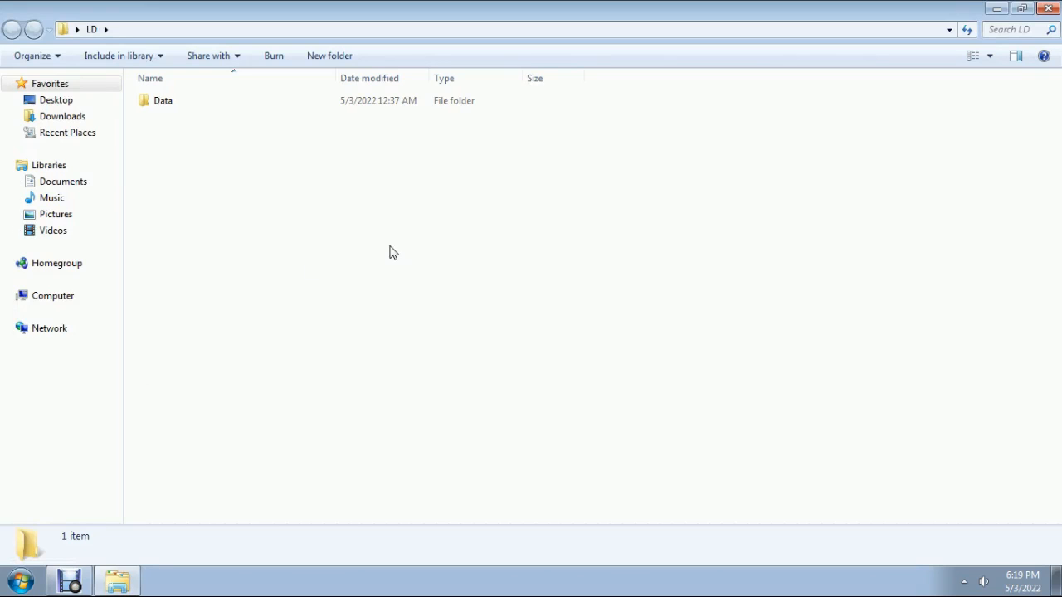
{"action": "left_click", "coordinate": [1048, 8]}
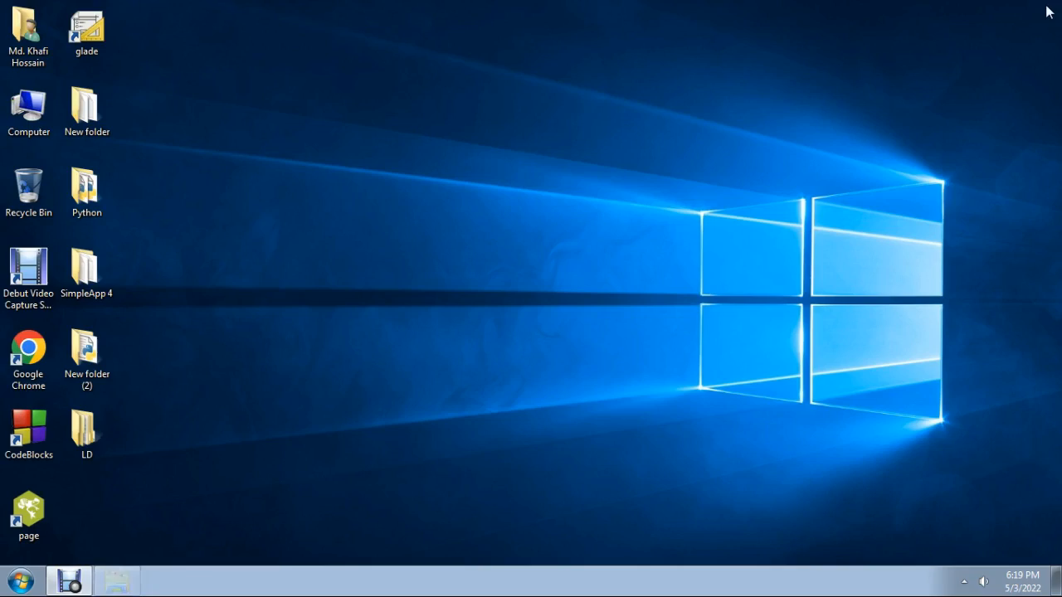
{"action": "right_click", "coordinate": [357, 340]}
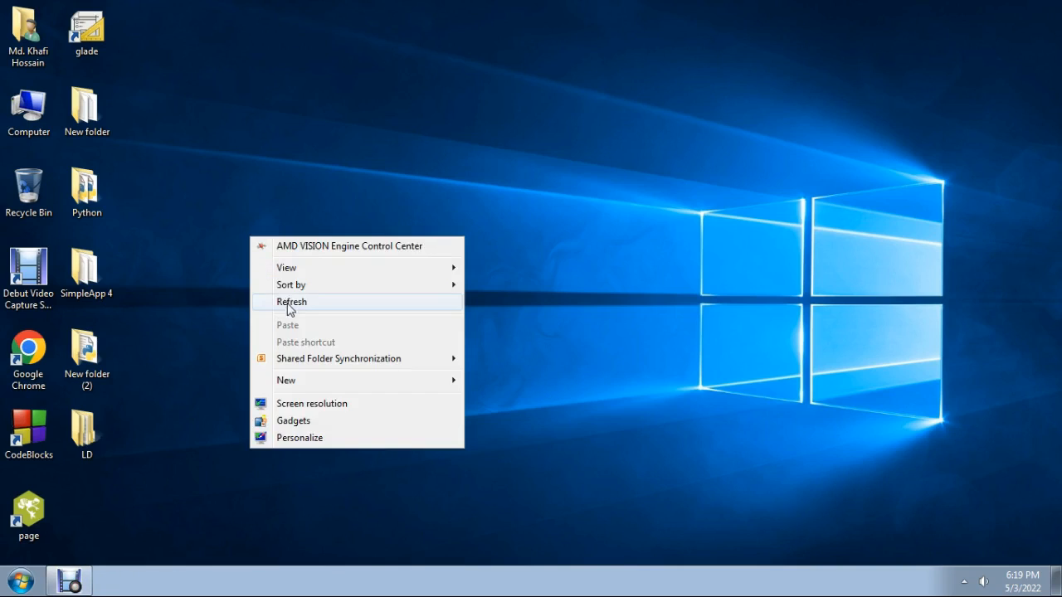
{"action": "left_click", "coordinate": [292, 302]}
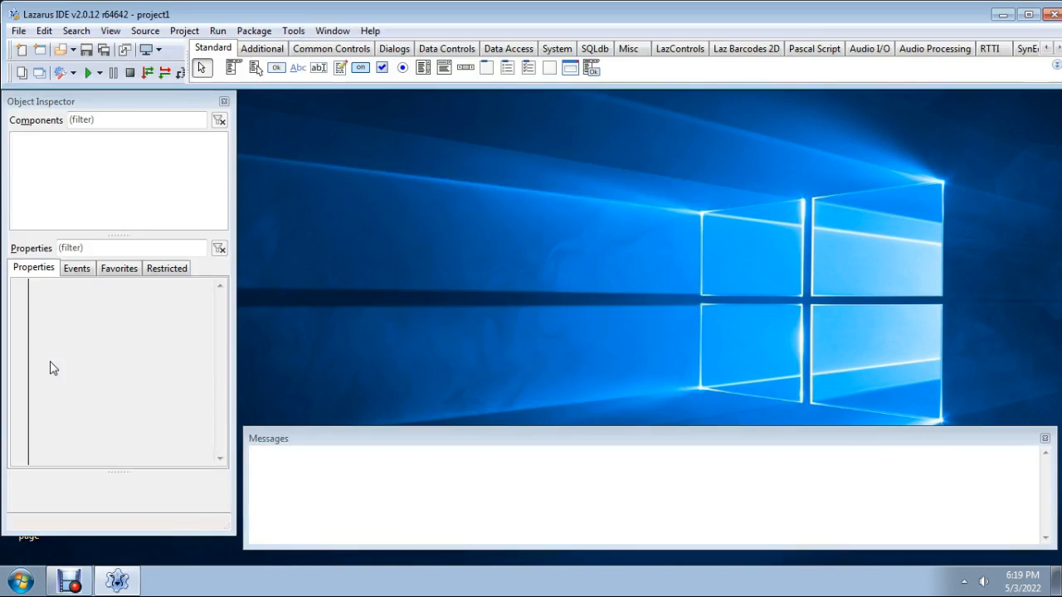
{"action": "mouse_move", "coordinate": [18, 30]}
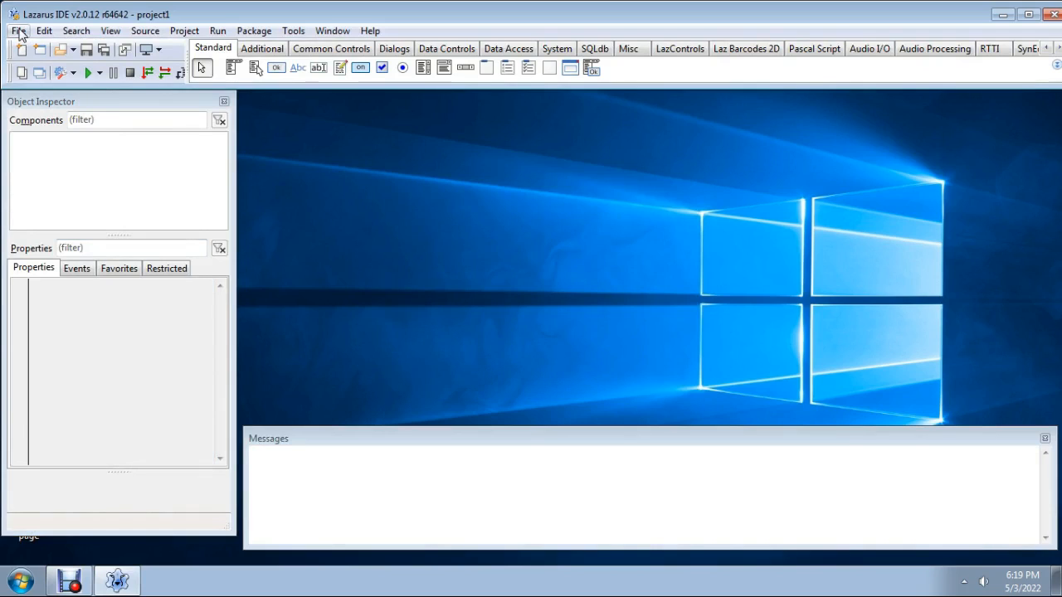
{"action": "mouse_move", "coordinate": [43, 93]}
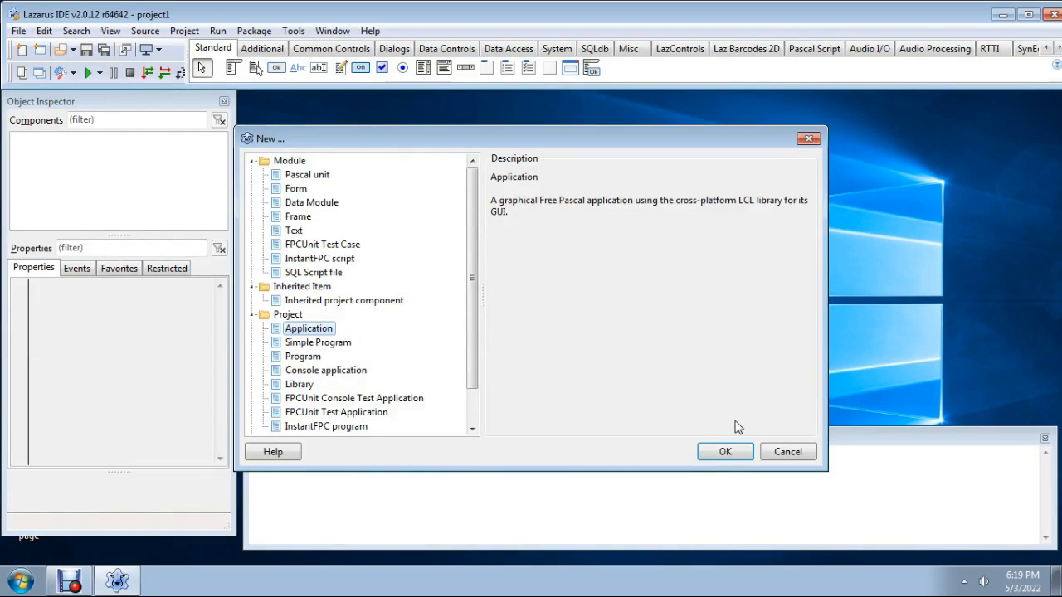
Create the Application project, enlarge Form1 and start Save All at the Desktop
{"action": "left_click", "coordinate": [723, 451]}
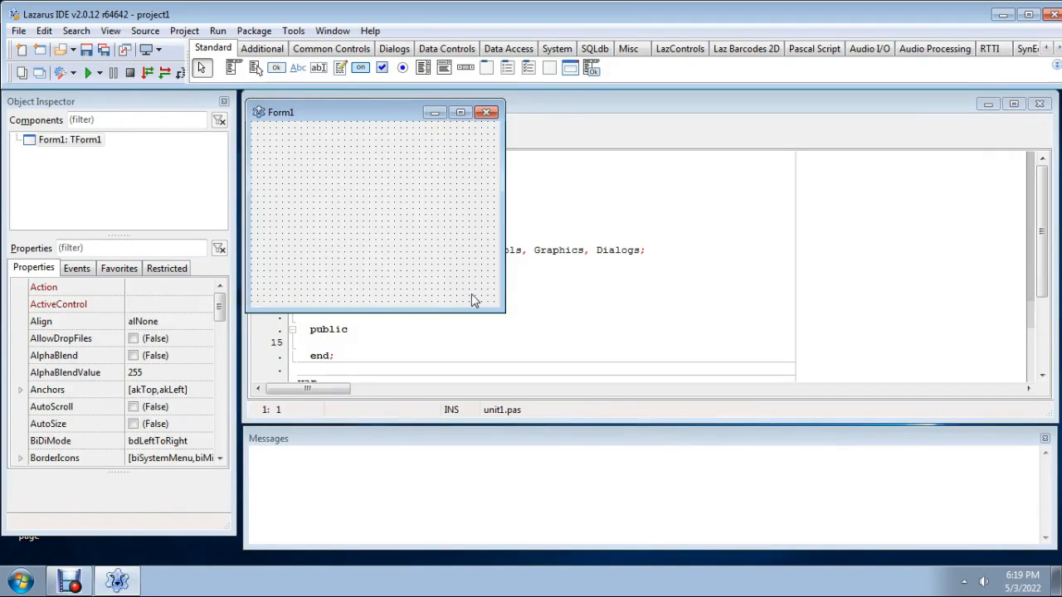
{"action": "left_click_drag", "start_coordinate": [501, 309], "coordinate": [695, 444]}
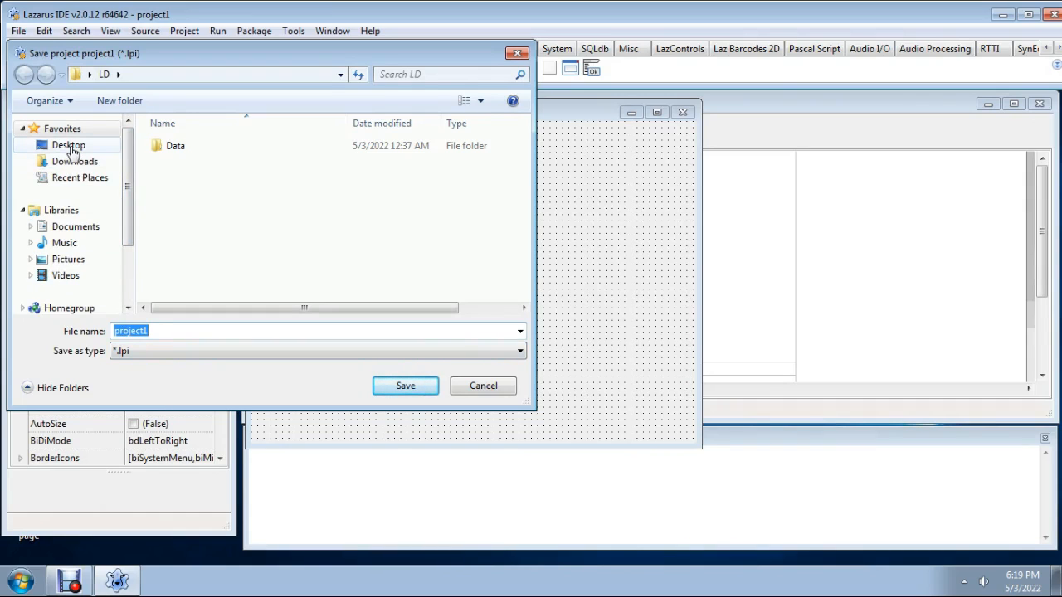
{"action": "left_click", "coordinate": [68, 144]}
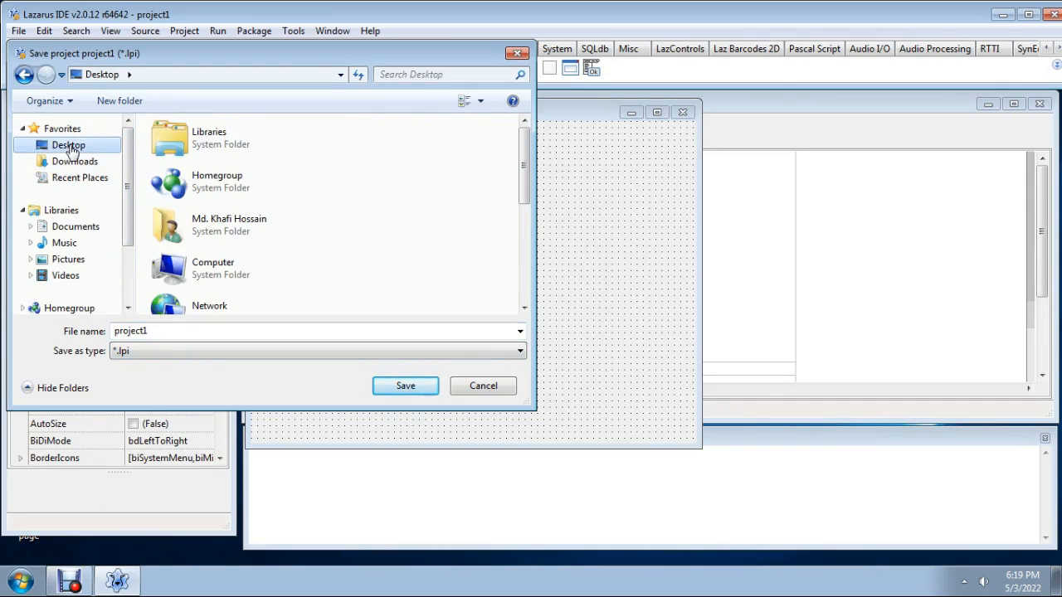
{"action": "scroll", "scroll_direction": "down", "scroll_amount": 3}
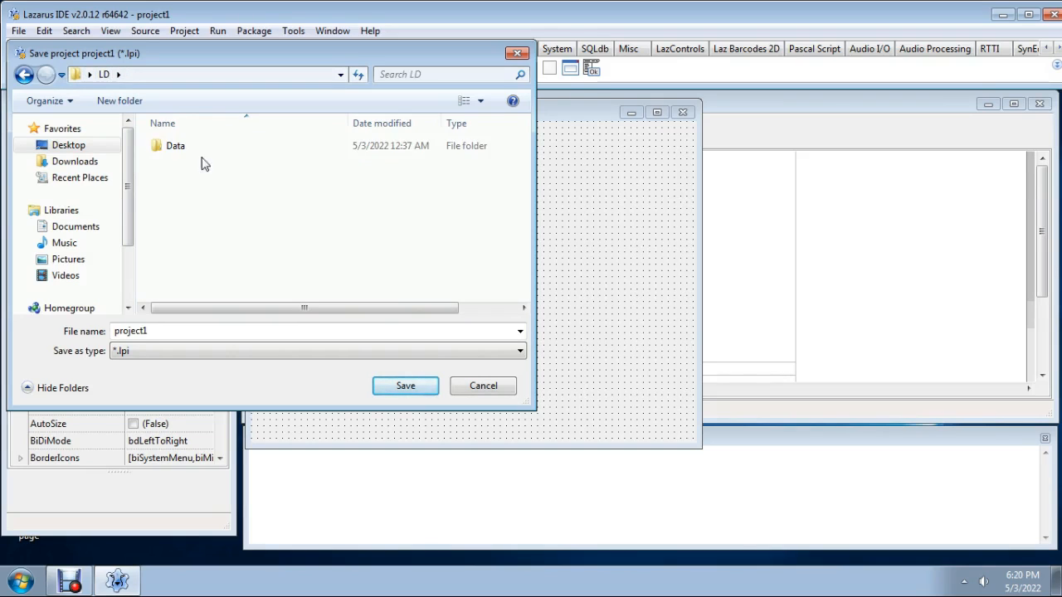
{"action": "left_click", "coordinate": [176, 146]}
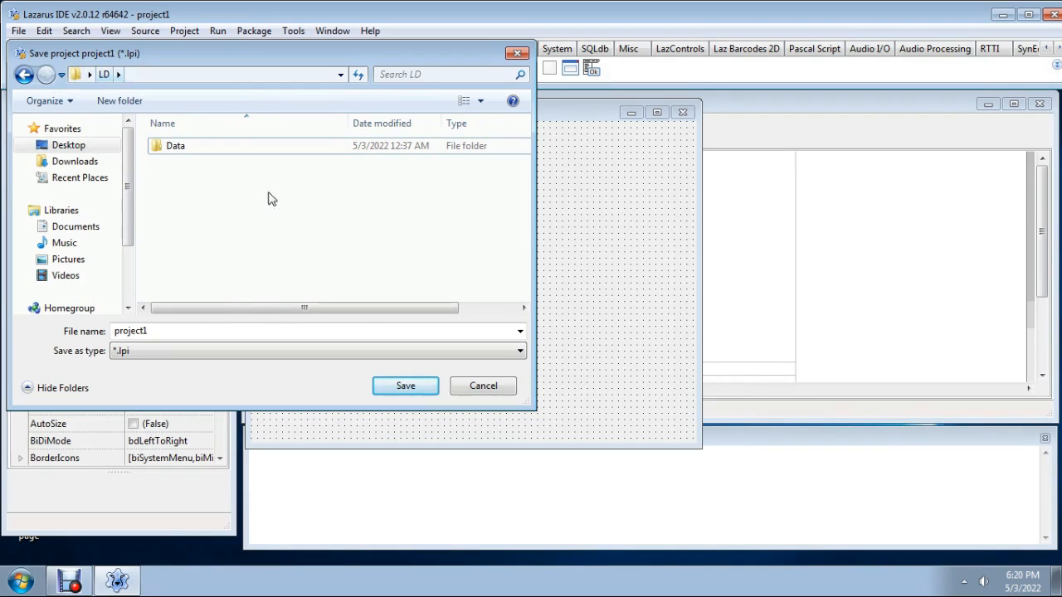
Save project1 and unit1 into the LD folder on the Desktop
{"action": "left_click", "coordinate": [68, 144]}
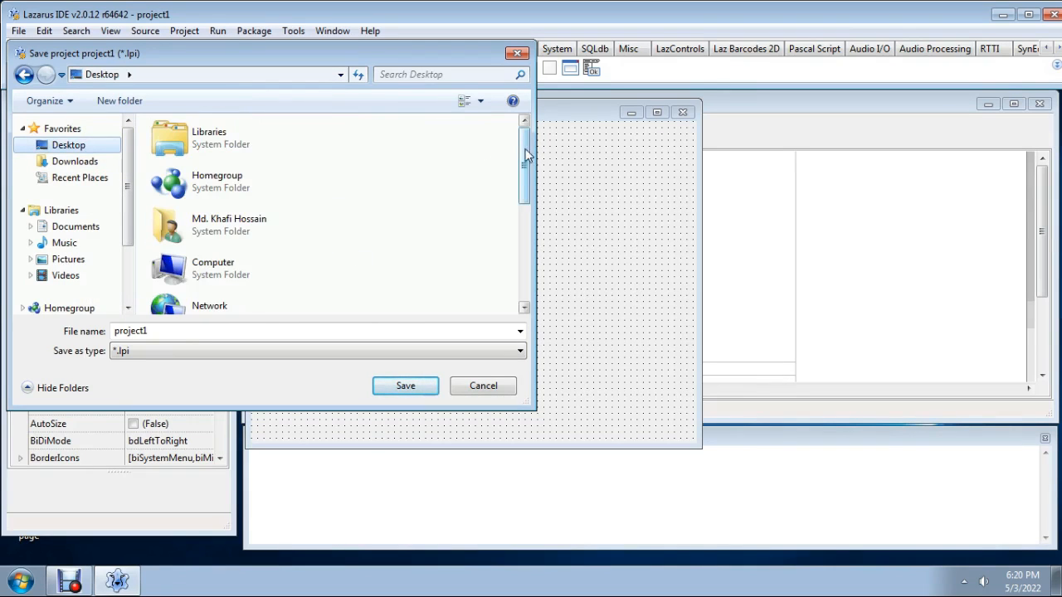
{"action": "scroll", "scroll_direction": "down", "scroll_amount": 3}
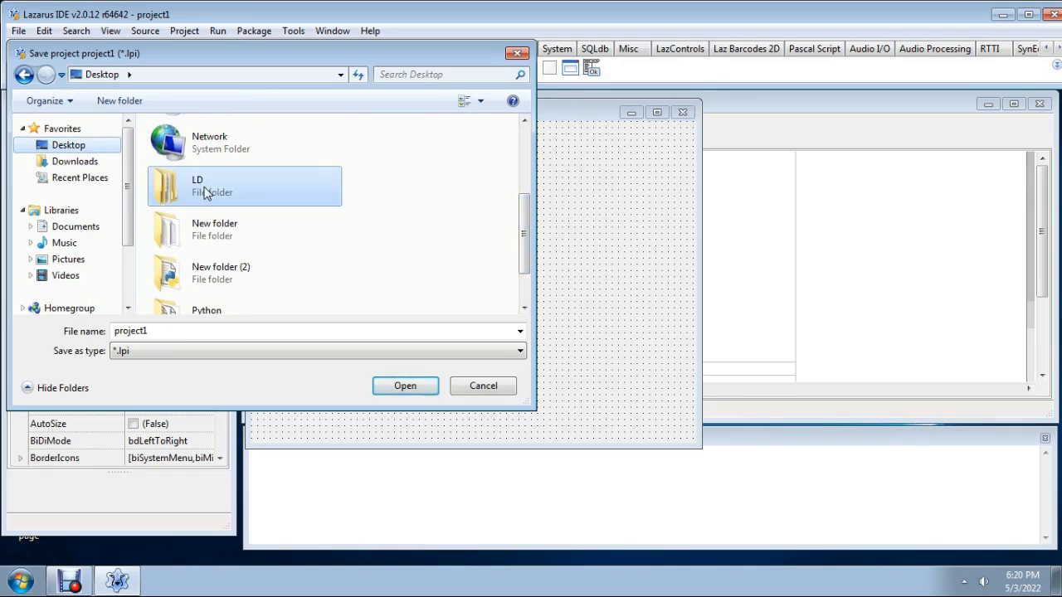
{"action": "double_click", "coordinate": [245, 186]}
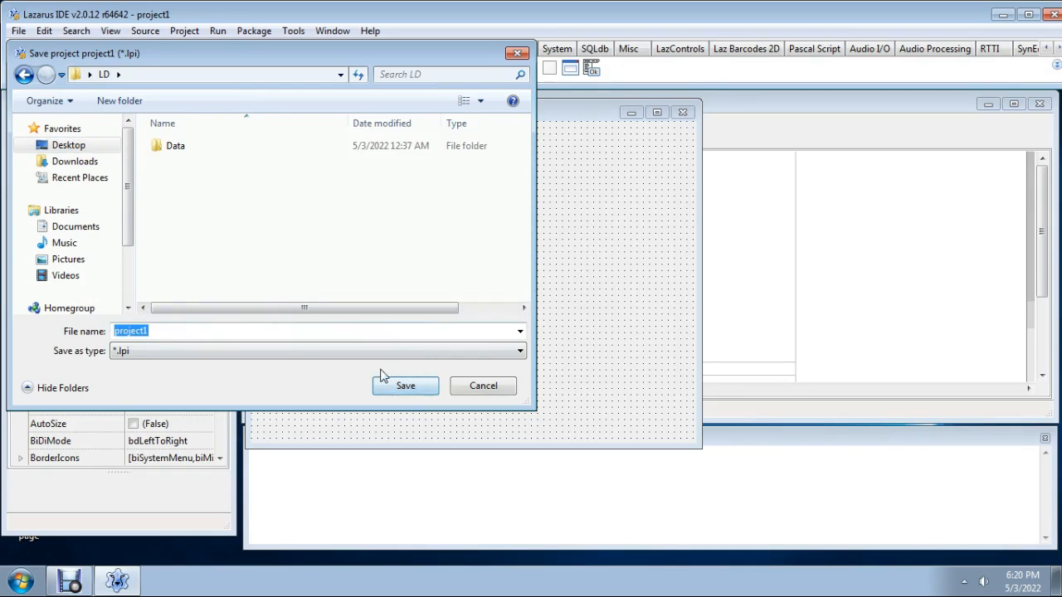
{"action": "left_click", "coordinate": [404, 385]}
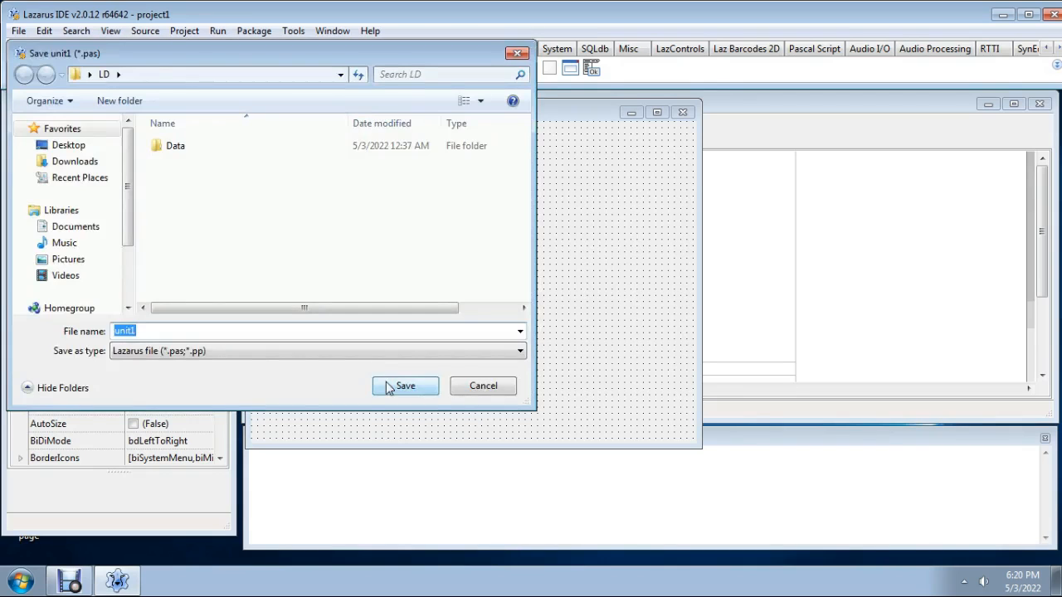
{"action": "left_click", "coordinate": [405, 384]}
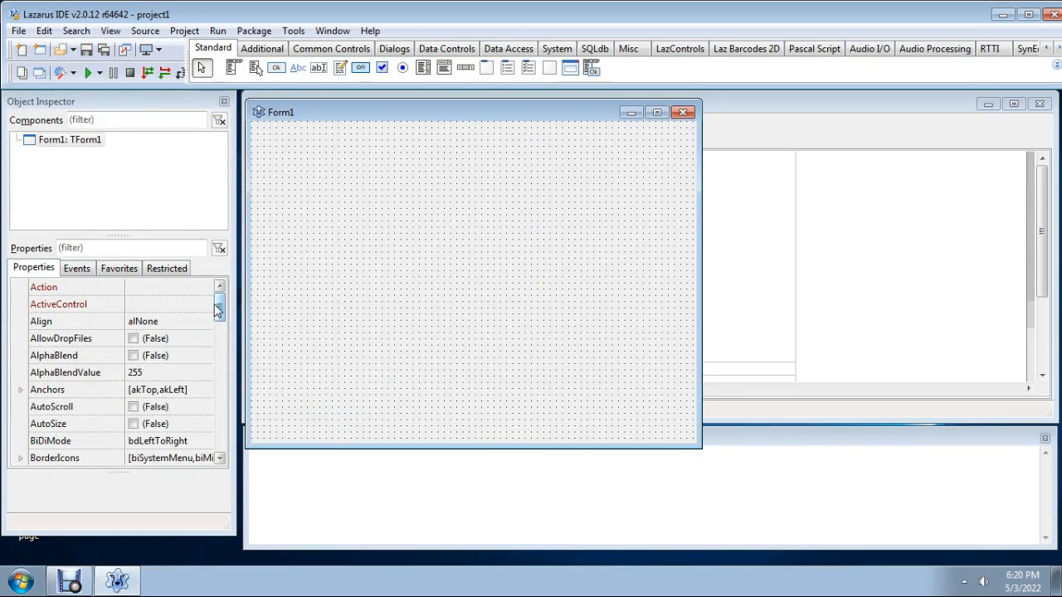
Set the form's Caption to 'Database programming by programmingABC'
{"action": "scroll", "scroll_direction": "down", "scroll_amount": 3}
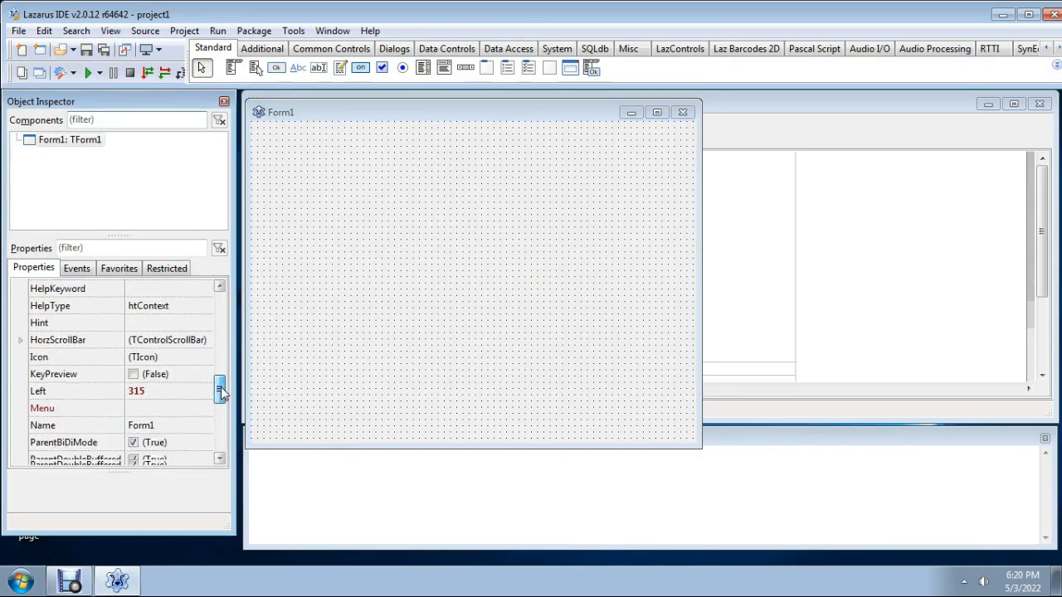
{"action": "scroll", "scroll_direction": "up", "scroll_amount": 3}
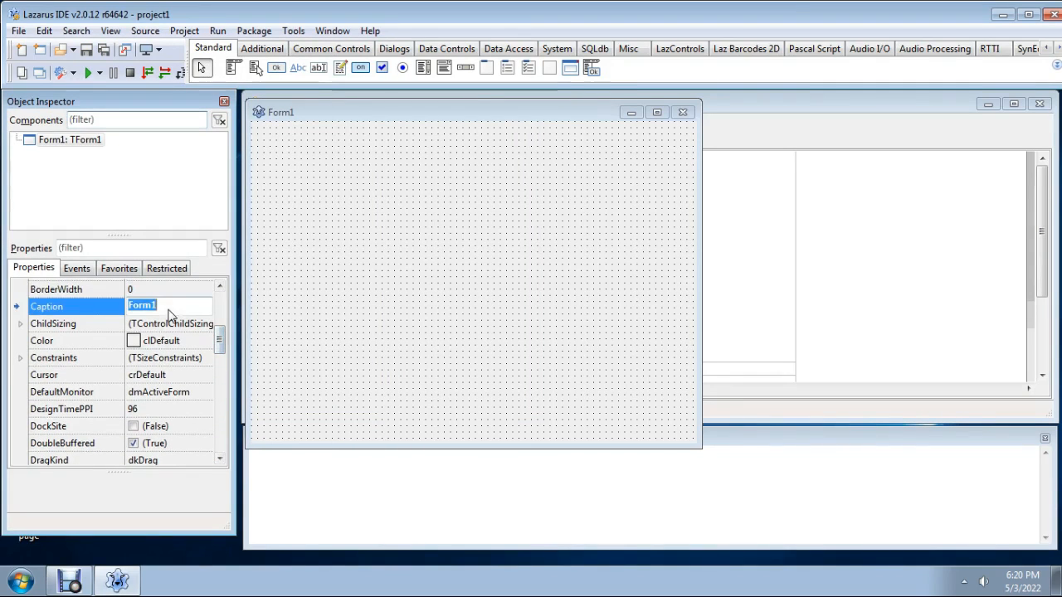
{"action": "type", "text": "Da"}
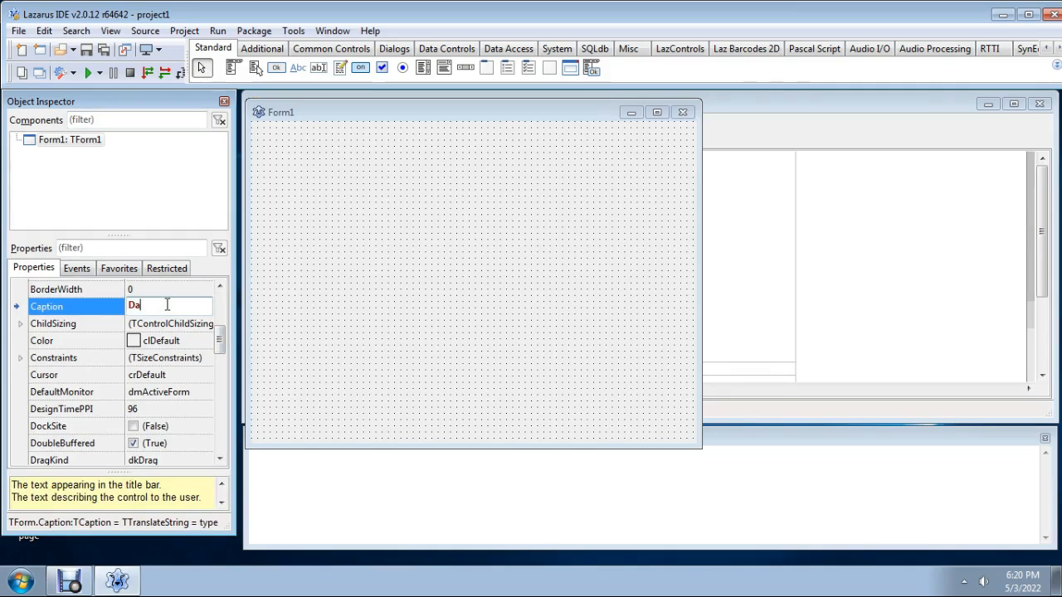
{"action": "type", "text": "tabase"}
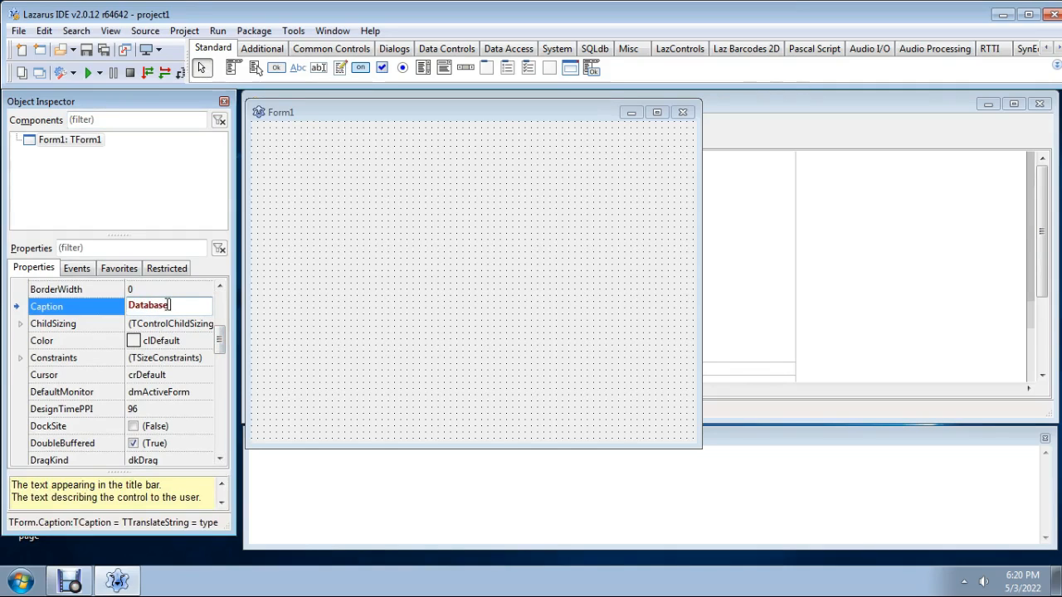
{"action": "type", "text": ".prog"}
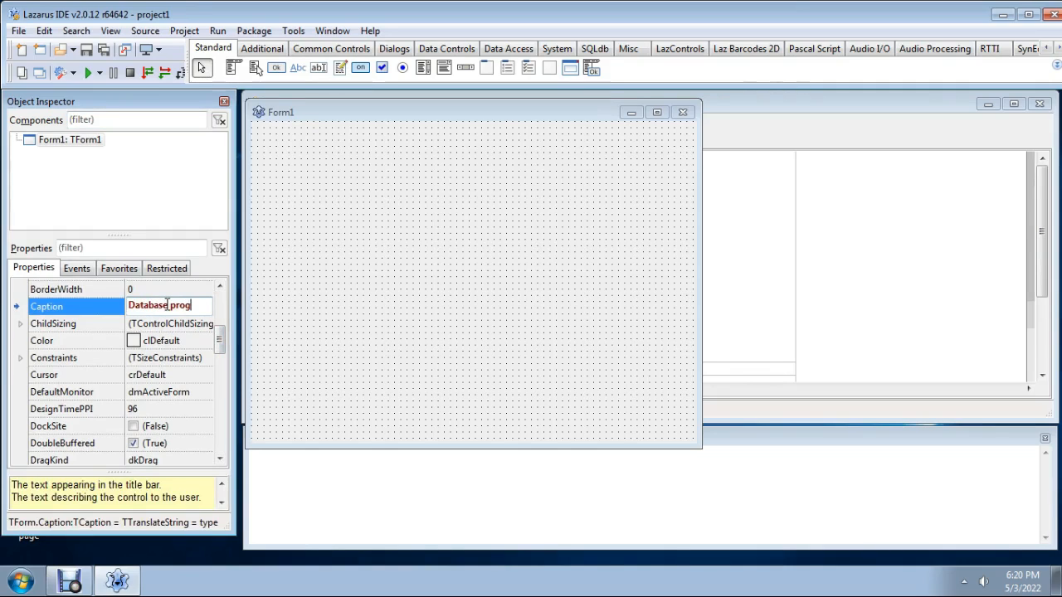
{"action": "type", "text": "ramming"}
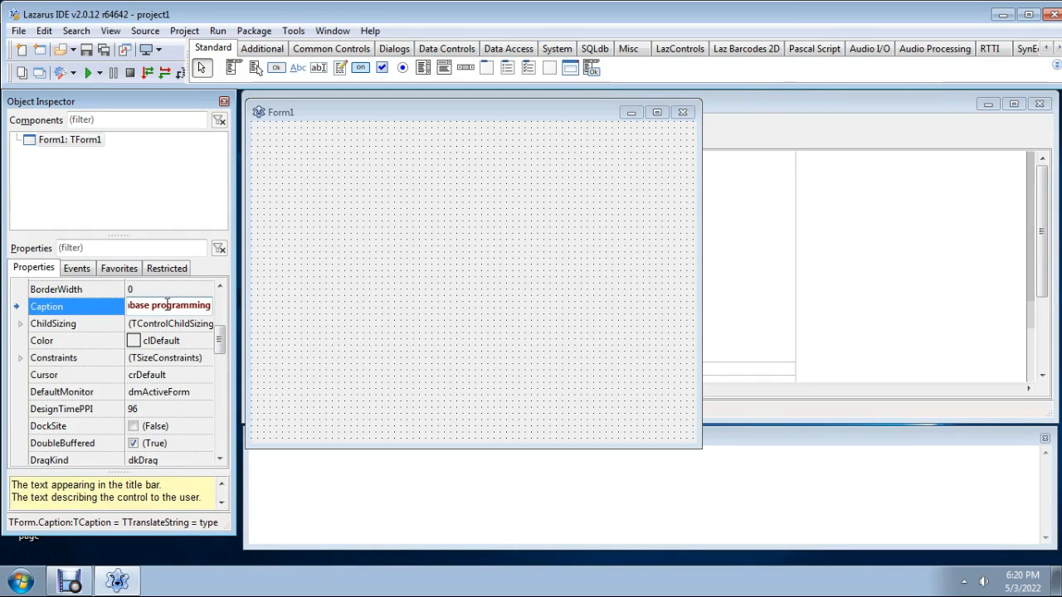
{"action": "type", "text": "b"}
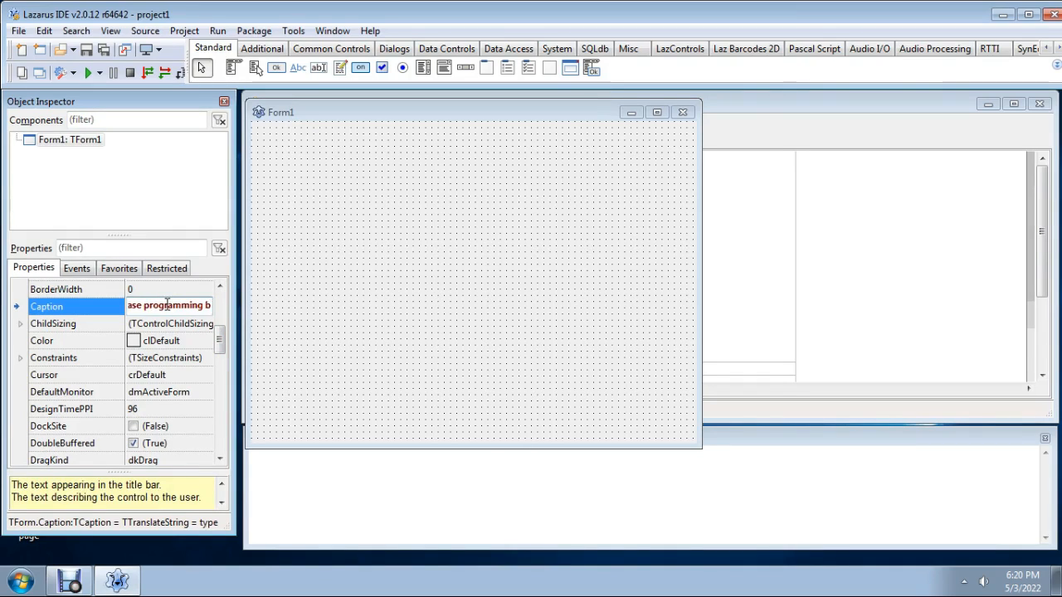
{"action": "type", "text": "y"}
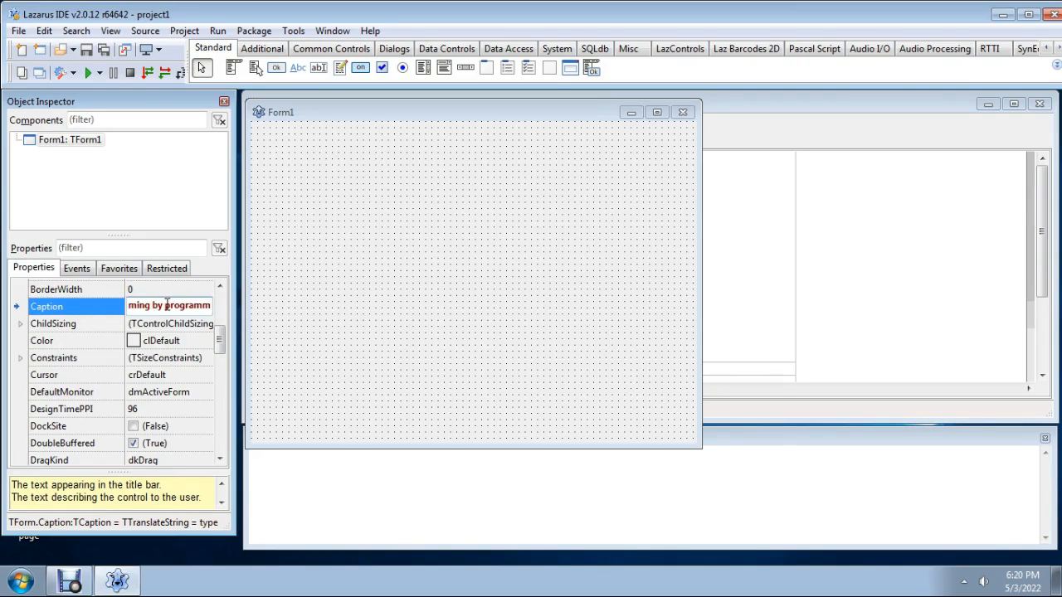
{"action": "type", "text": "ABC"}
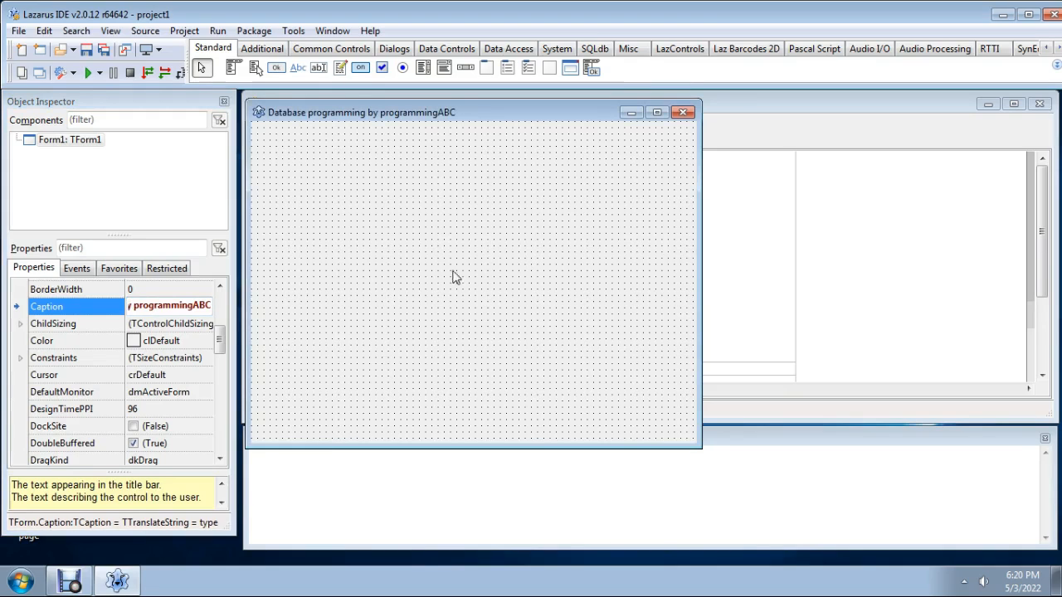
{"action": "mouse_move", "coordinate": [408, 272]}
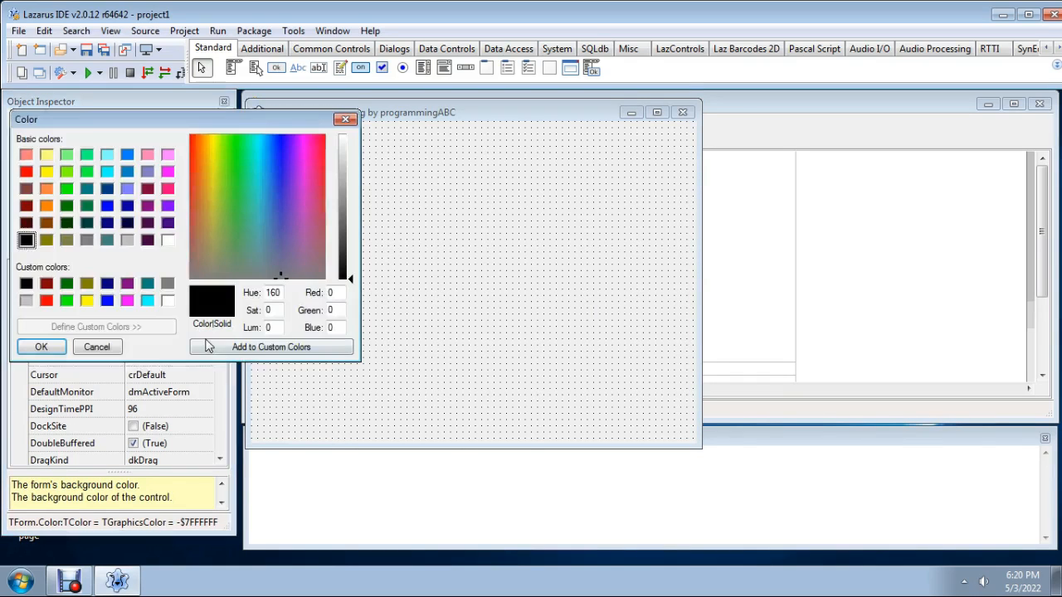
Set the form's Color to a teal shade ($00CACA4A) in the colour dialog
{"action": "left_click", "coordinate": [259, 199]}
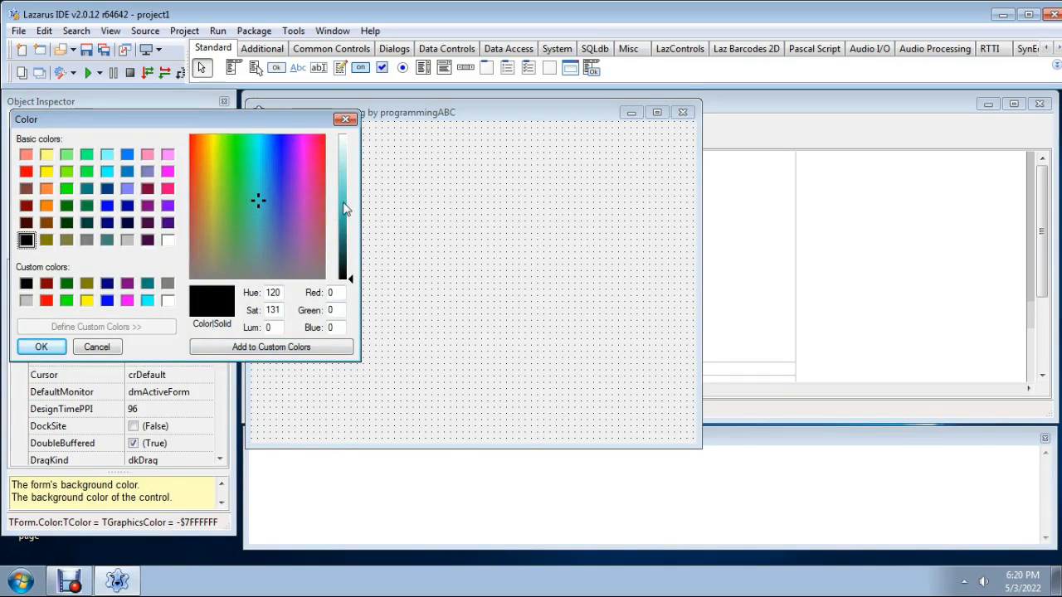
{"action": "left_click", "coordinate": [40, 347]}
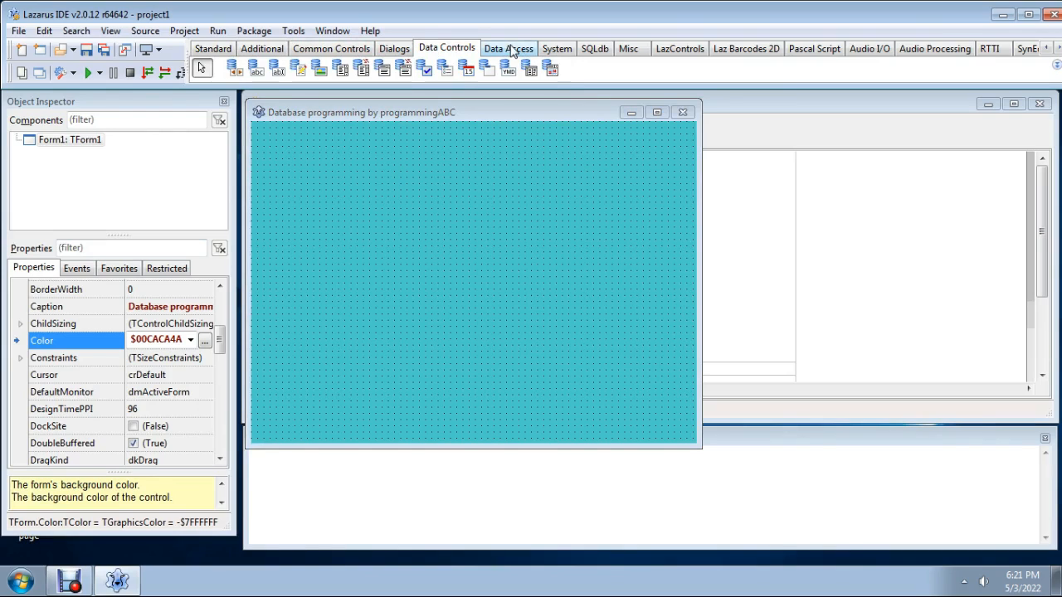
Place DataSource1 and Dbf1 from Data Access, then a DBNavigator beside Dbf1
{"action": "left_click", "coordinate": [508, 48]}
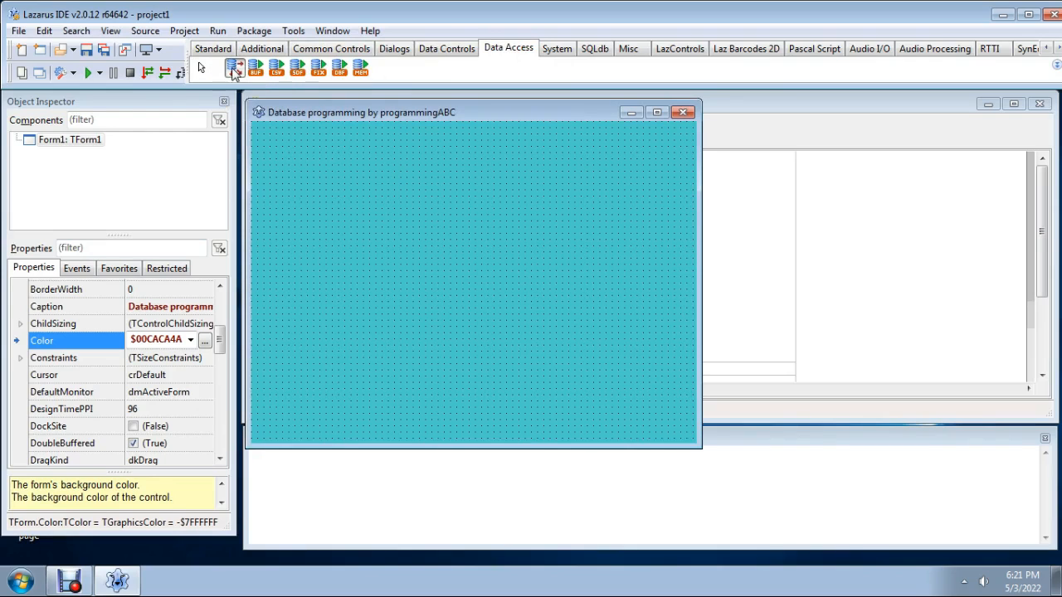
{"action": "left_click", "coordinate": [335, 241]}
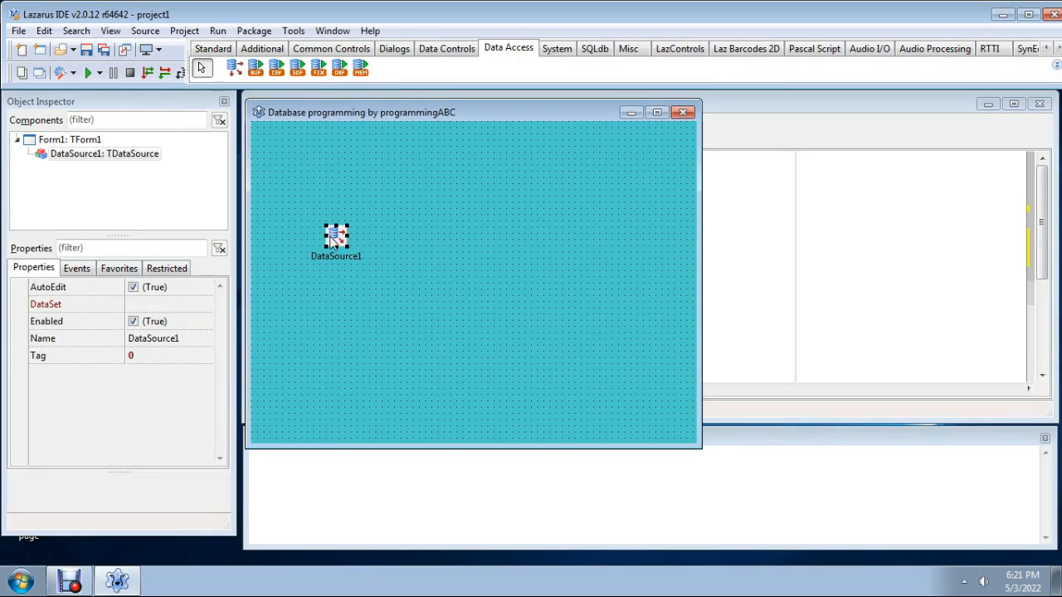
{"action": "left_click_drag", "start_coordinate": [335, 241], "coordinate": [342, 199]}
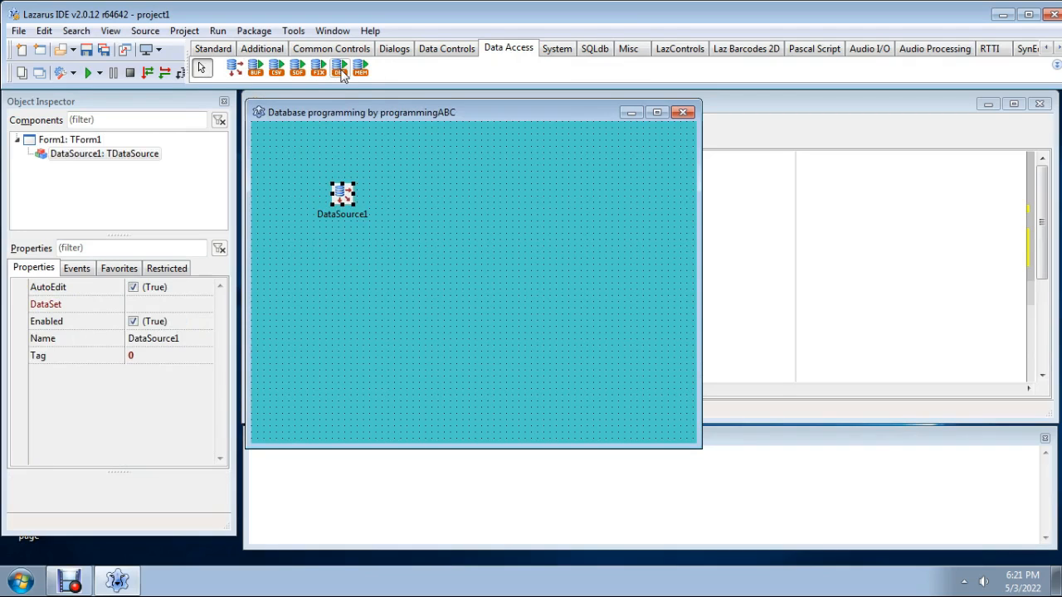
{"action": "left_click", "coordinate": [339, 70]}
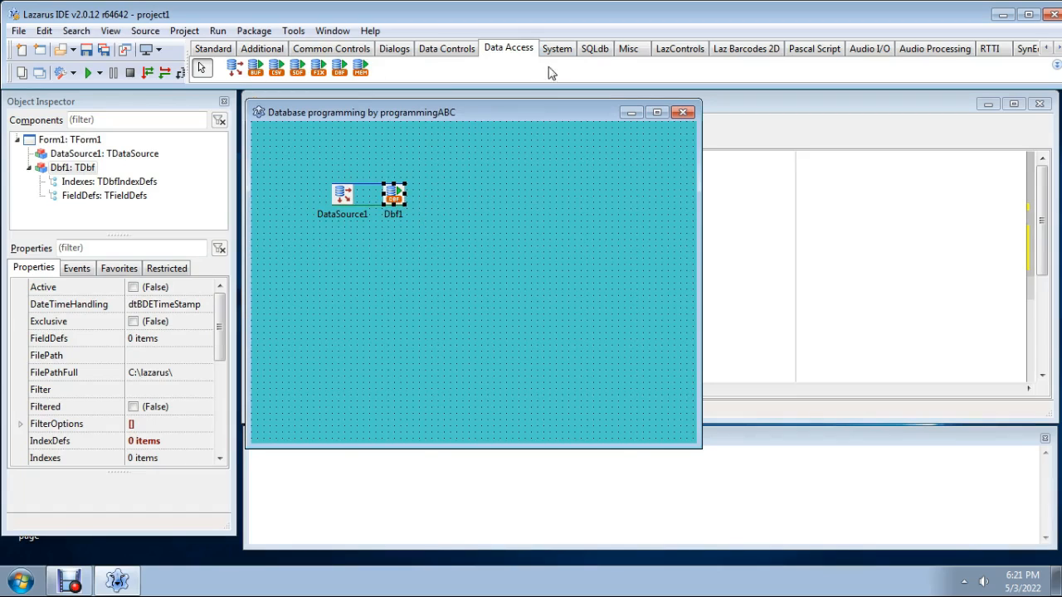
{"action": "left_click", "coordinate": [446, 47]}
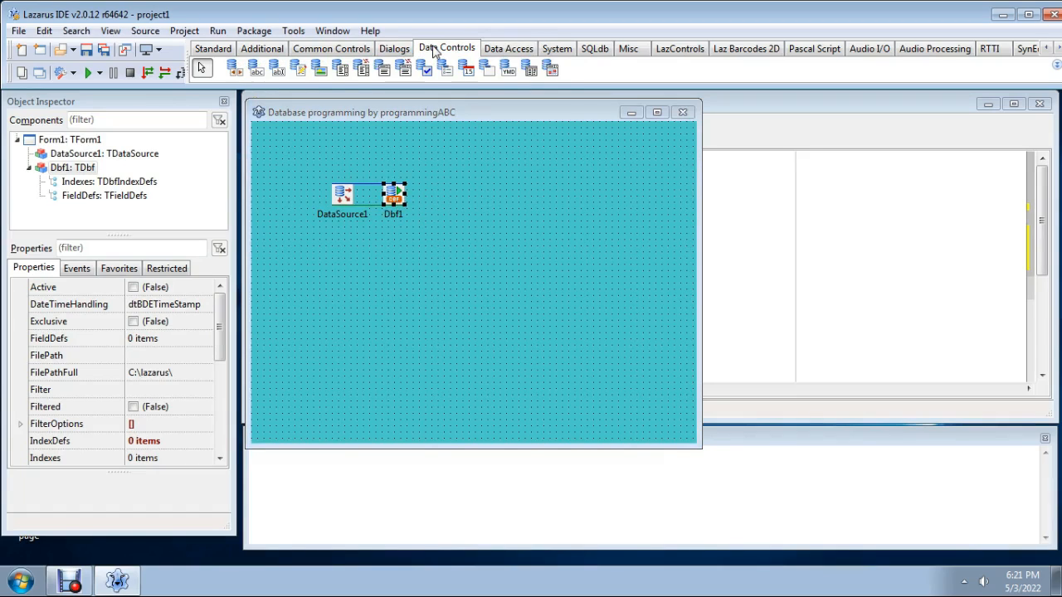
{"action": "mouse_move", "coordinate": [235, 70]}
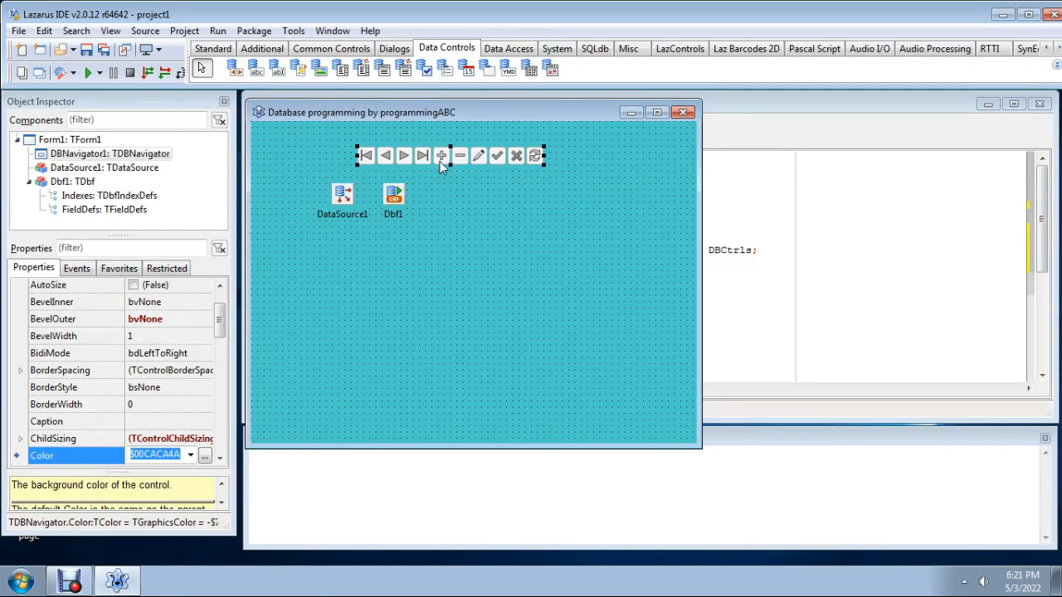
{"action": "left_click_drag", "start_coordinate": [439, 156], "coordinate": [515, 206]}
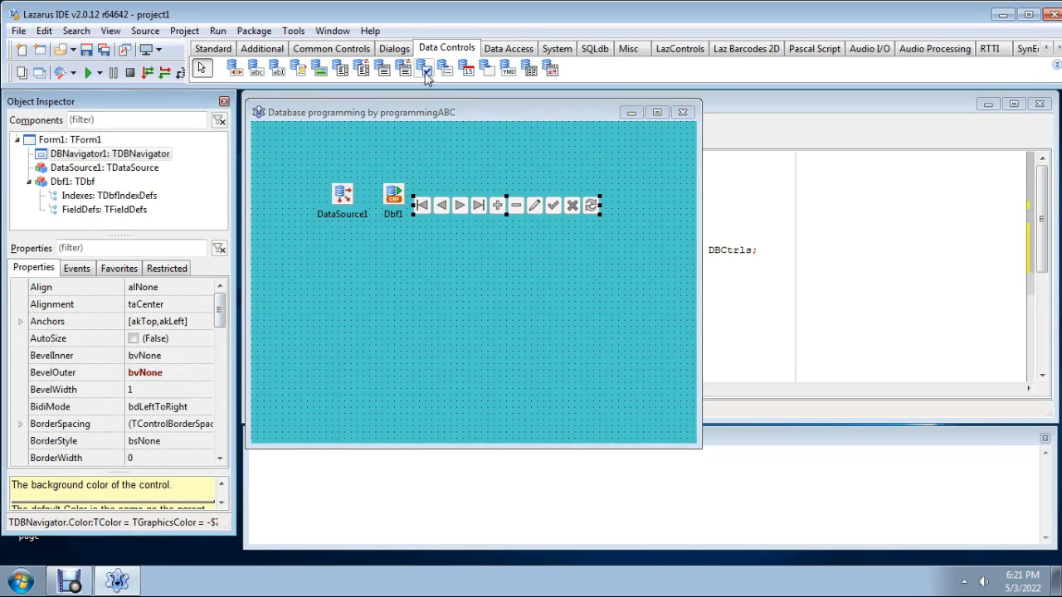
{"action": "mouse_move", "coordinate": [529, 70]}
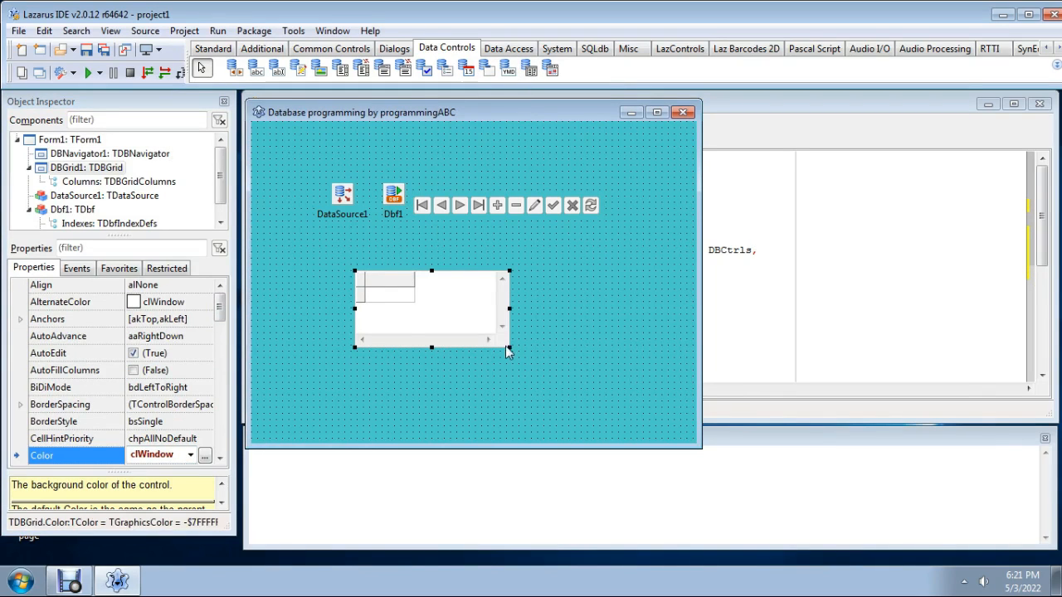
Add a DBGrid filling the lower form and position the navigator just above it
{"action": "left_click_drag", "start_coordinate": [508, 348], "coordinate": [676, 434]}
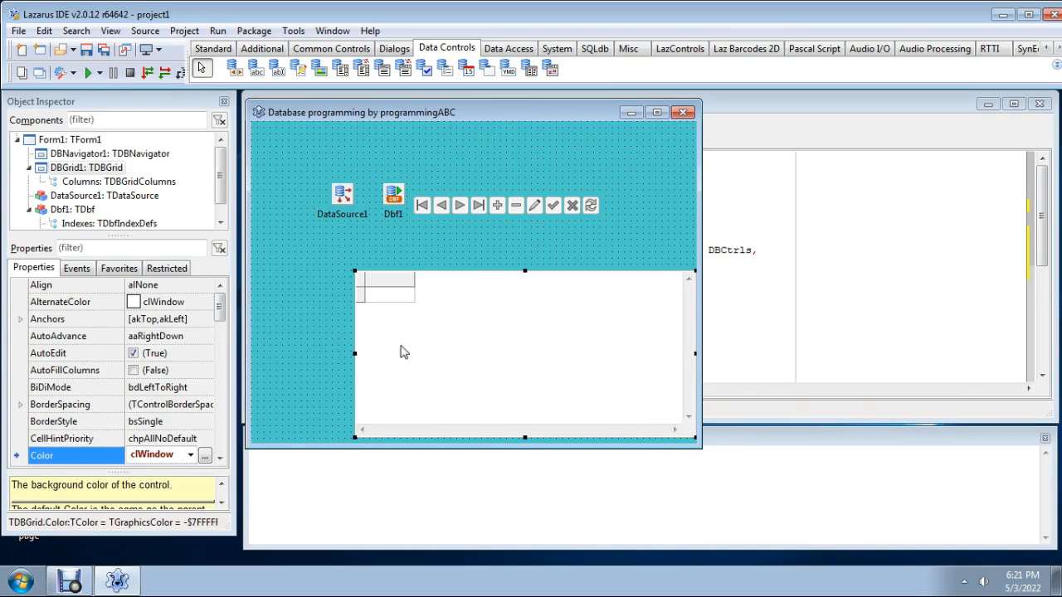
{"action": "left_click_drag", "start_coordinate": [352, 357], "coordinate": [252, 357]}
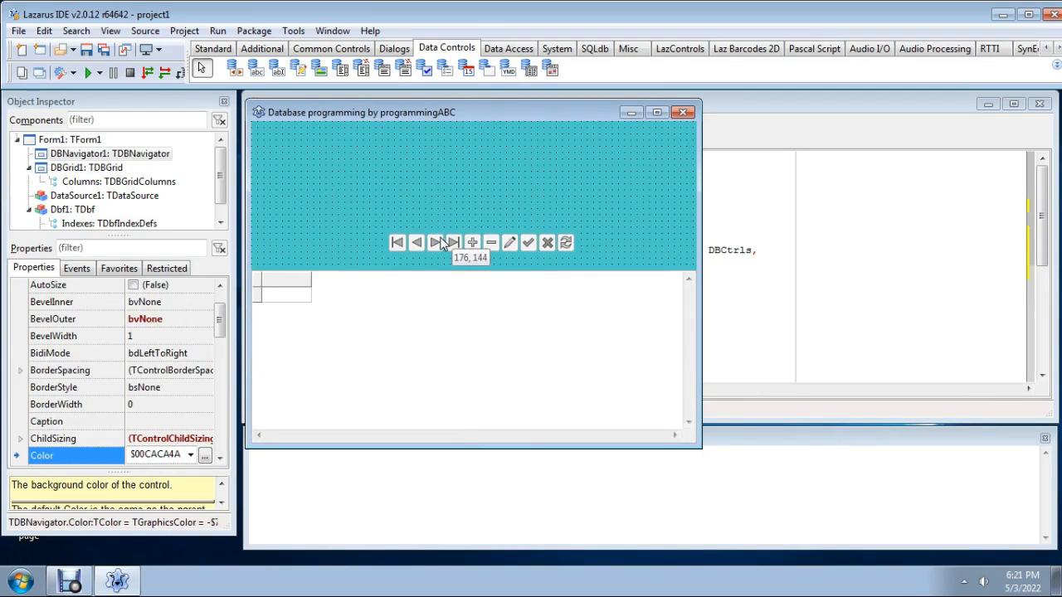
{"action": "left_click", "coordinate": [448, 203]}
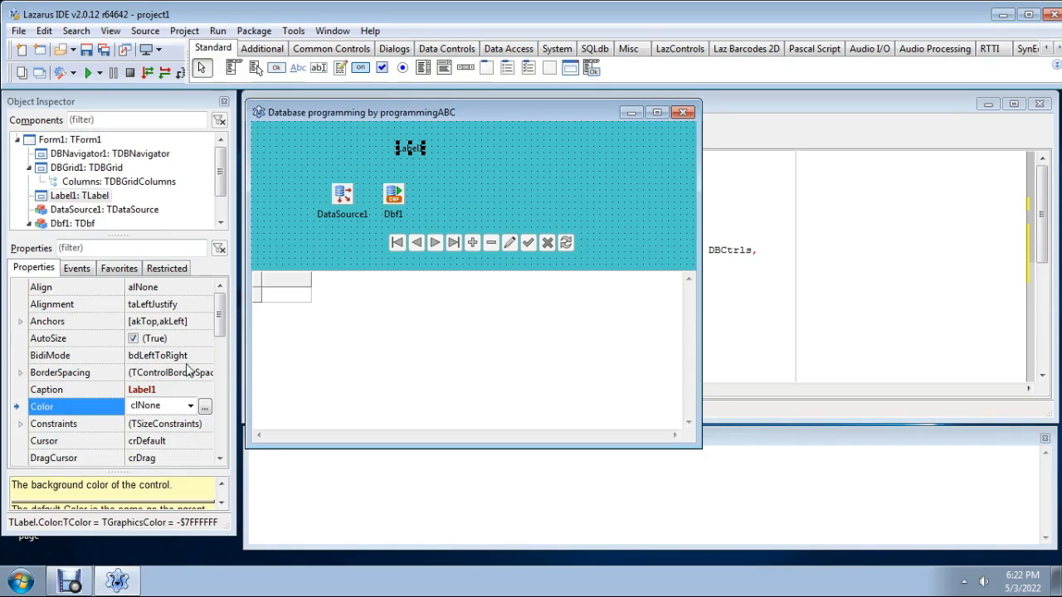
Set the new label's caption to 'ProgrammingABC'
{"action": "left_click", "coordinate": [75, 388]}
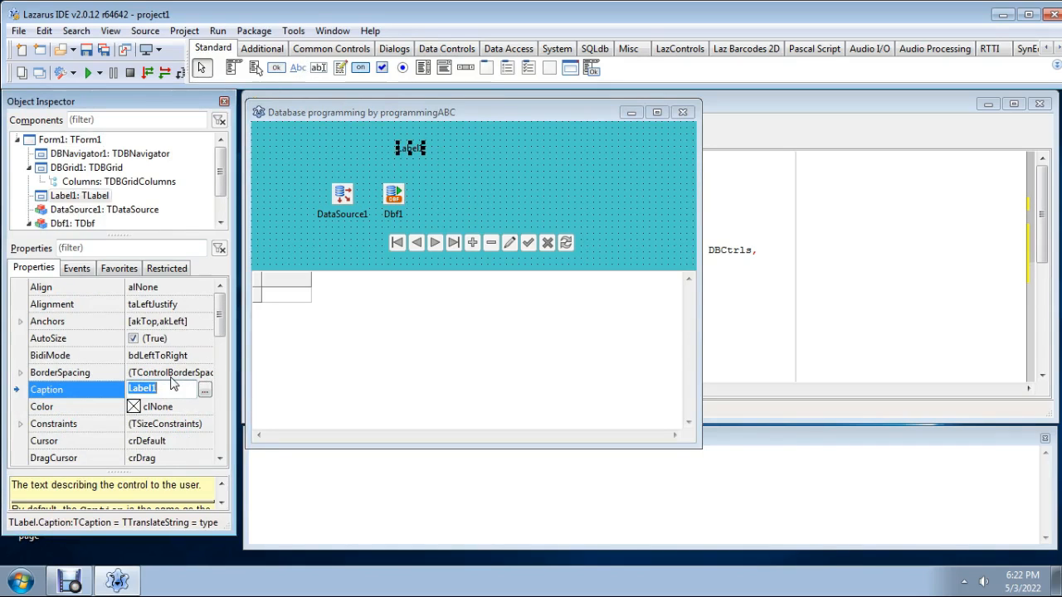
{"action": "type", "text": "Programming"}
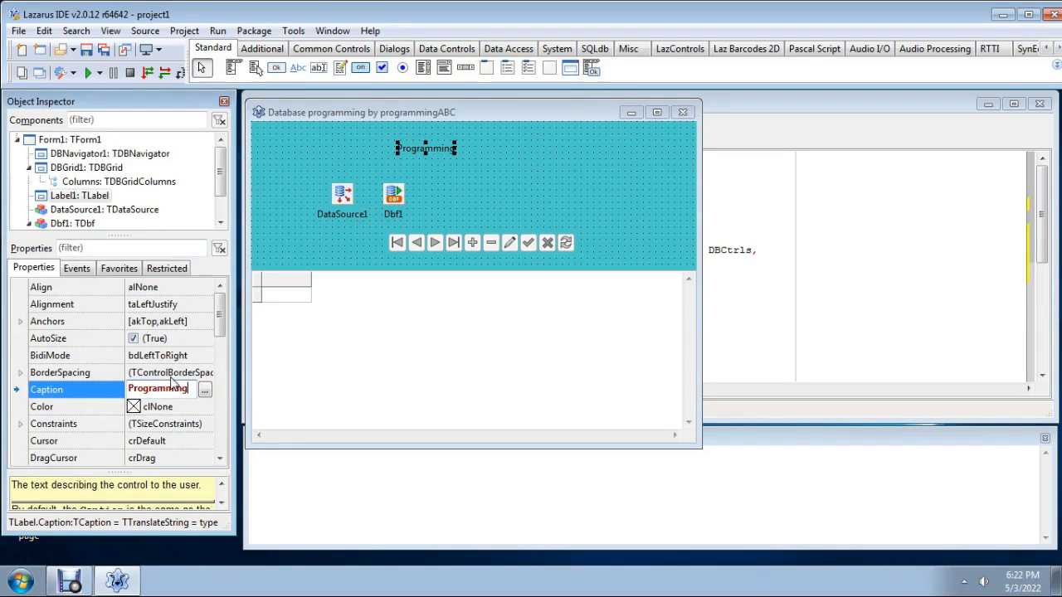
{"action": "type", "text": "ABC"}
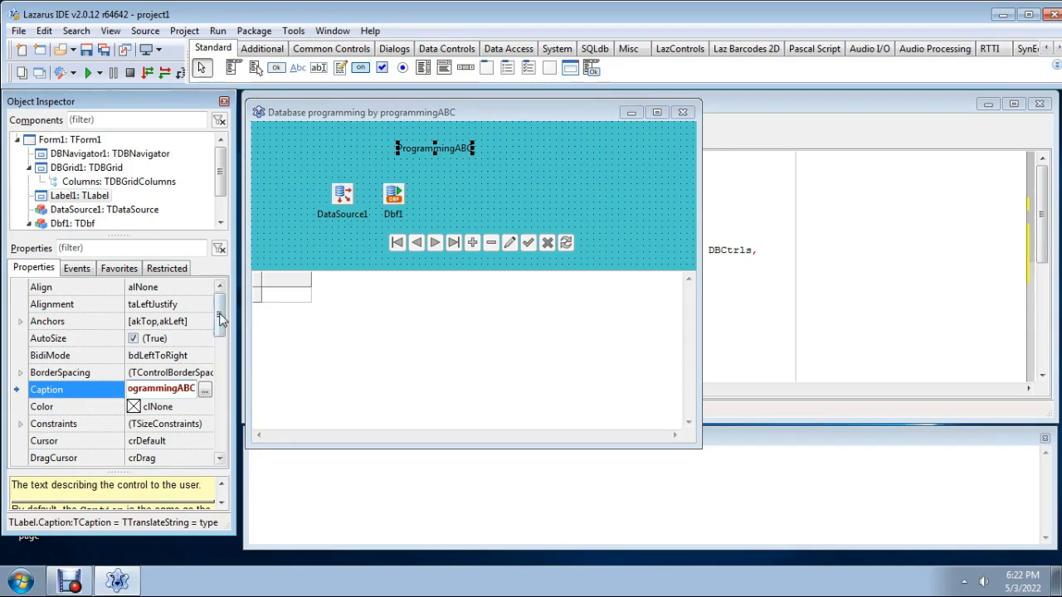
{"action": "scroll", "scroll_direction": "down", "scroll_amount": 3}
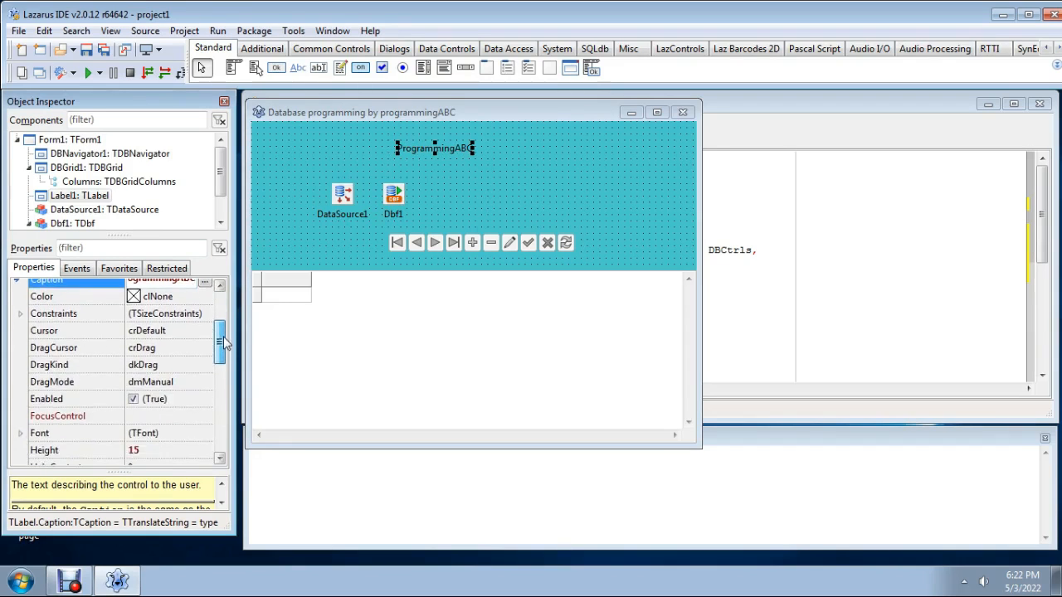
Raise the label's font size to 14, then 20, and apply it as the title
{"action": "left_click", "coordinate": [20, 381]}
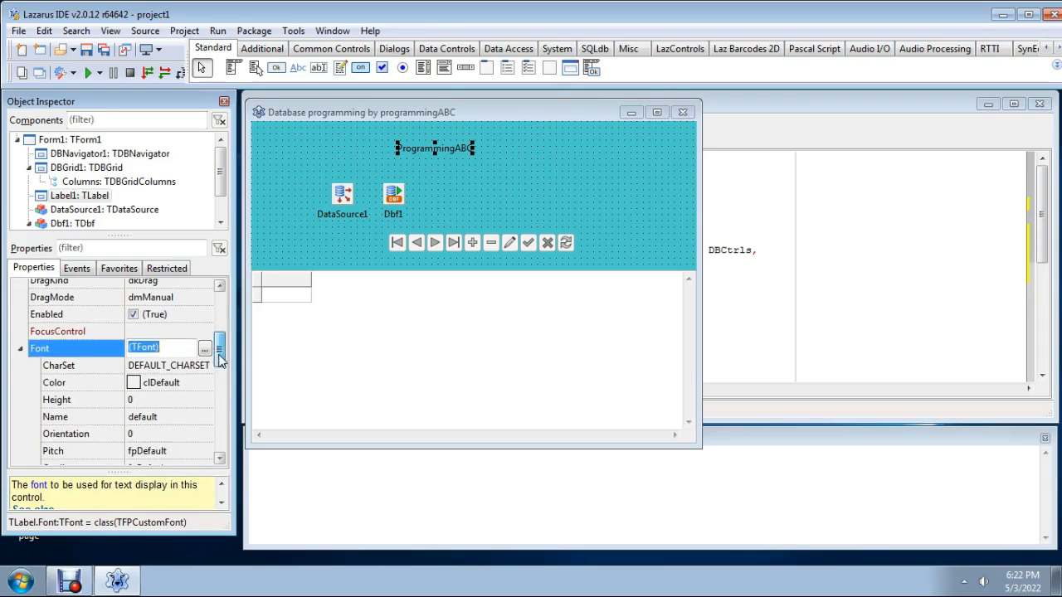
{"action": "scroll", "scroll_direction": "down", "scroll_amount": 3}
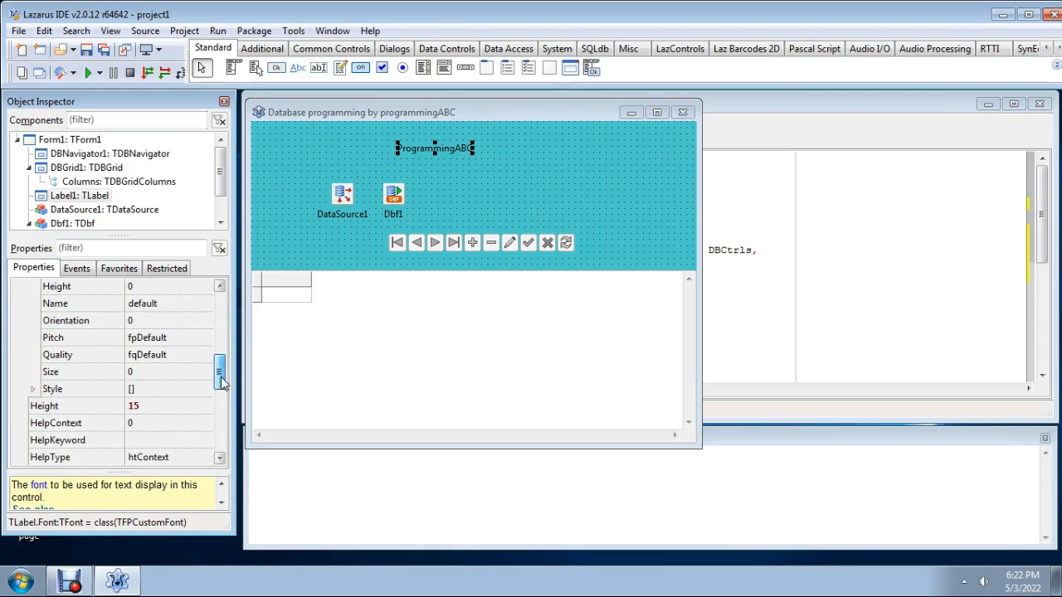
{"action": "scroll", "scroll_direction": "up", "scroll_amount": 3}
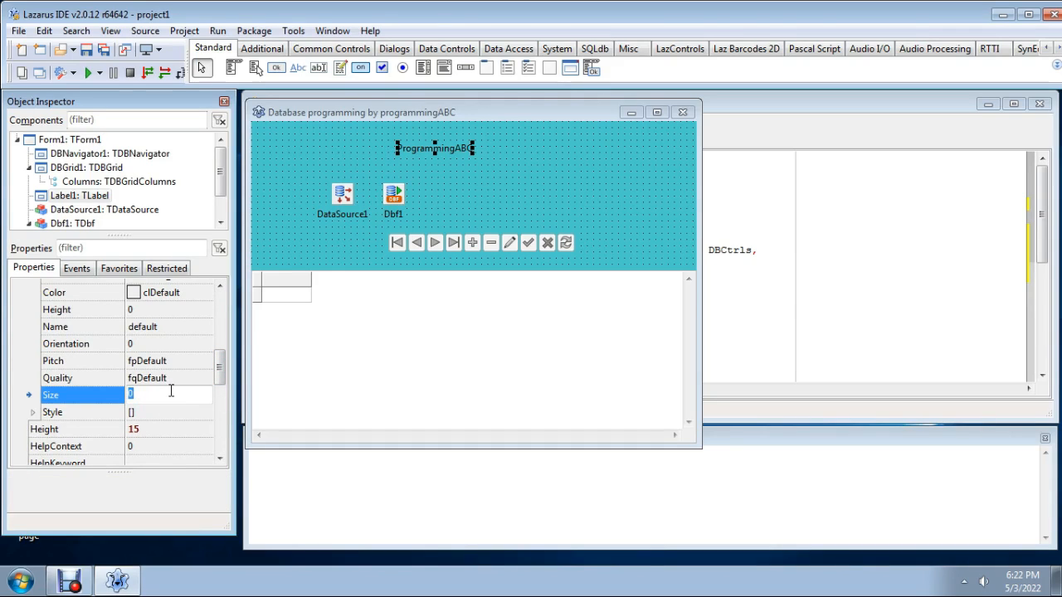
{"action": "type", "text": "14"}
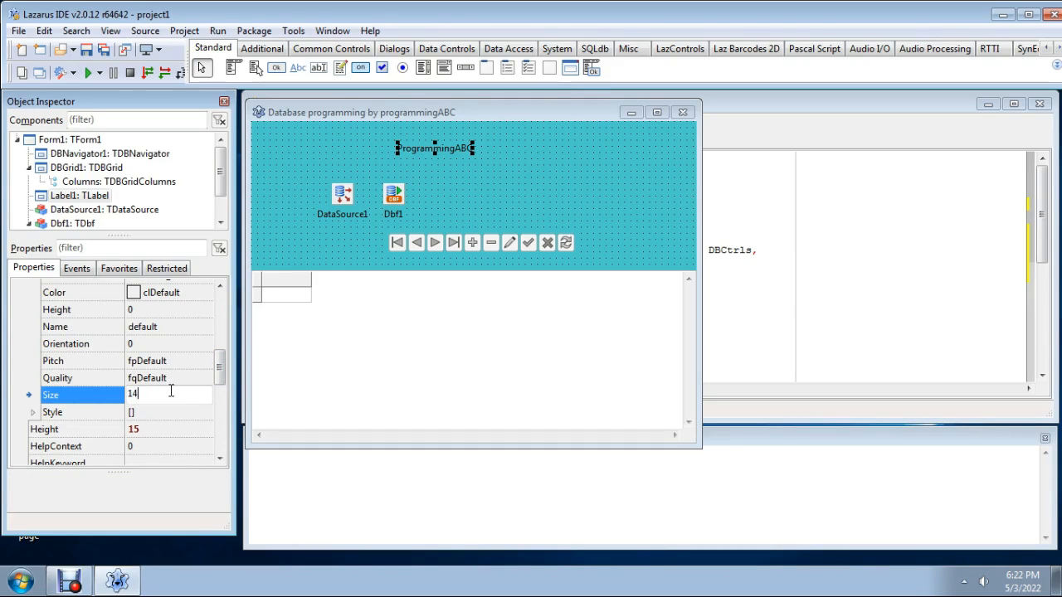
{"action": "key", "text": "Return"}
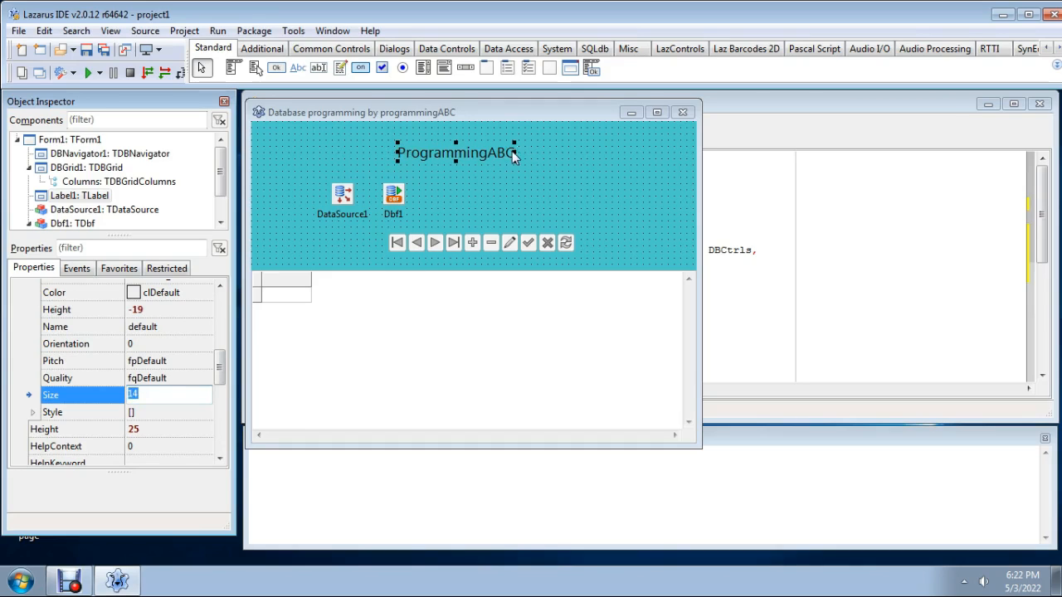
{"action": "left_click", "coordinate": [461, 169]}
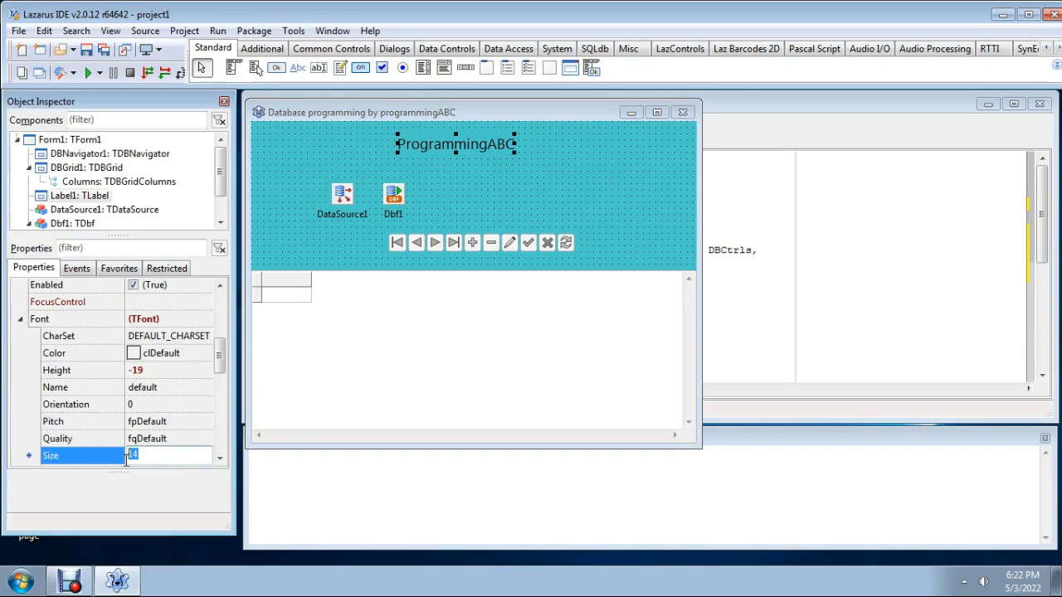
{"action": "type", "text": "20"}
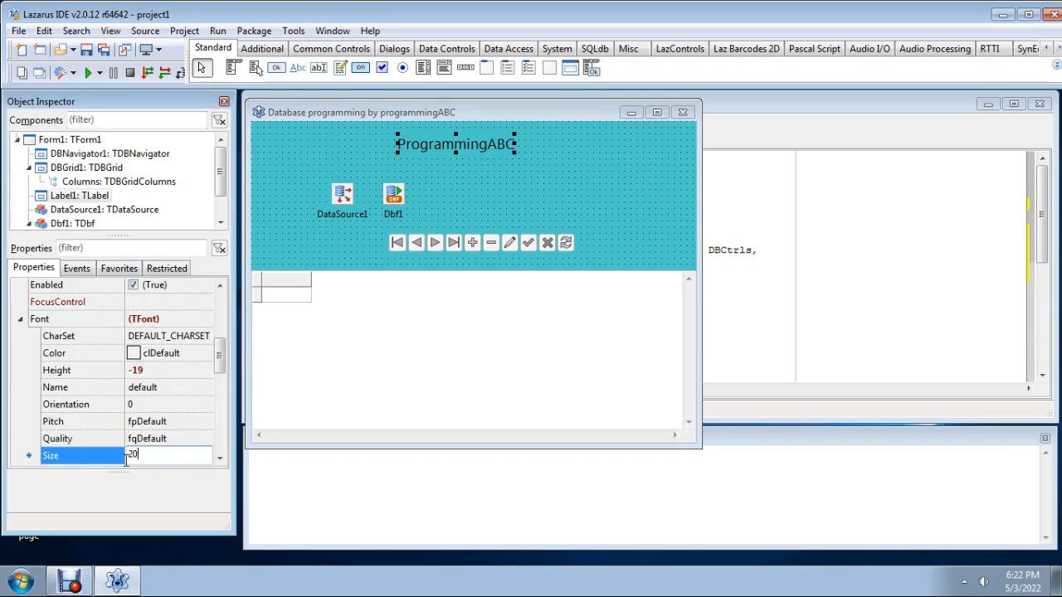
{"action": "key", "text": "Return"}
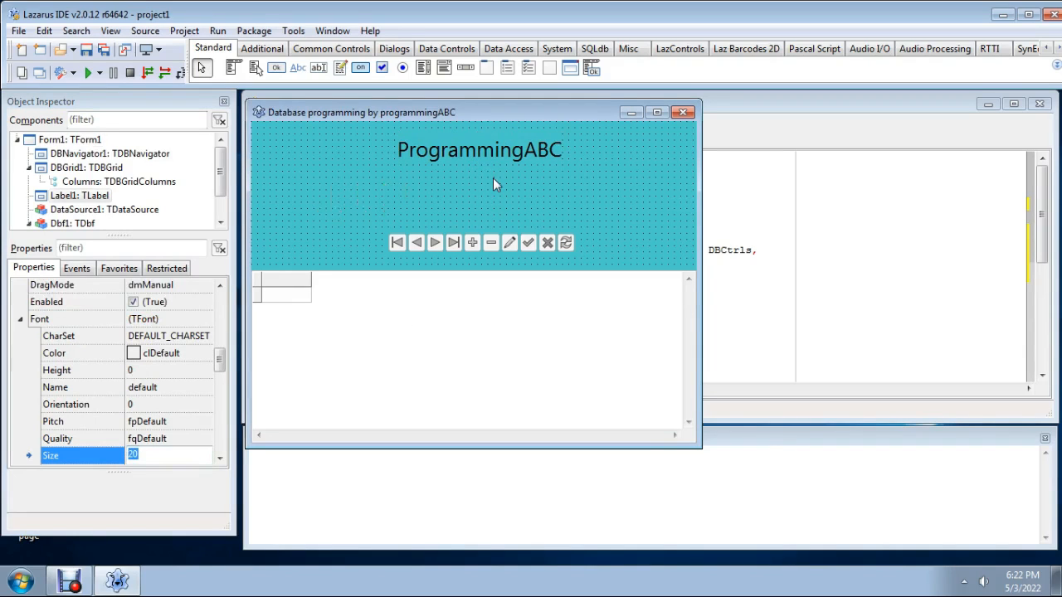
{"action": "left_click", "coordinate": [463, 149]}
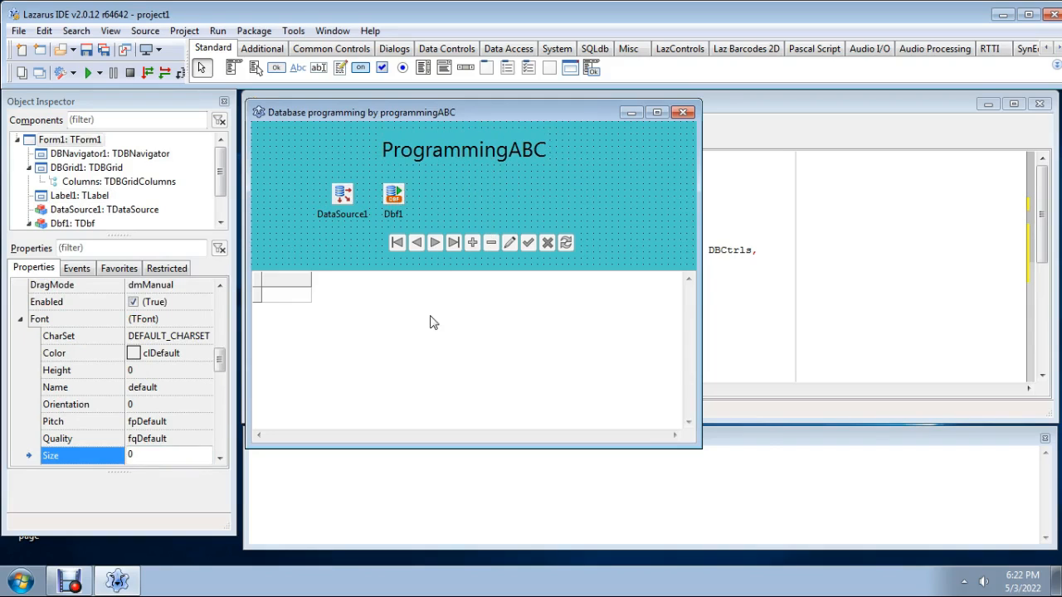
{"action": "mouse_move", "coordinate": [634, 216]}
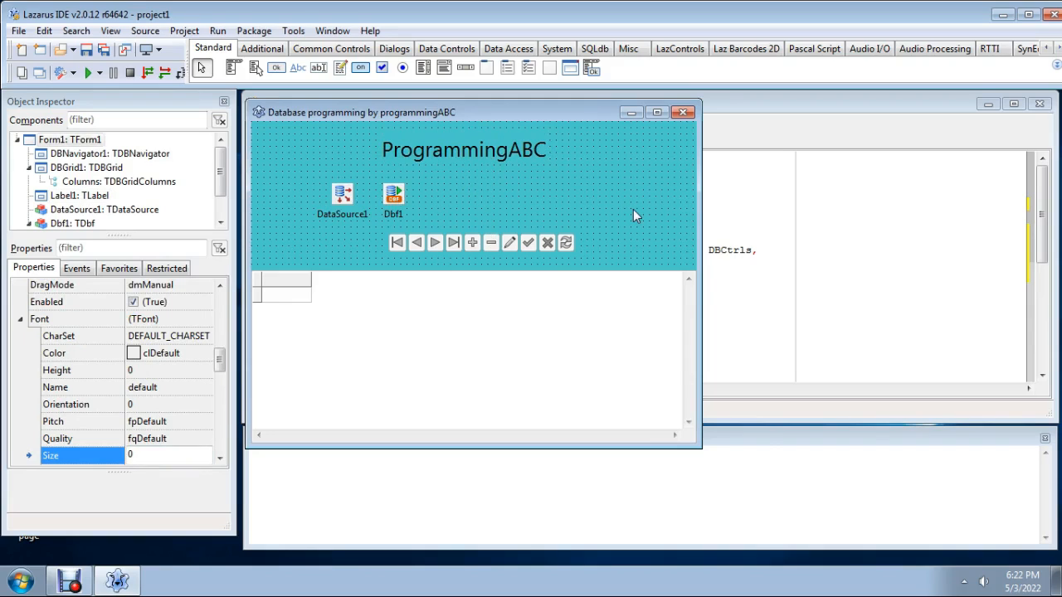
{"action": "mouse_move", "coordinate": [639, 199]}
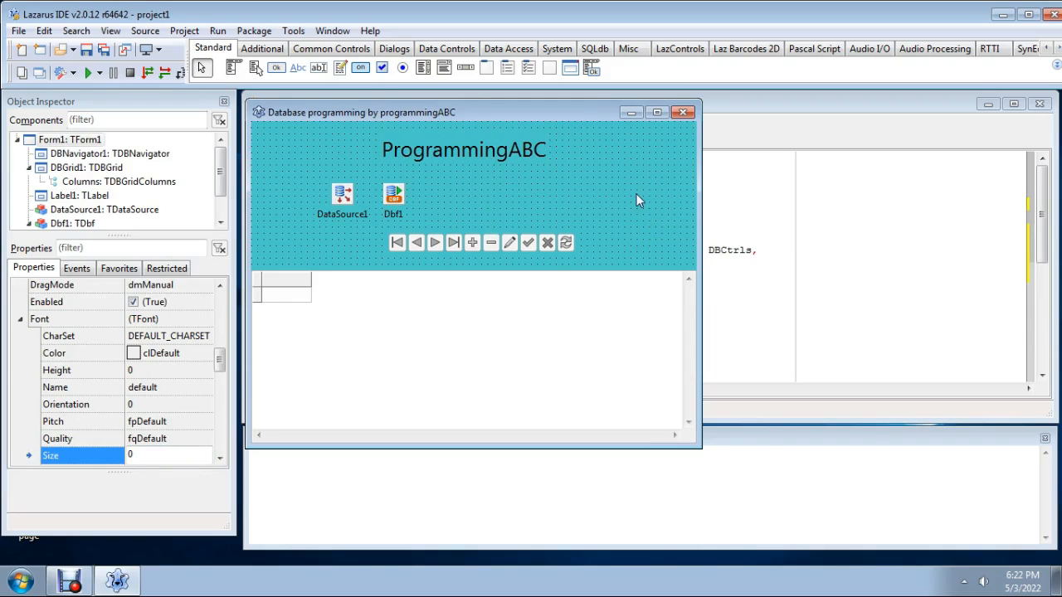
{"action": "mouse_move", "coordinate": [506, 196]}
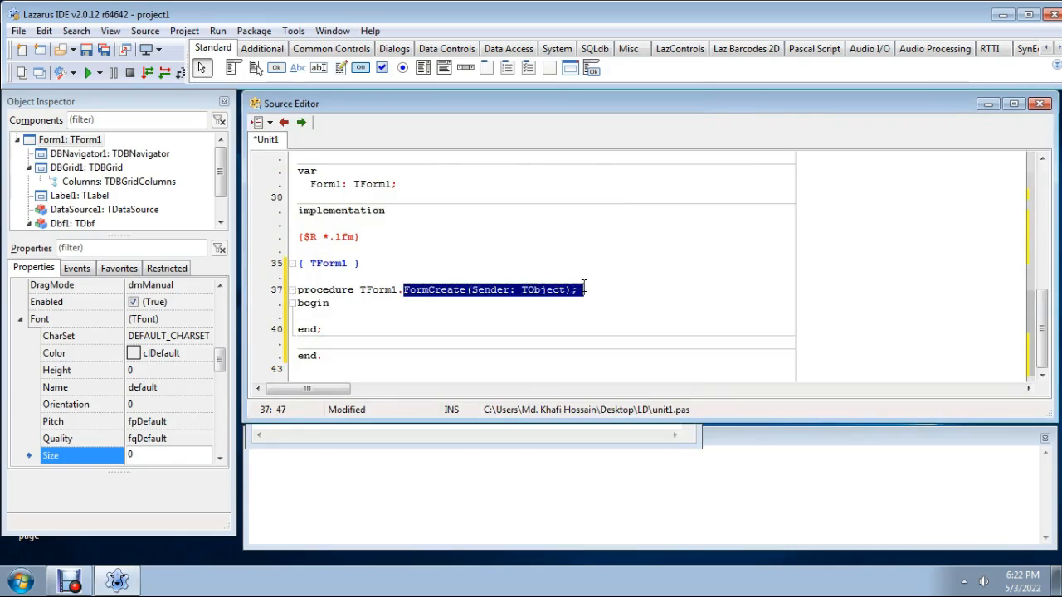
Create the FormCreate handler and begin a 'Dbf1.Fi' statement in its body
{"action": "left_click", "coordinate": [582, 302]}
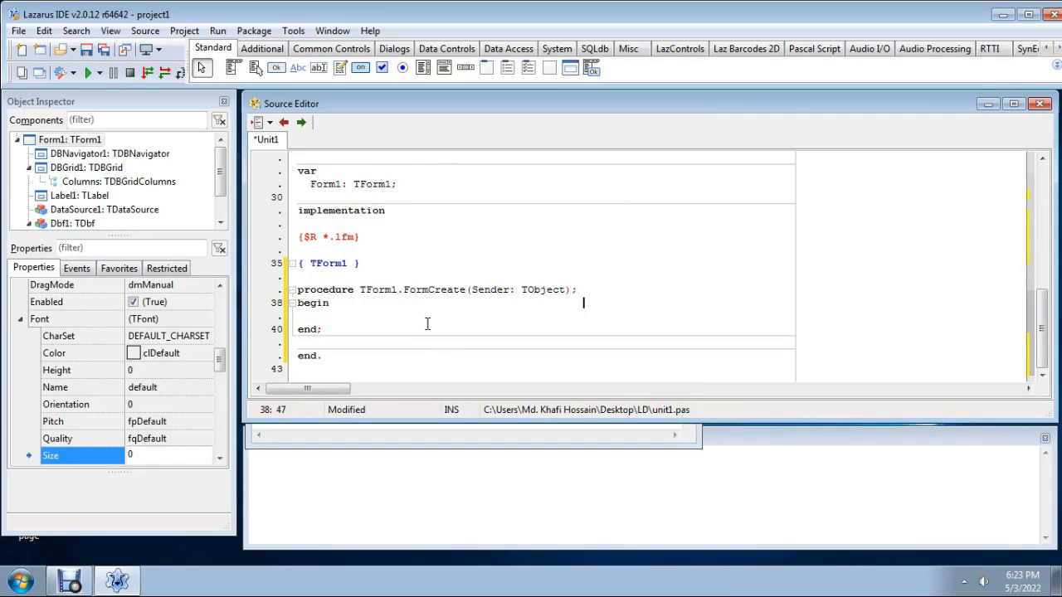
{"action": "key", "text": "Return"}
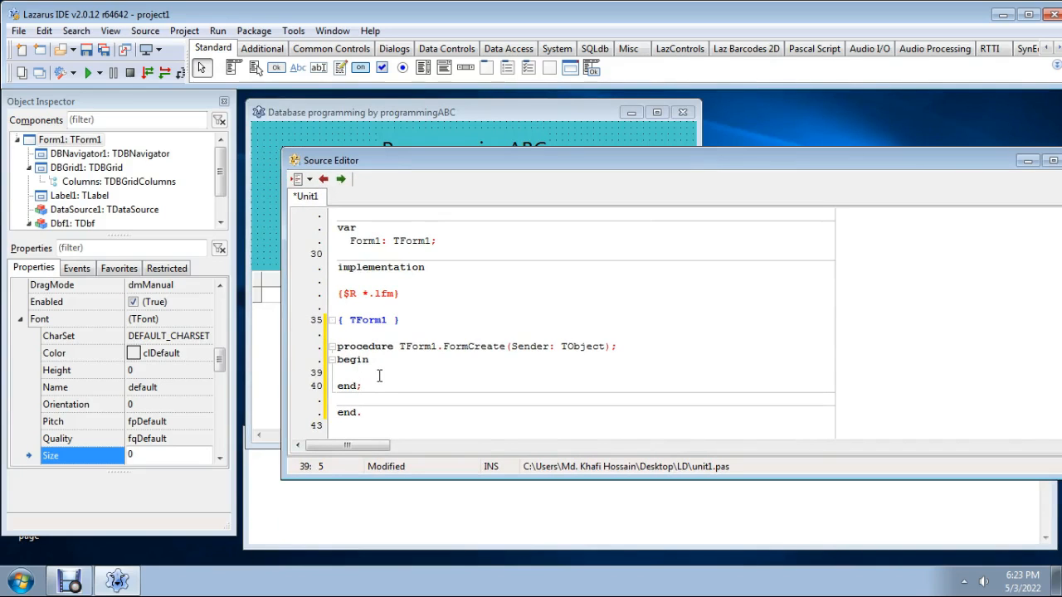
{"action": "mouse_move", "coordinate": [365, 129]}
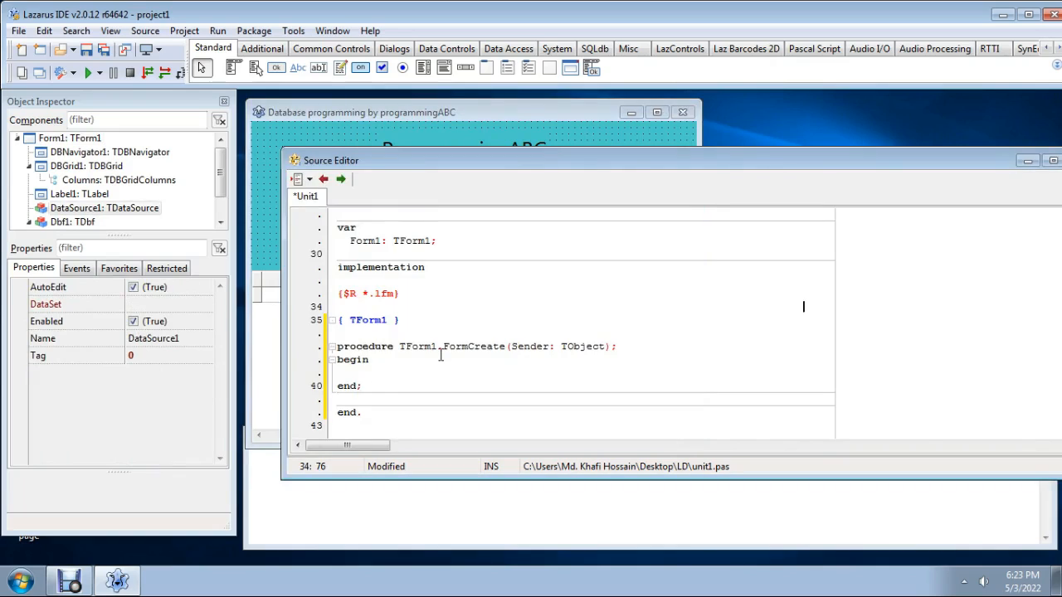
{"action": "left_click", "coordinate": [391, 375]}
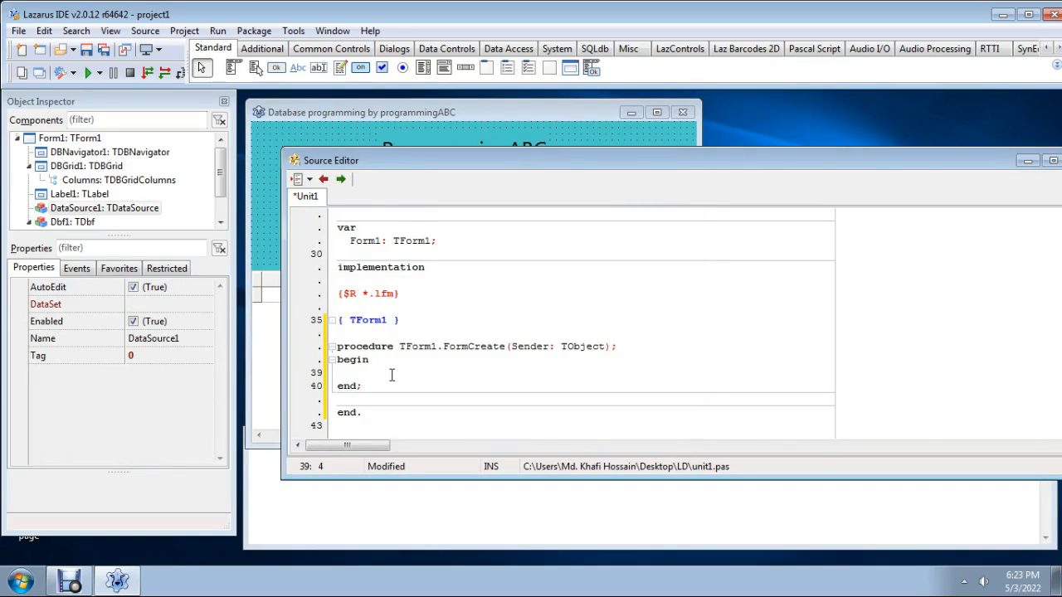
{"action": "type", "text": "Dbf"}
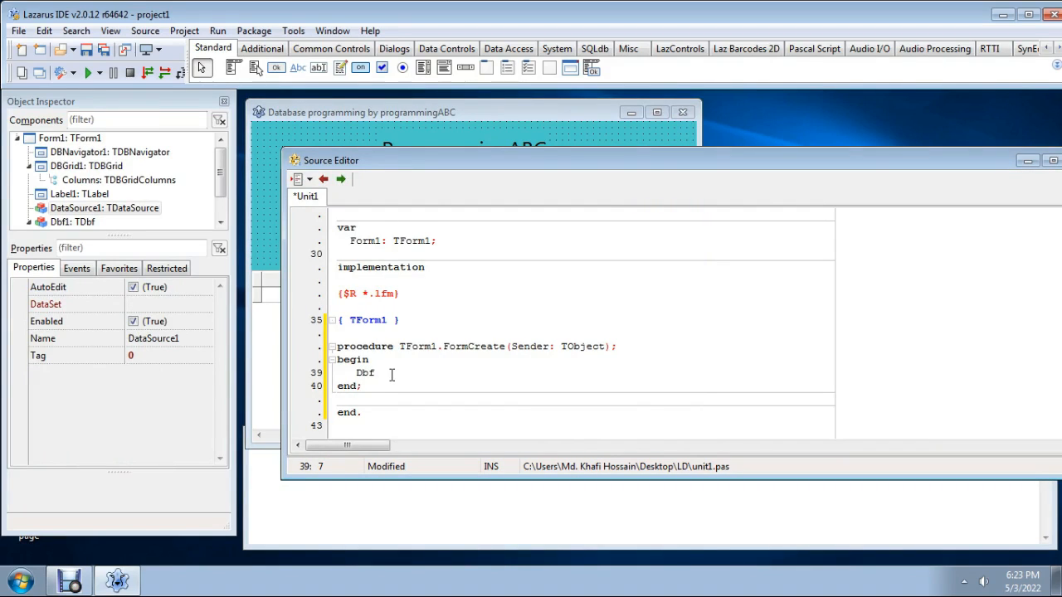
{"action": "type", "text": "1."}
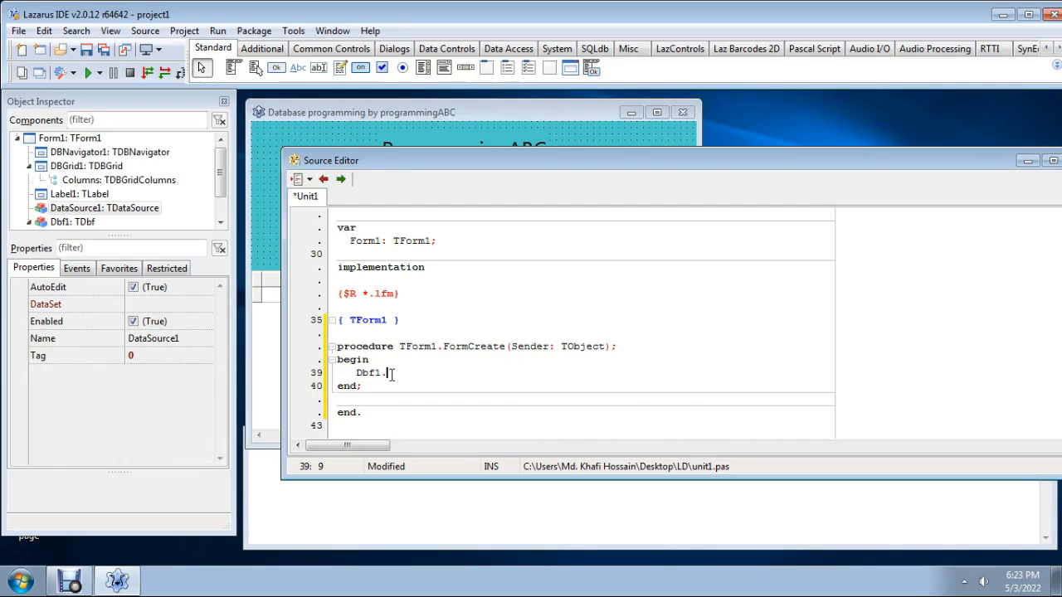
{"action": "type", "text": "Fi"}
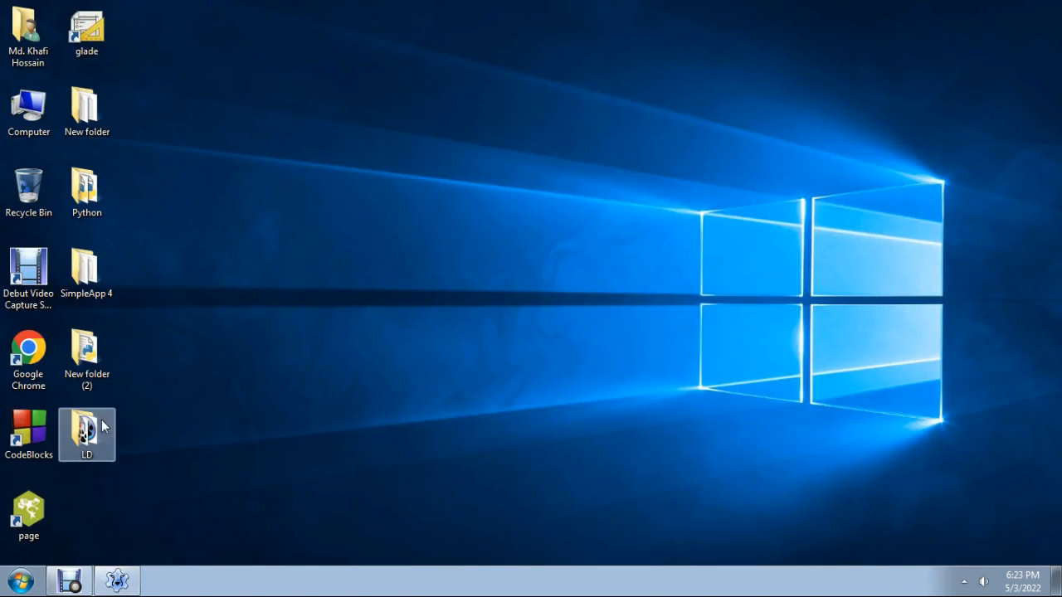
Open the LD project folder and its Data subfolder in Windows Explorer
{"action": "double_click", "coordinate": [86, 431]}
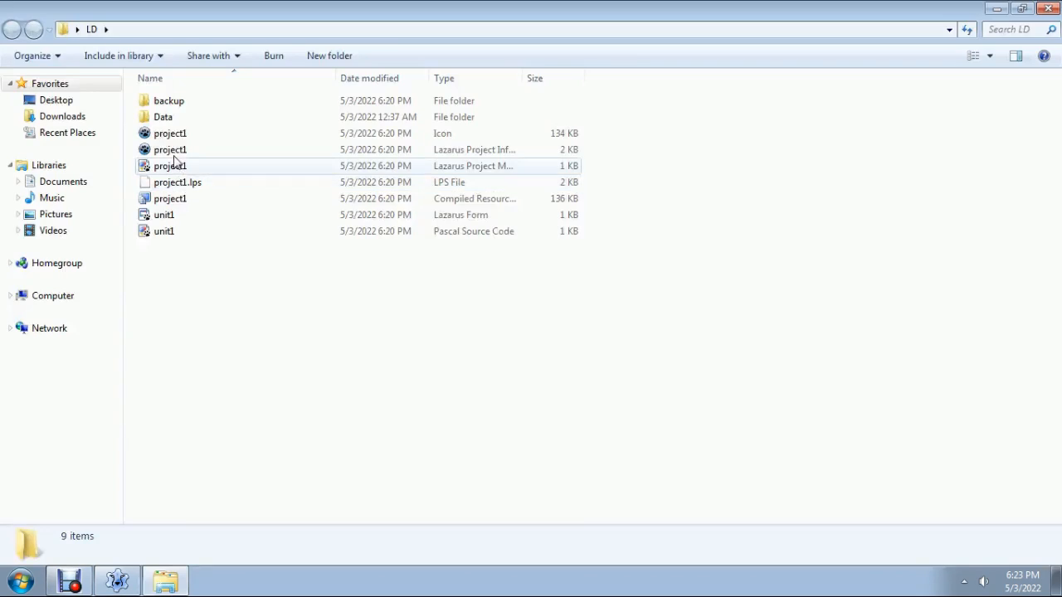
{"action": "double_click", "coordinate": [162, 116]}
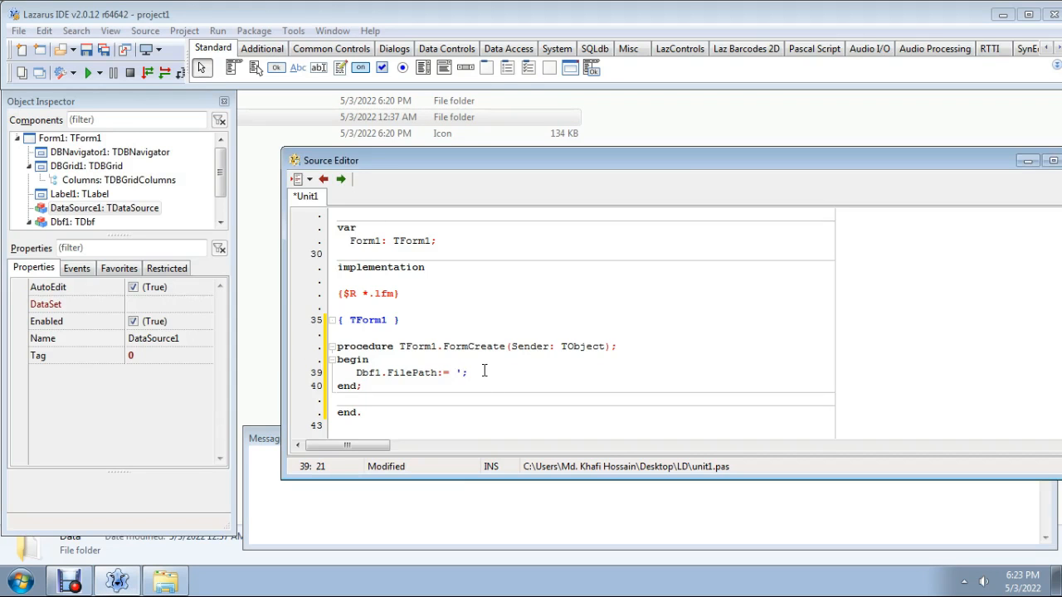
Complete Dbf1.FilePath:= './Data/'; in the FormCreate handler
{"action": "type", "text": "Data'"}
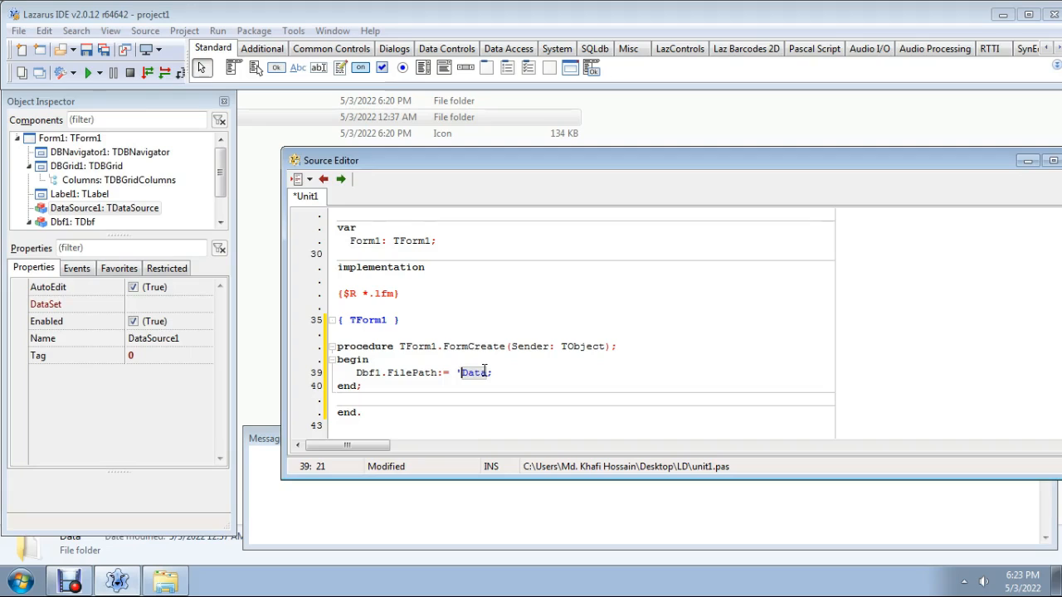
{"action": "type", "text": "."}
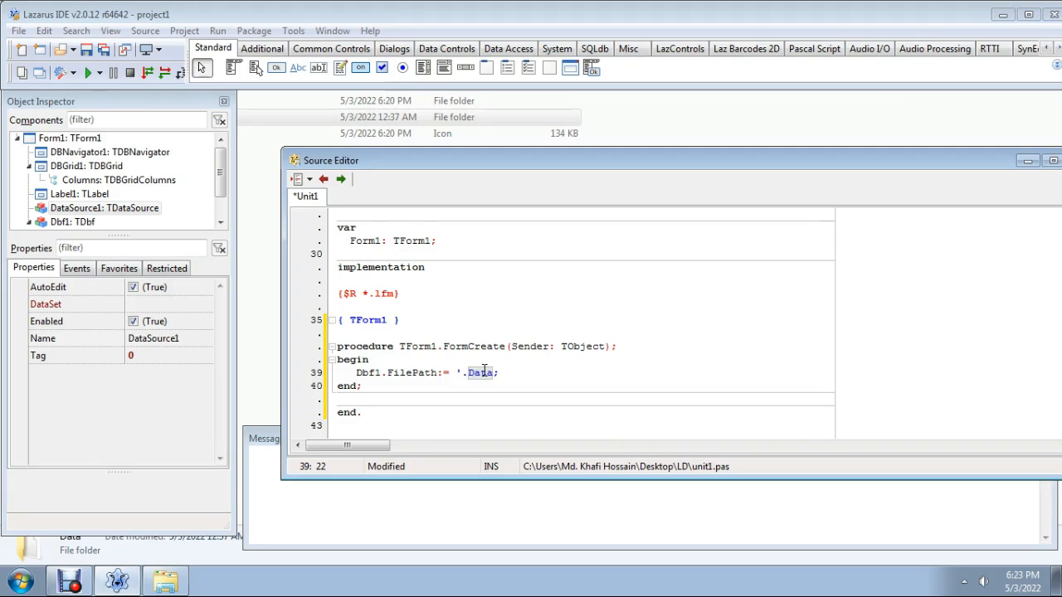
{"action": "type", "text": "/"}
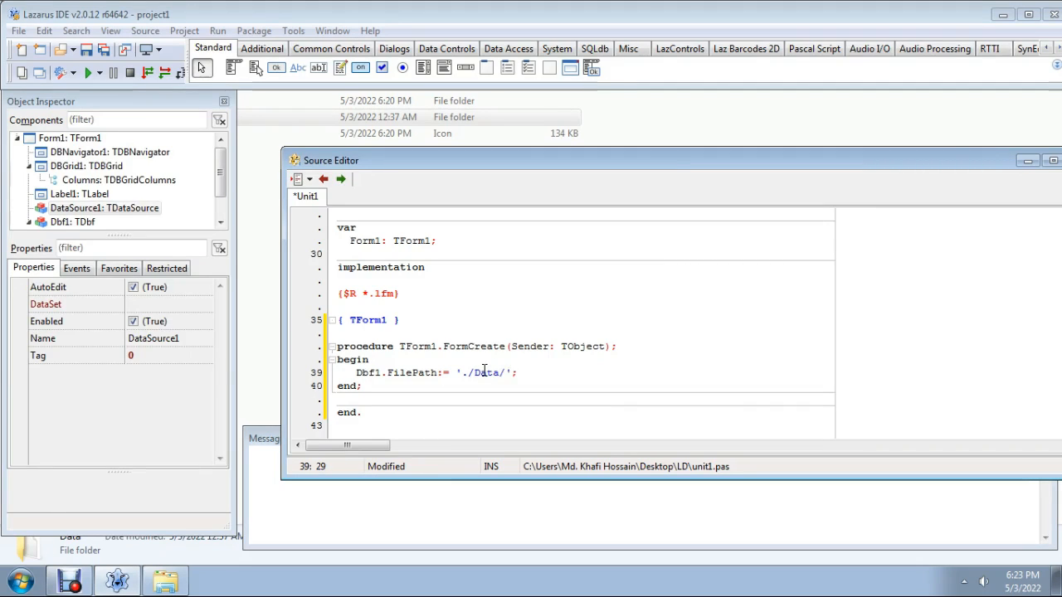
{"action": "key", "text": "Return"}
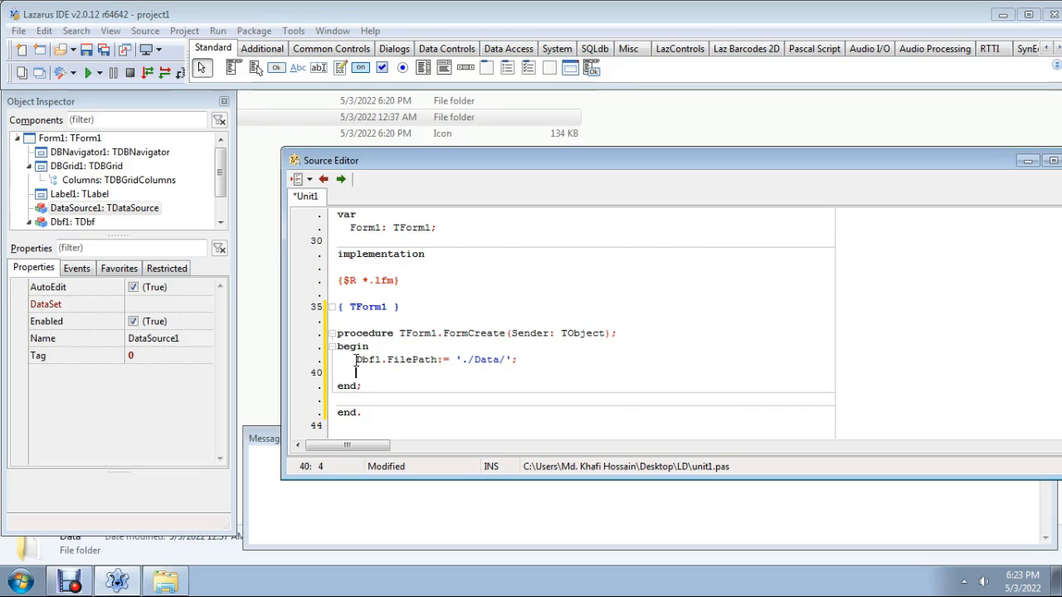
Add Dbf1.TableName:= 'programmingABC.dbf'; then check the Data folder in Explorer
{"action": "double_click", "coordinate": [368, 358]}
{"action": "type", "text": "Dbf1"}
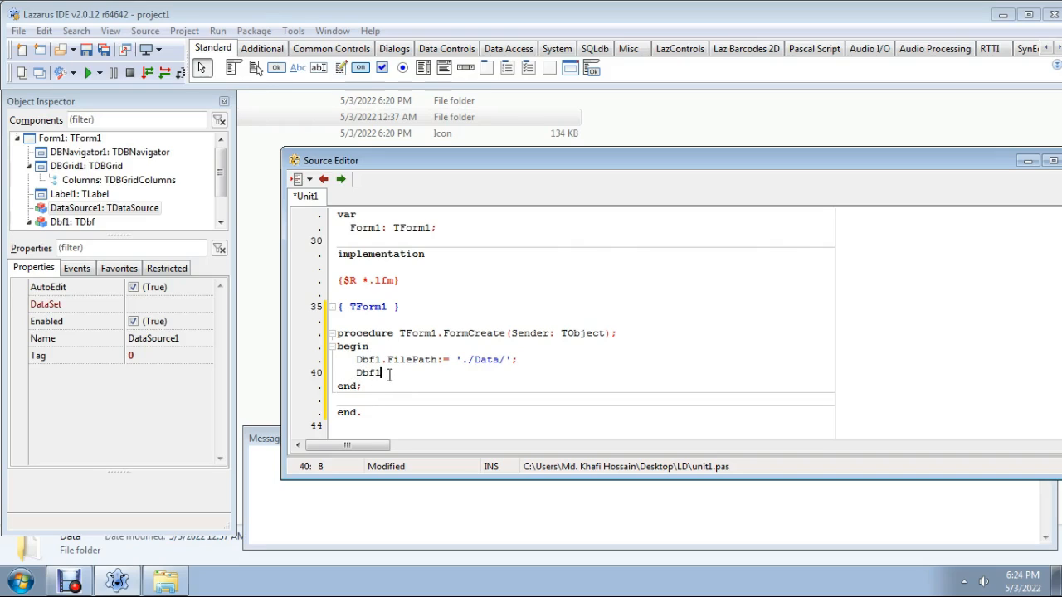
{"action": "type", "text": "."}
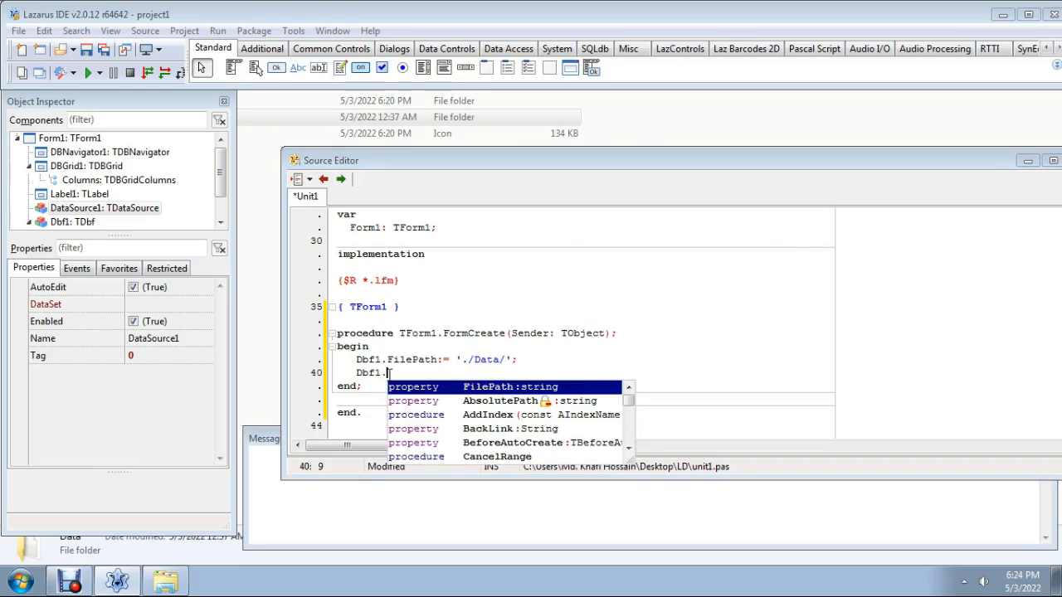
{"action": "type", "text": "TableName:=;"}
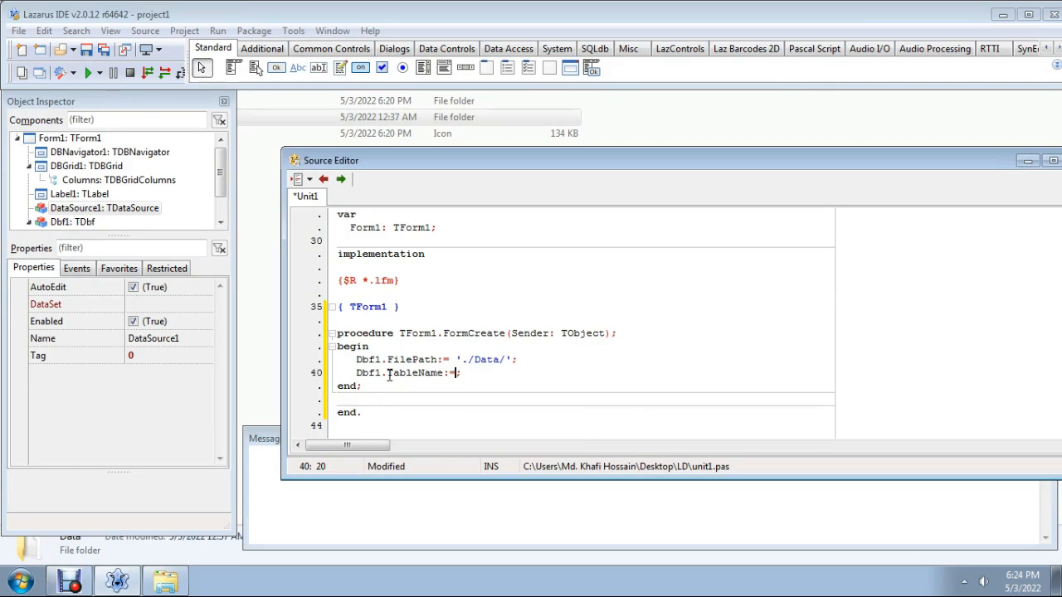
{"action": "type", "text": "'"}
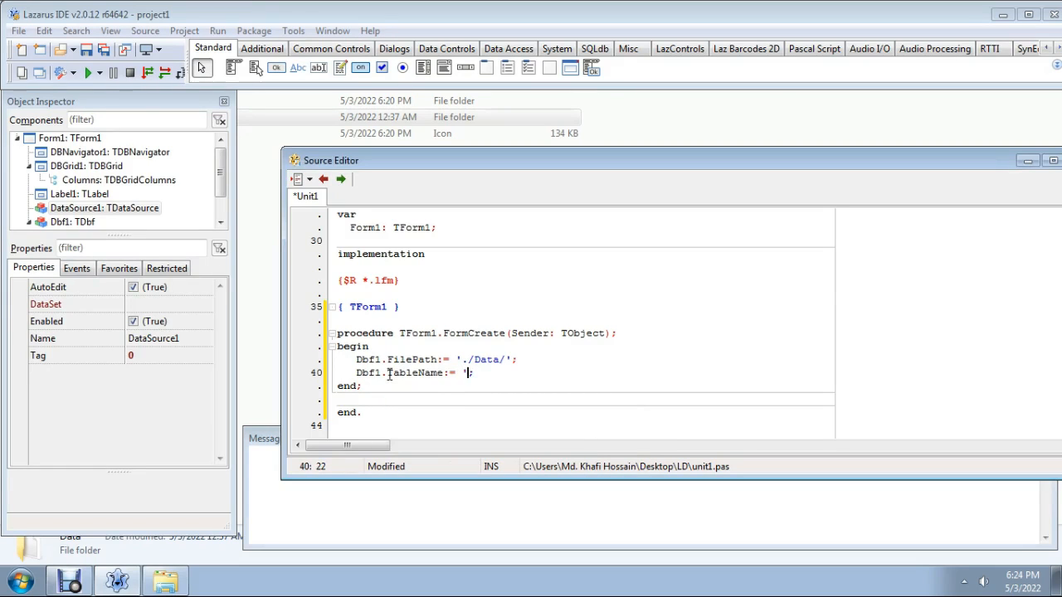
{"action": "mouse_move", "coordinate": [411, 371]}
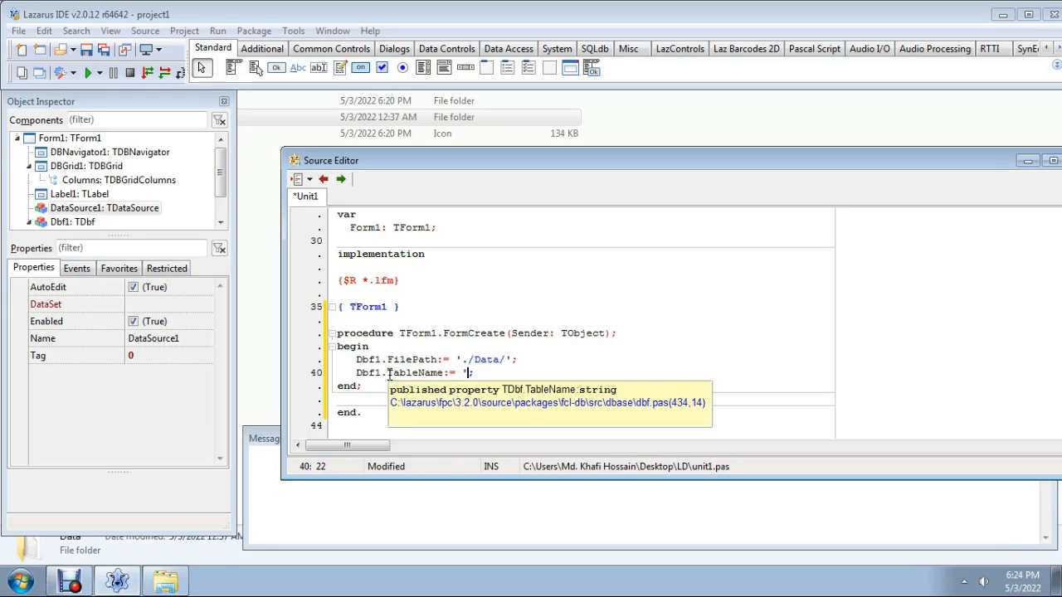
{"action": "type", "text": "programming'"}
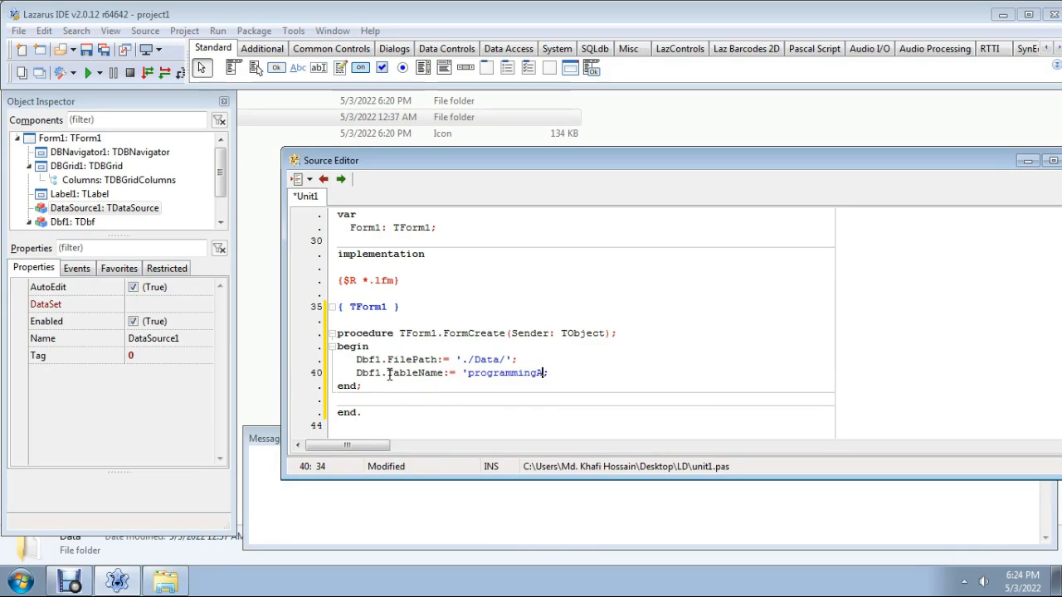
{"action": "type", "text": "ABC."}
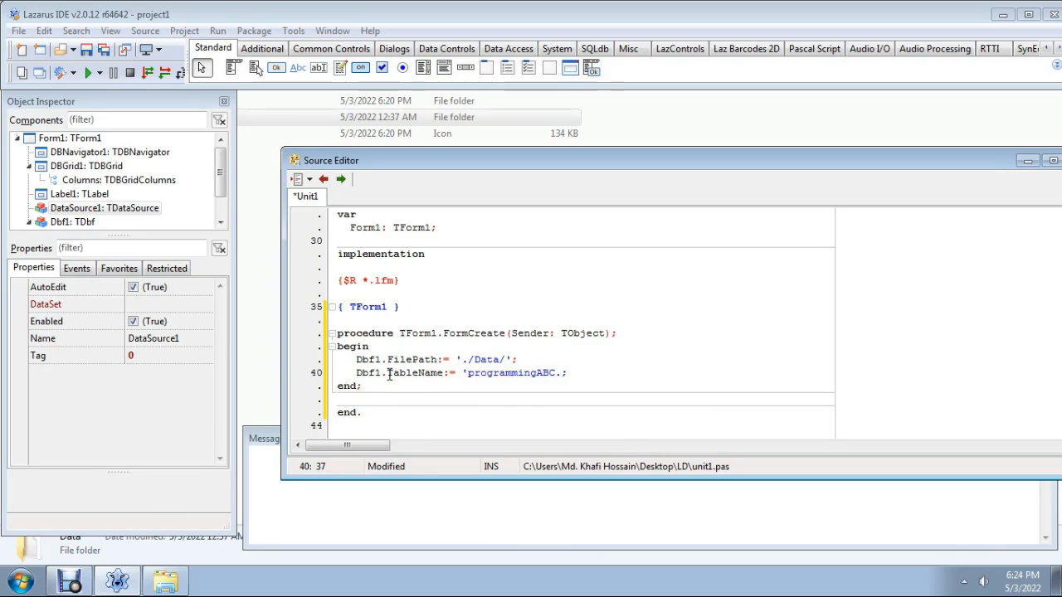
{"action": "type", "text": ".dbf'"}
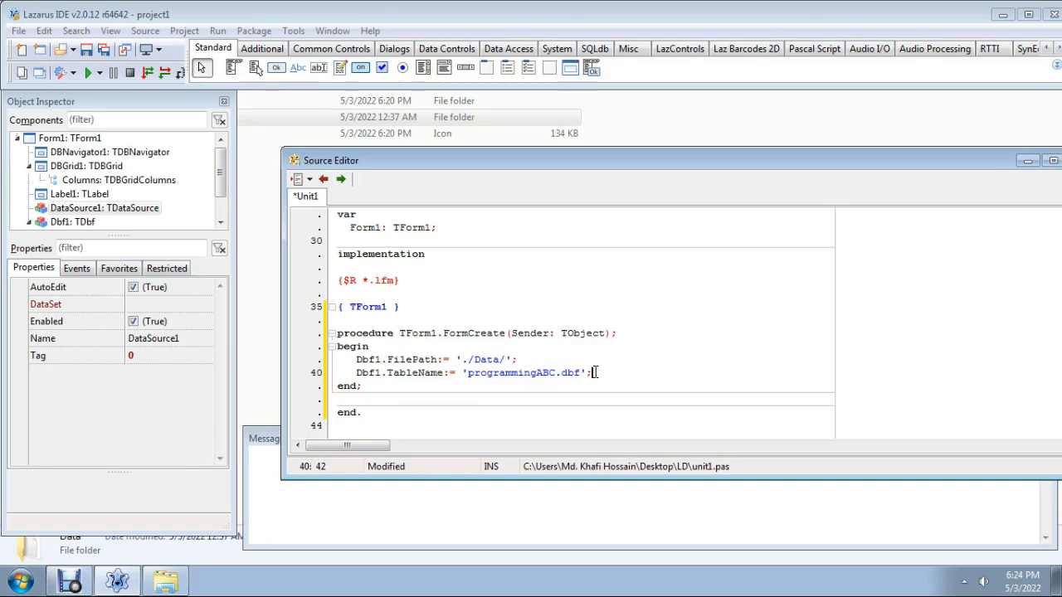
{"action": "key", "text": "Return"}
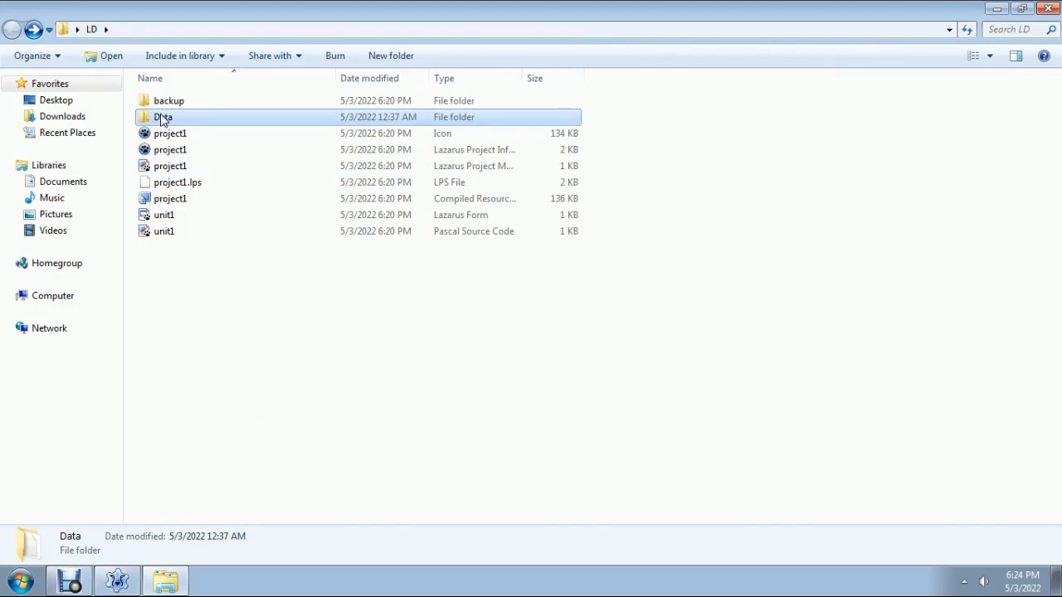
{"action": "double_click", "coordinate": [163, 116]}
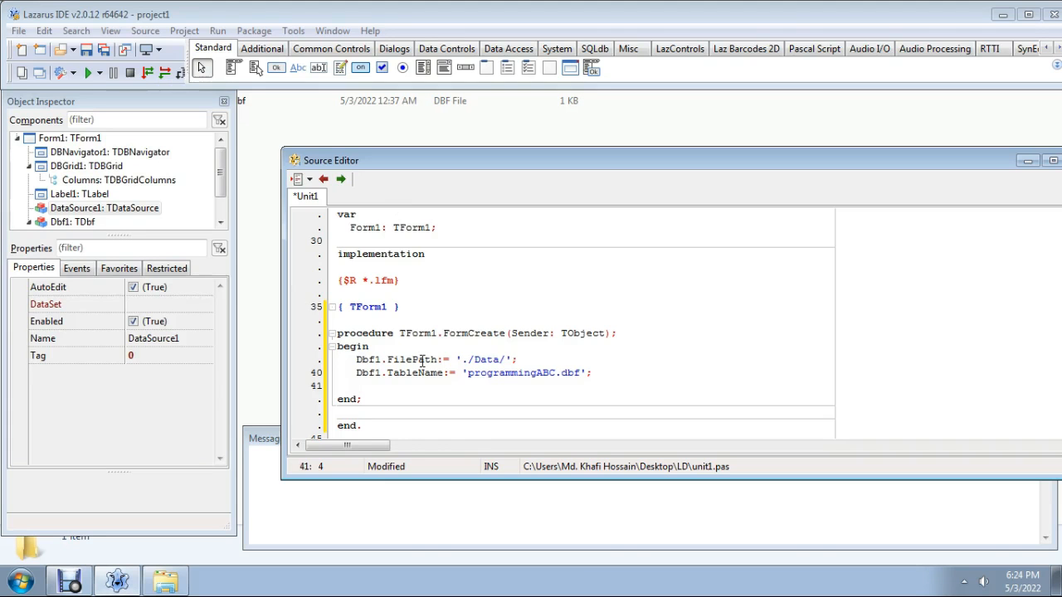
Add Dbf1.Active := True; and Dbf1.Open; below the TableName line in FormCreate
{"action": "left_click", "coordinate": [355, 385]}
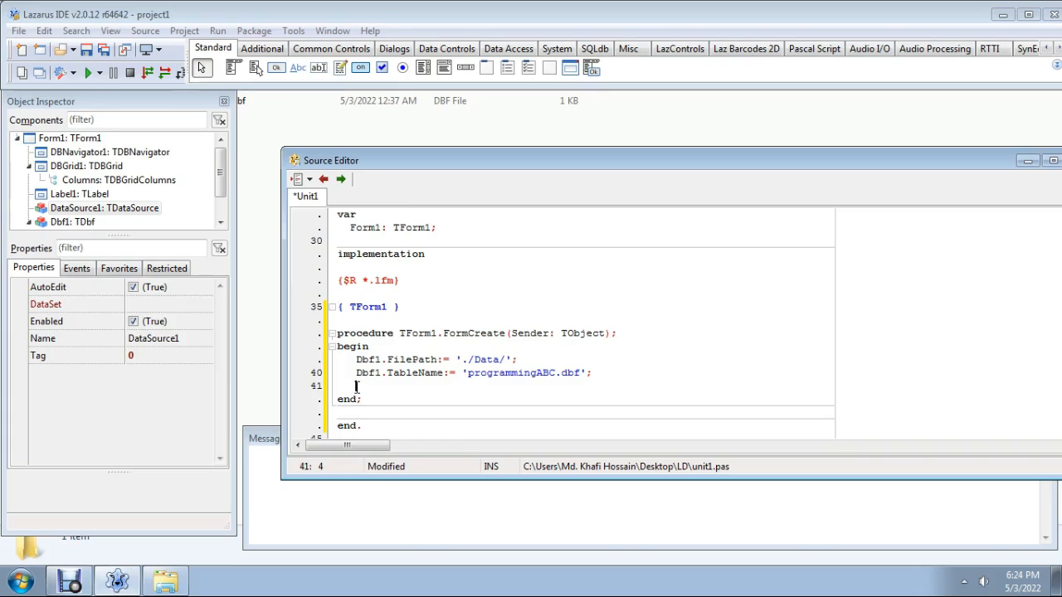
{"action": "type", "text": "Dbf1"}
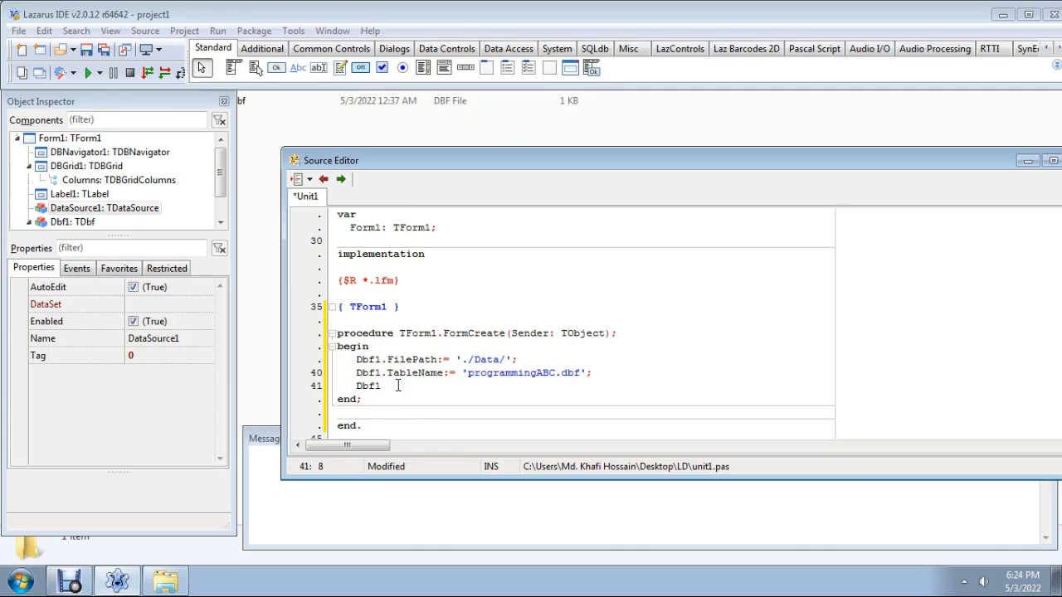
{"action": "type", "text": "."}
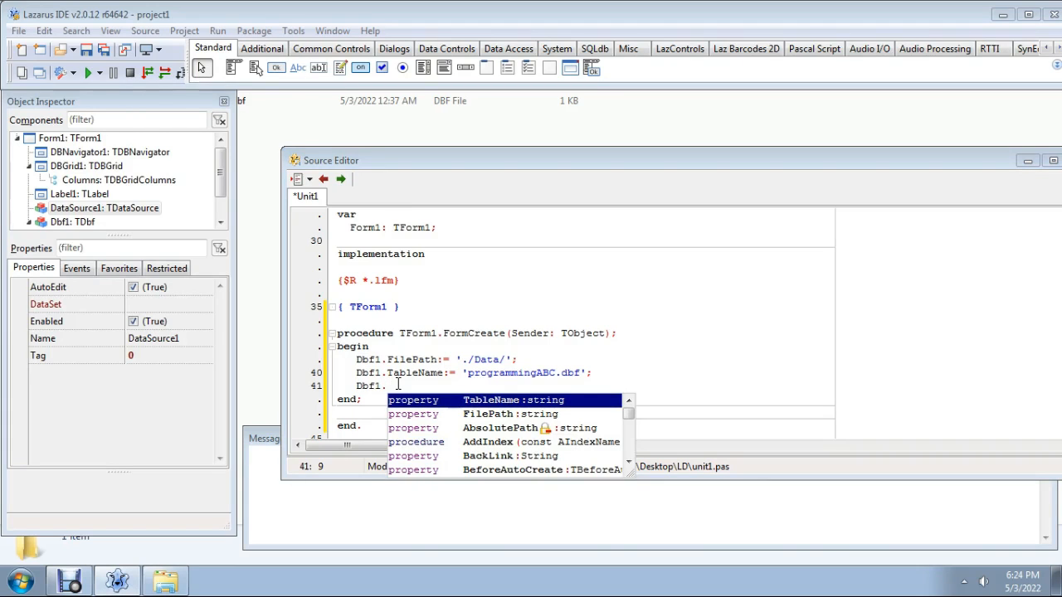
{"action": "type", "text": "Active:= ;"}
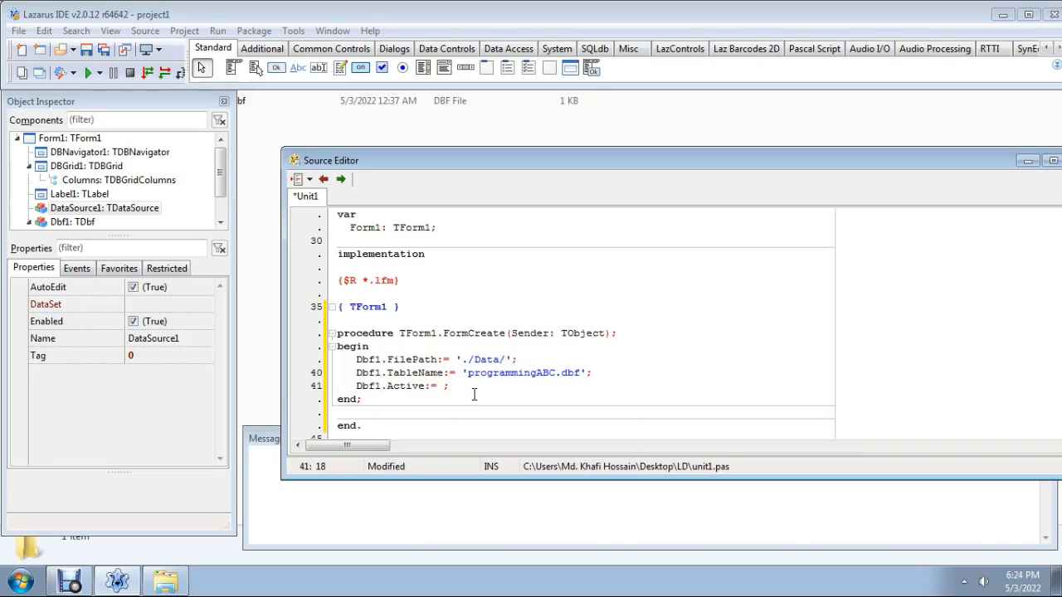
{"action": "type", "text": "True"}
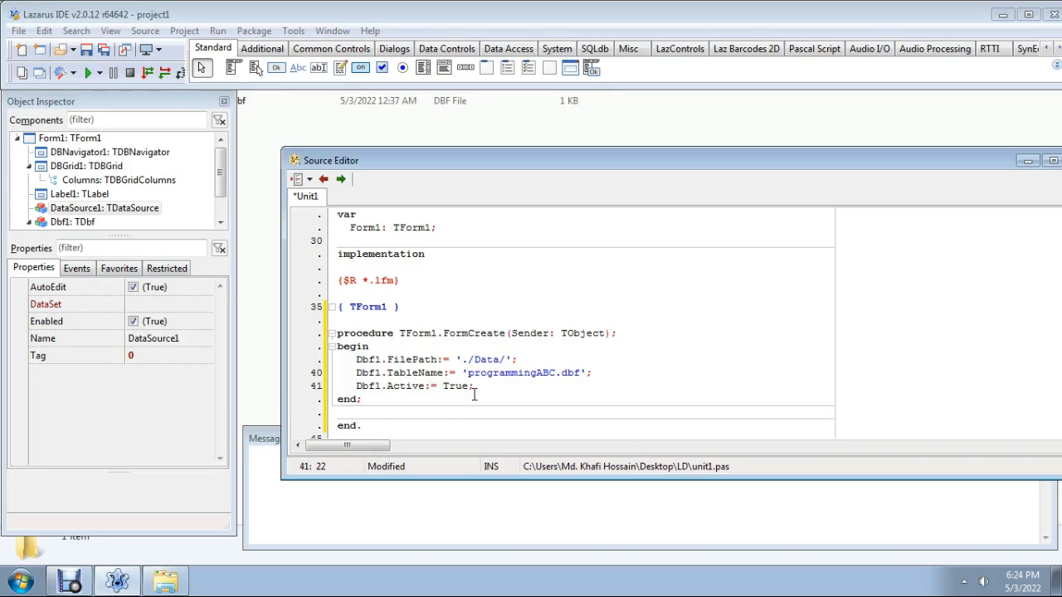
{"action": "key", "text": "Return"}
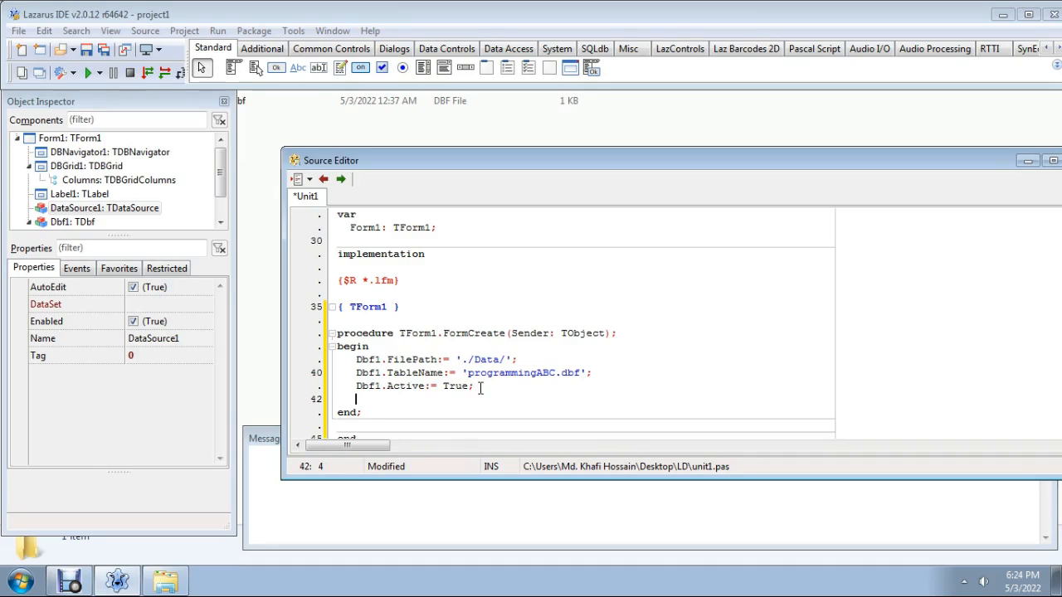
{"action": "type", "text": "Dbf1"}
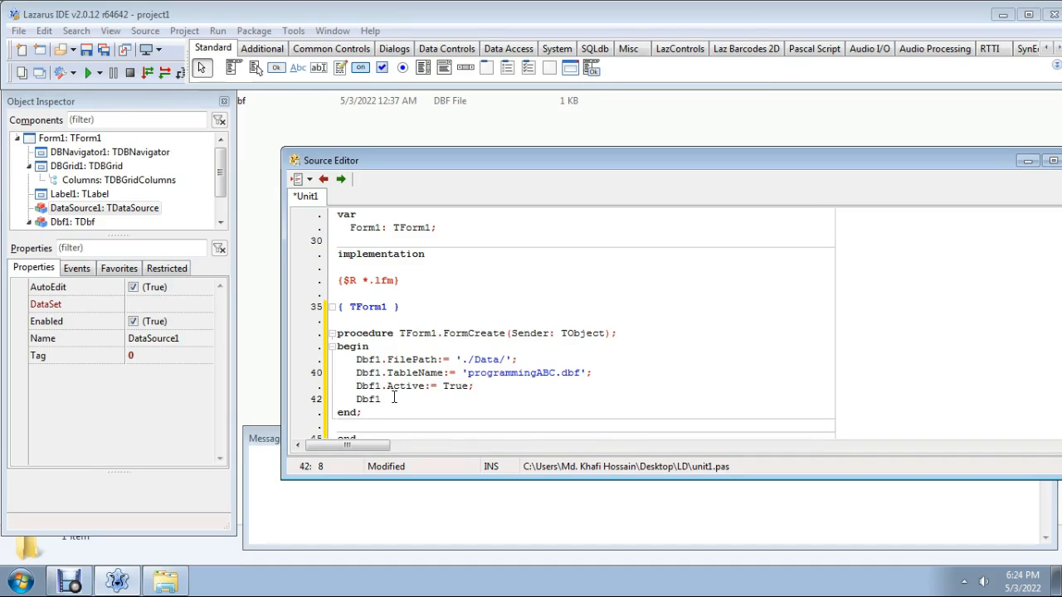
{"action": "type", "text": "."}
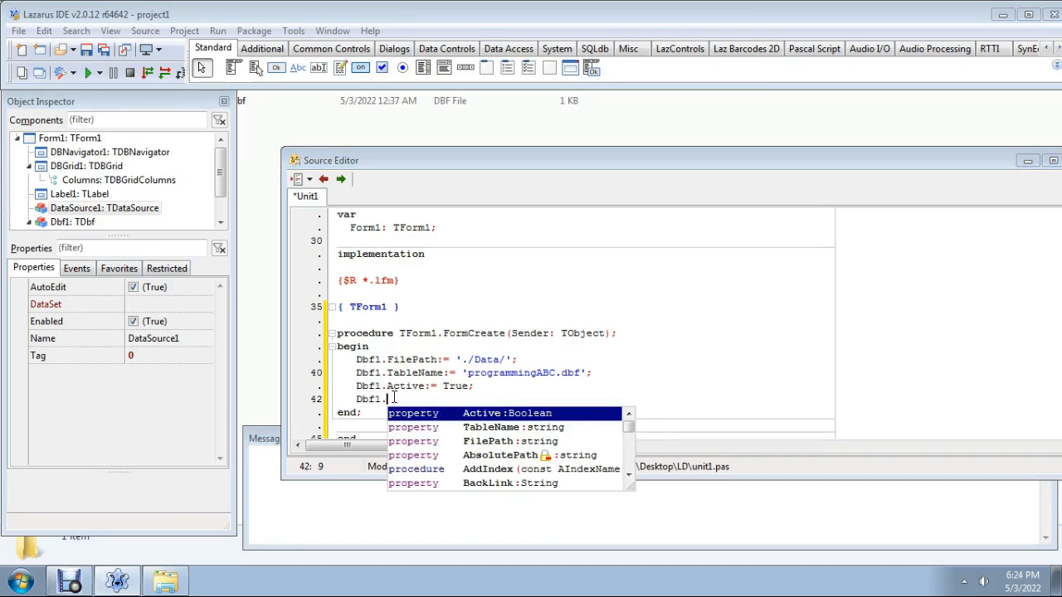
{"action": "type", "text": "C"}
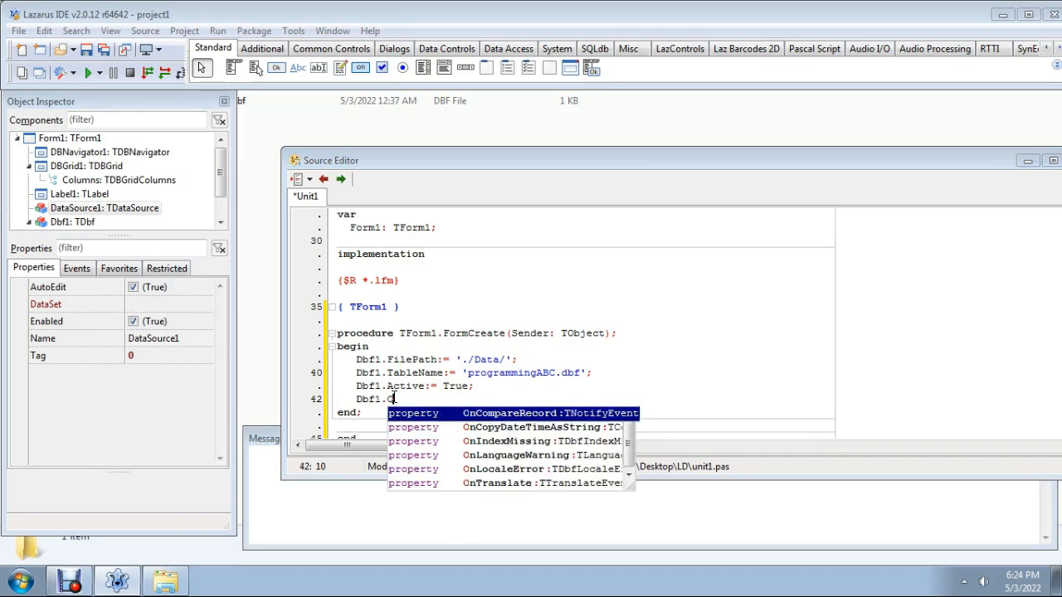
{"action": "type", "text": "pen;"}
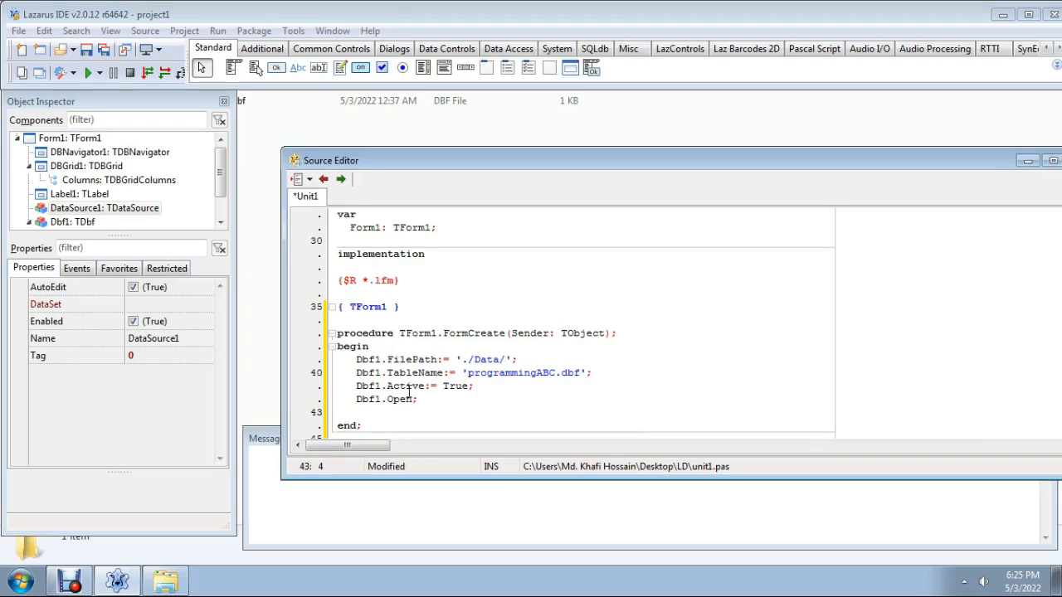
Add DataSource1.DataSet := Dbf1; to link the data source to the table
{"action": "scroll", "scroll_direction": "down", "scroll_amount": 3}
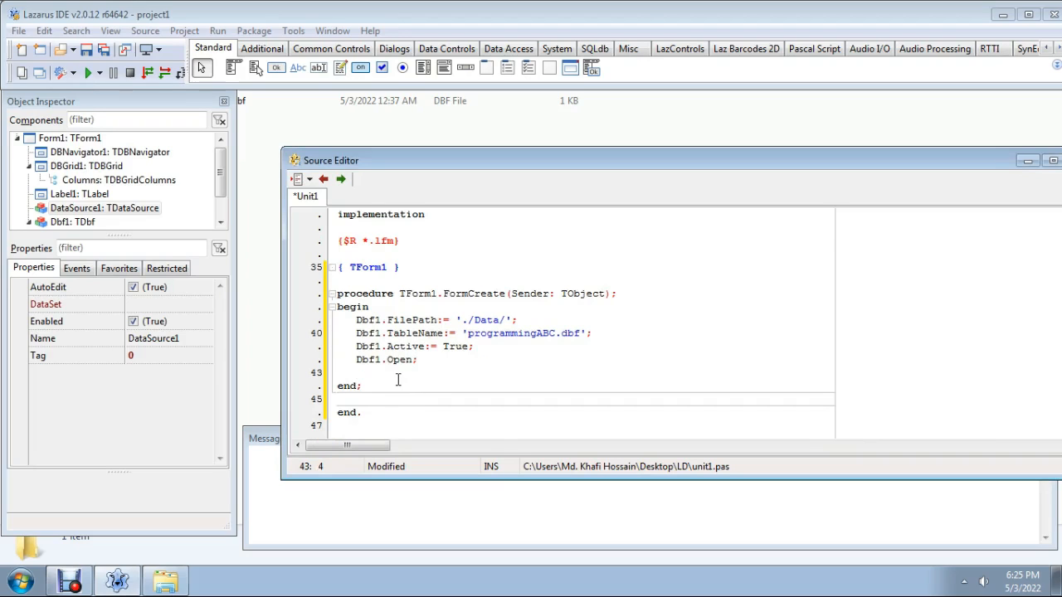
{"action": "type", "text": "Data"}
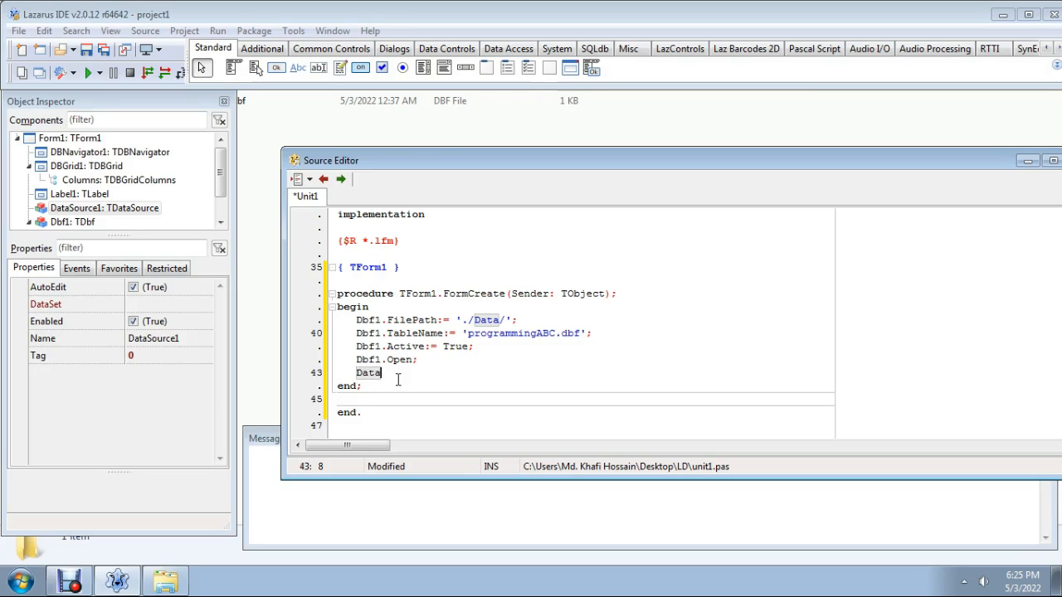
{"action": "type", "text": "Source"}
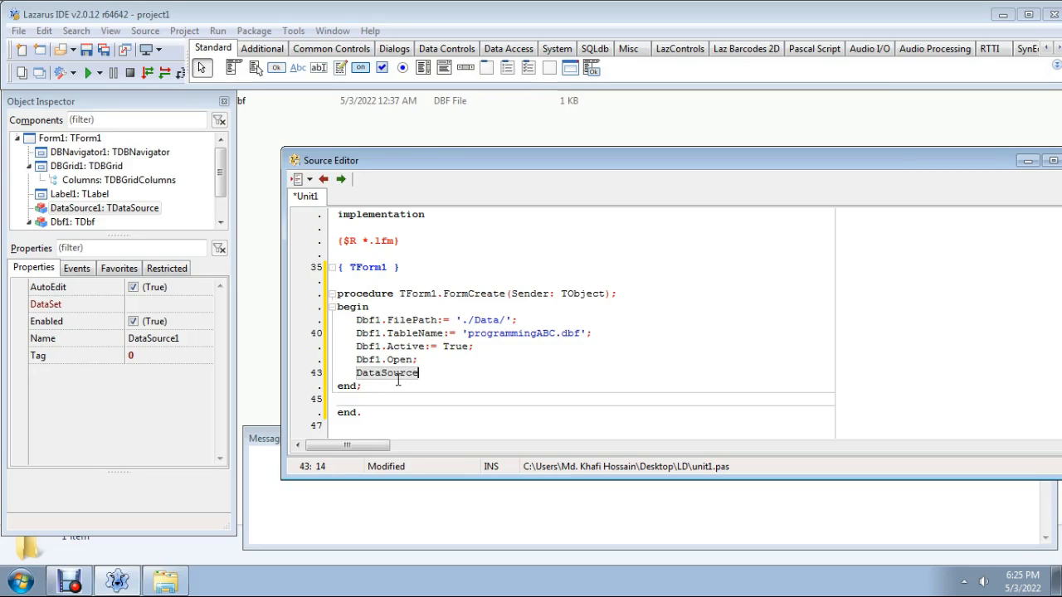
{"action": "type", "text": "1"}
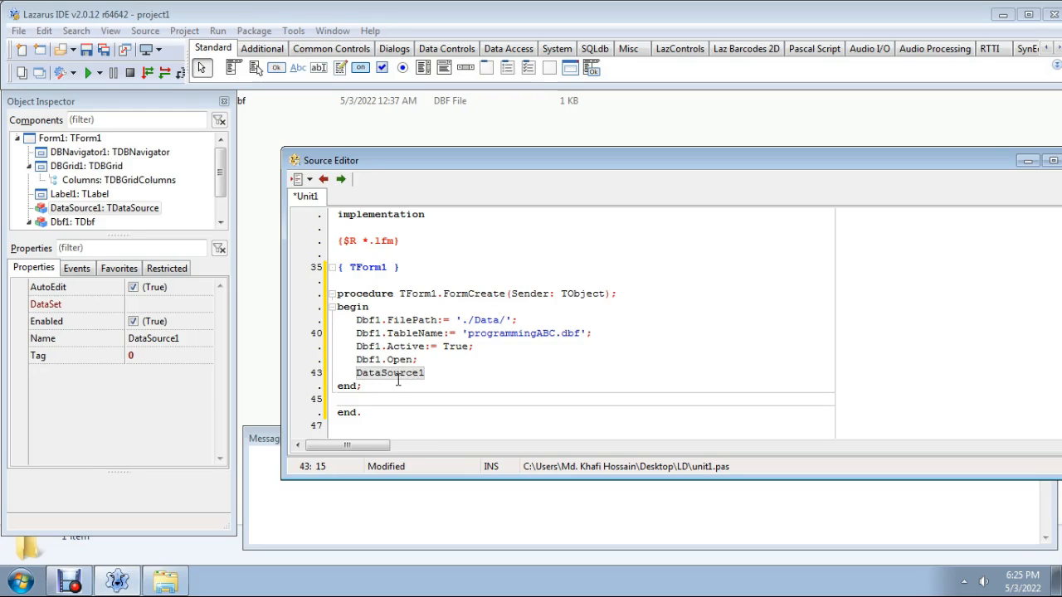
{"action": "type", "text": "."}
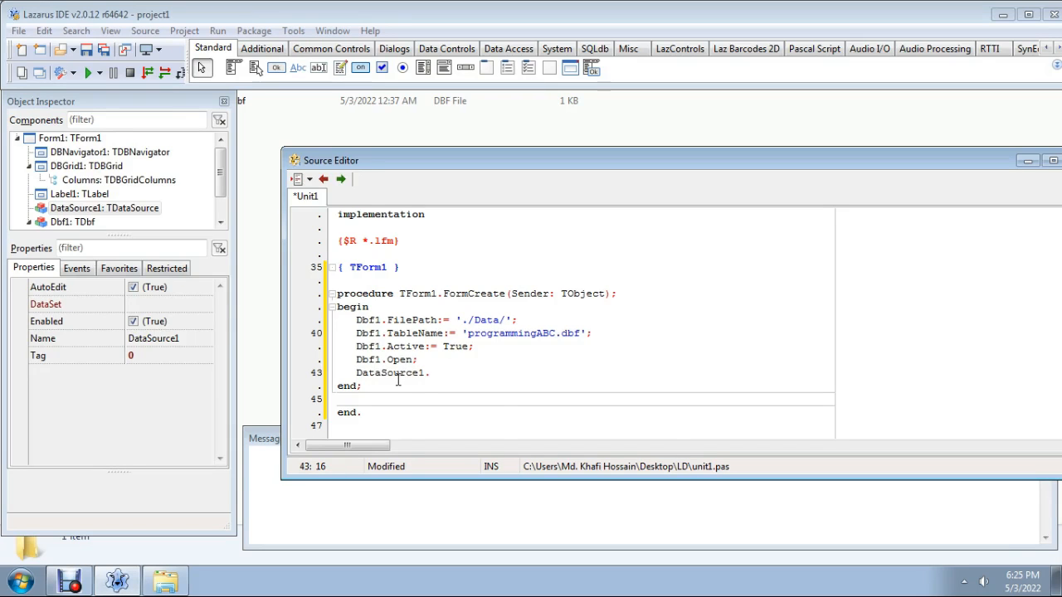
{"action": "type", "text": "DataSet := Dbf1;"}
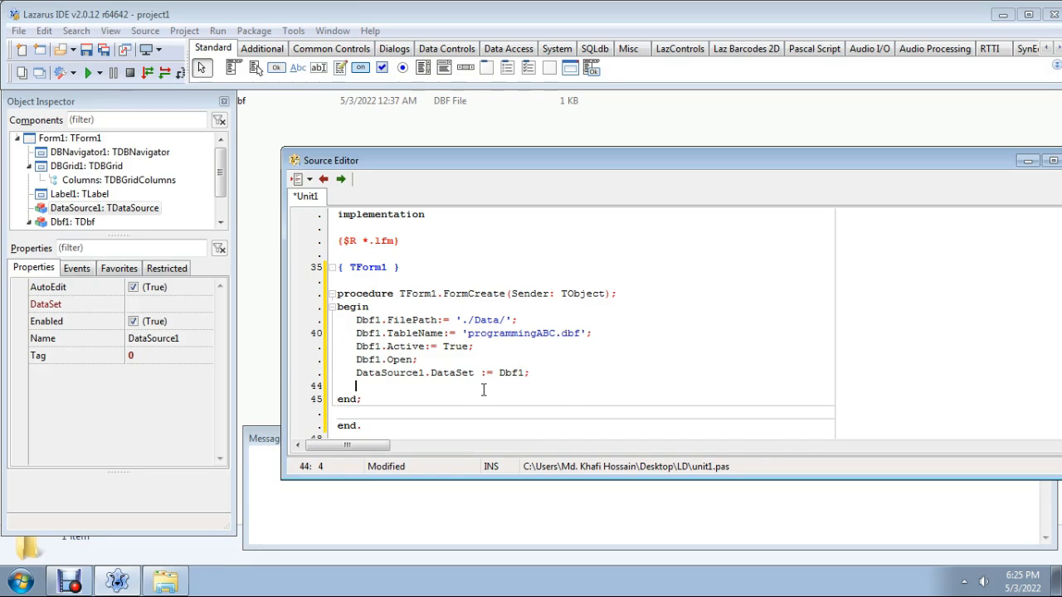
Add DBGrid1.DataSource := DataSource1; in FormCreate
{"action": "type", "text": "L"}
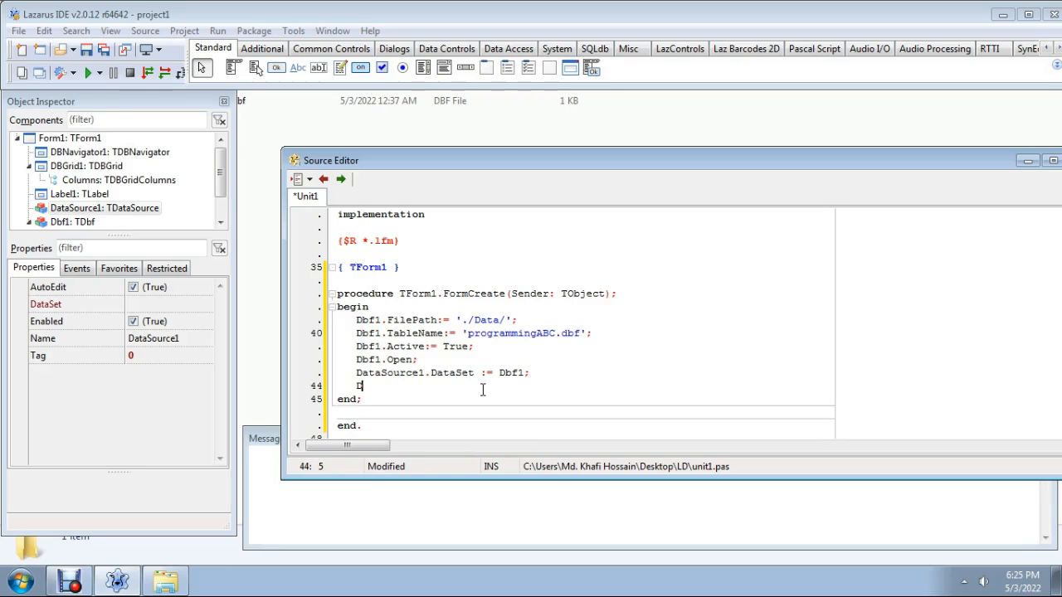
{"action": "type", "text": "BG"}
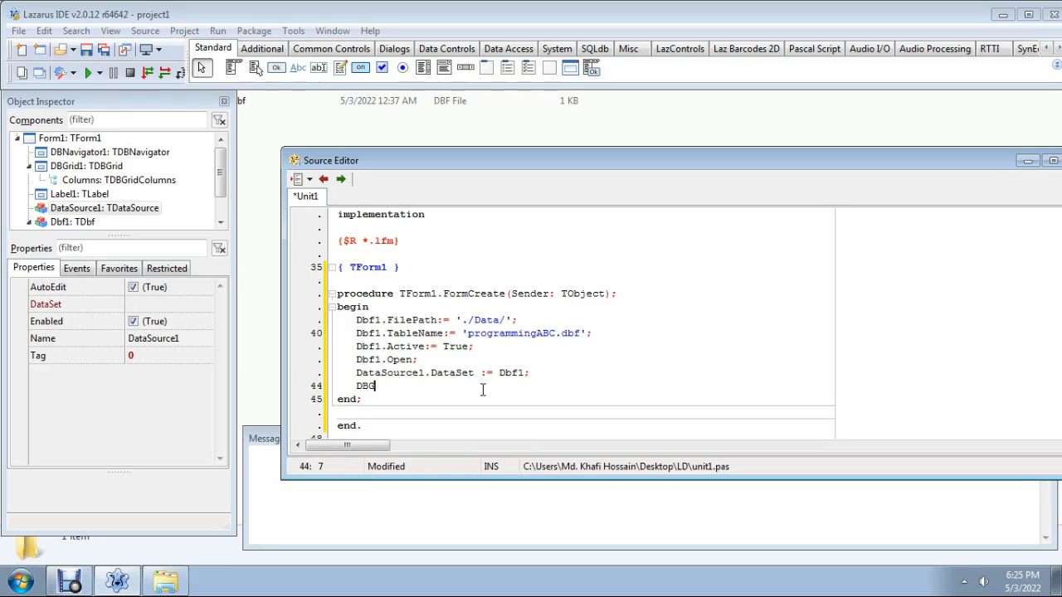
{"action": "type", "text": "rid1"}
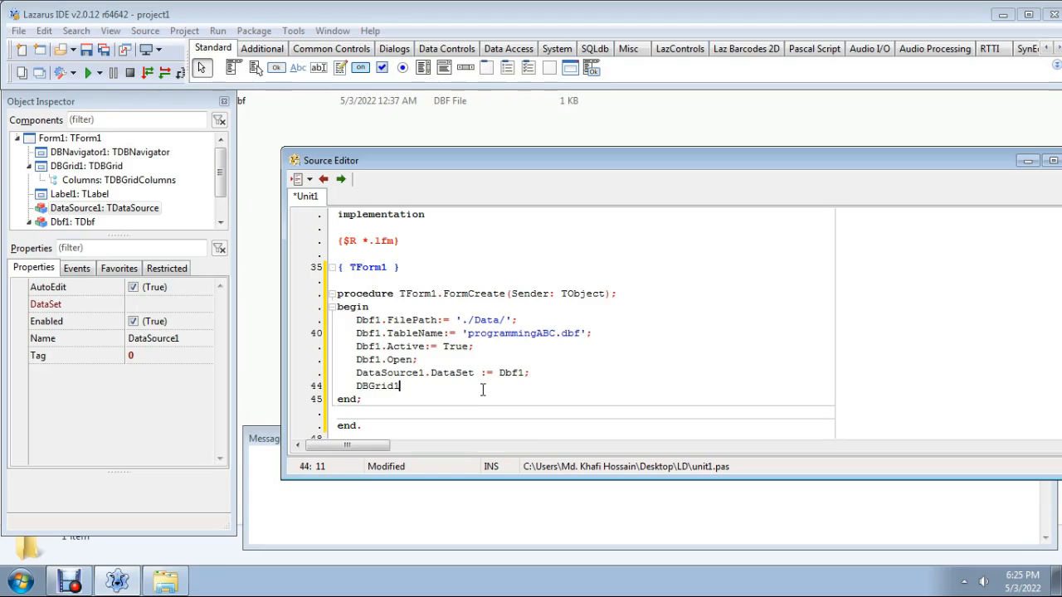
{"action": "type", "text": ".DataSource;"}
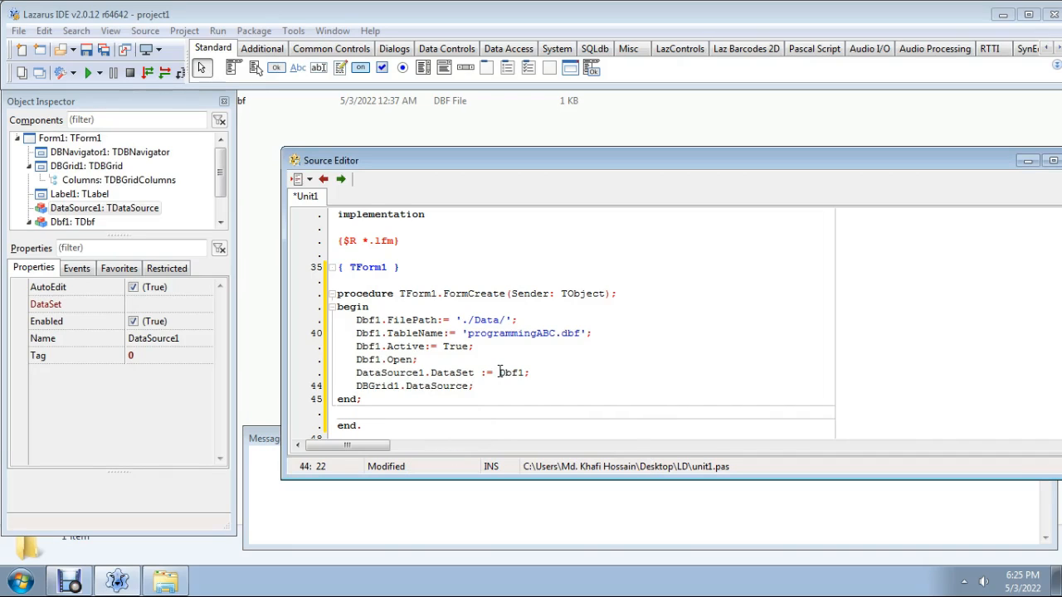
{"action": "type", "text": ":="}
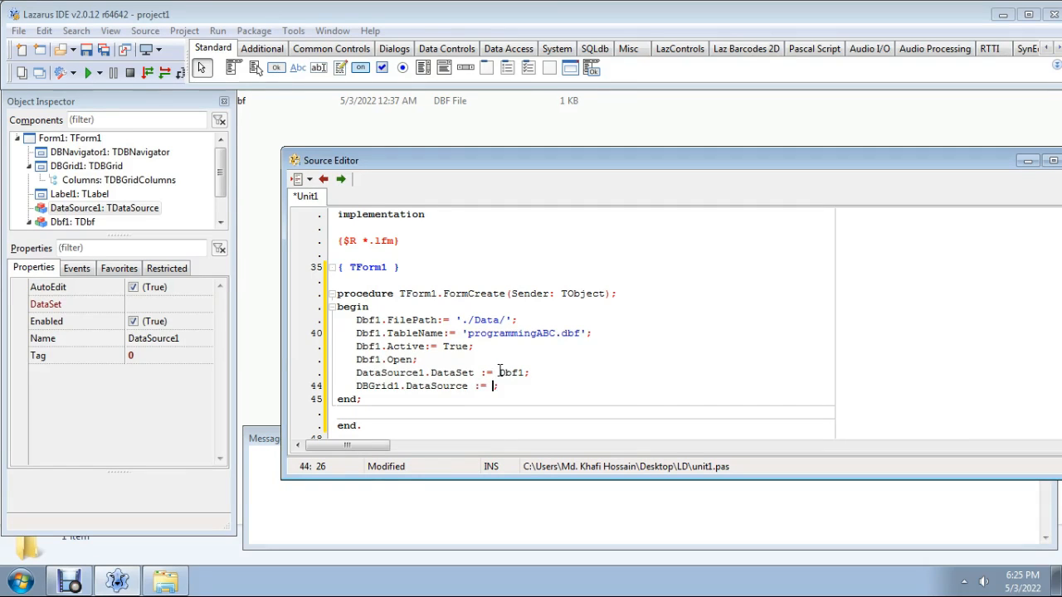
{"action": "type", "text": "Data;"}
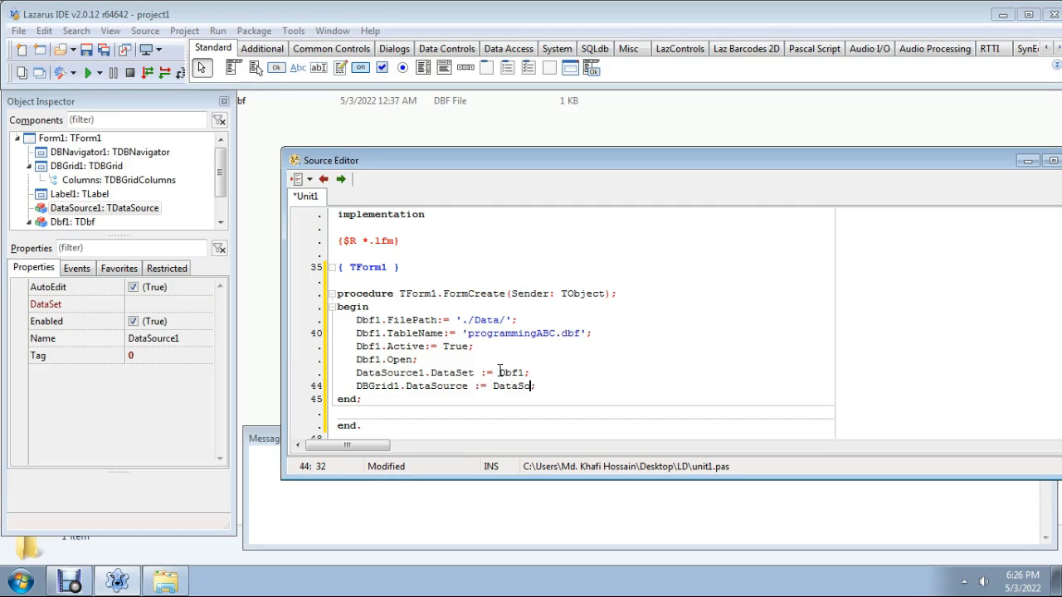
{"action": "type", "text": "urce1"}
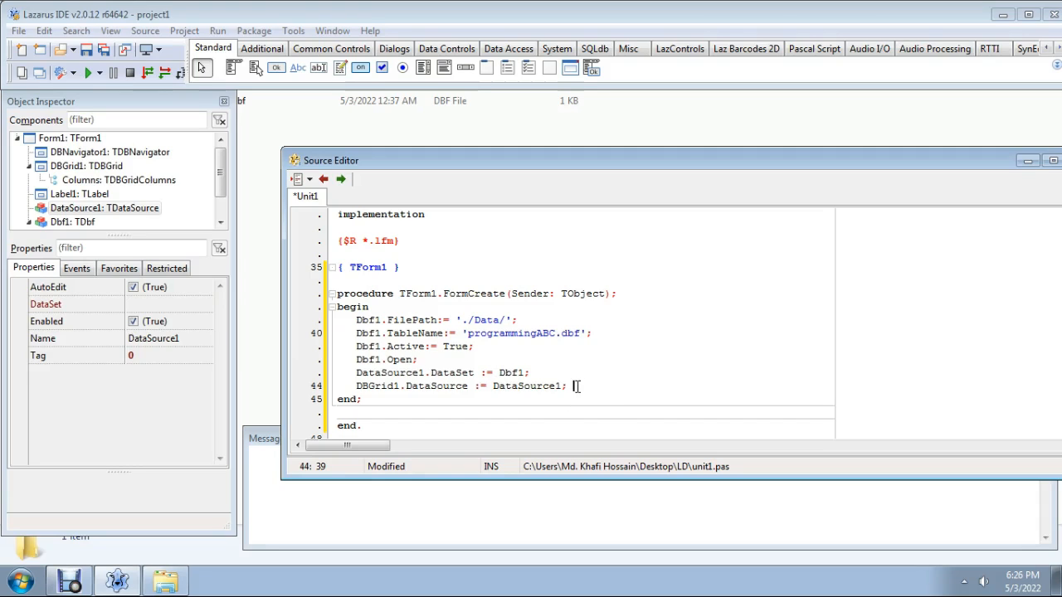
{"action": "key", "text": "Return"}
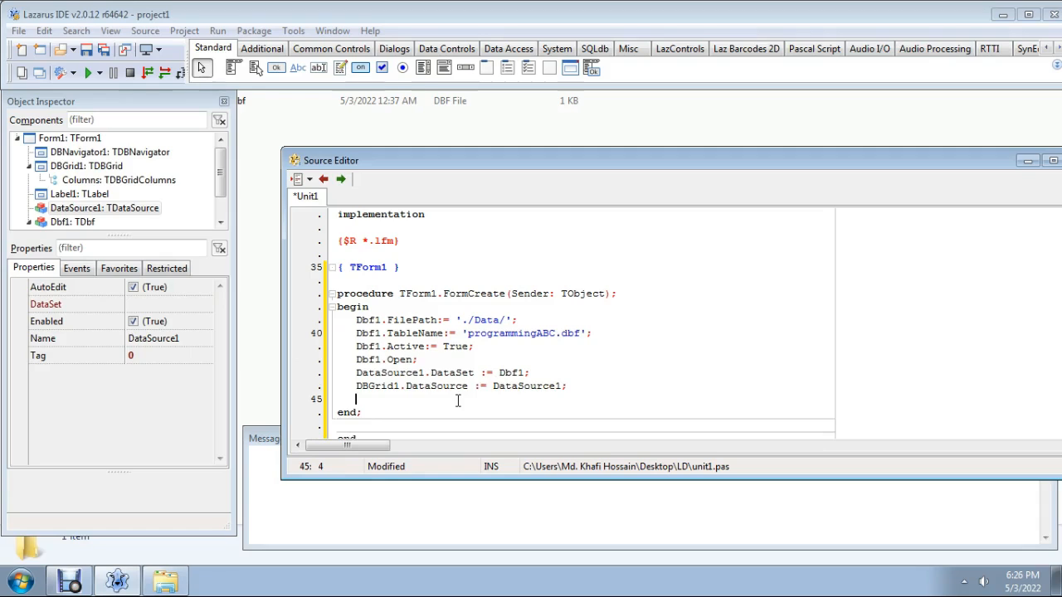
Add DBNavigator1.DataSource := DataSource1; on the next line
{"action": "type", "text": "DB"}
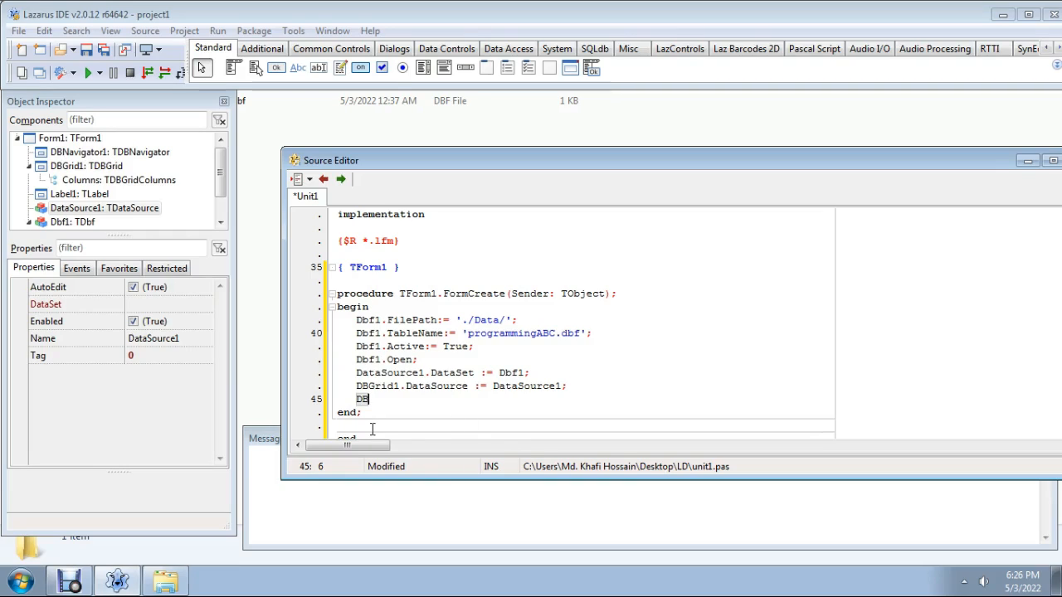
{"action": "type", "text": "N"}
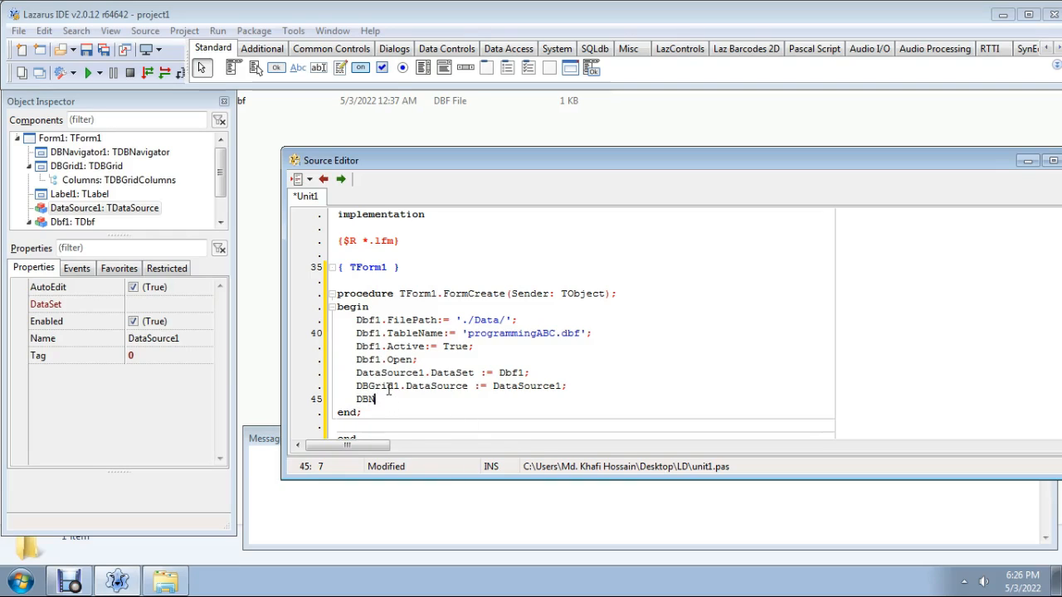
{"action": "type", "text": "avi"}
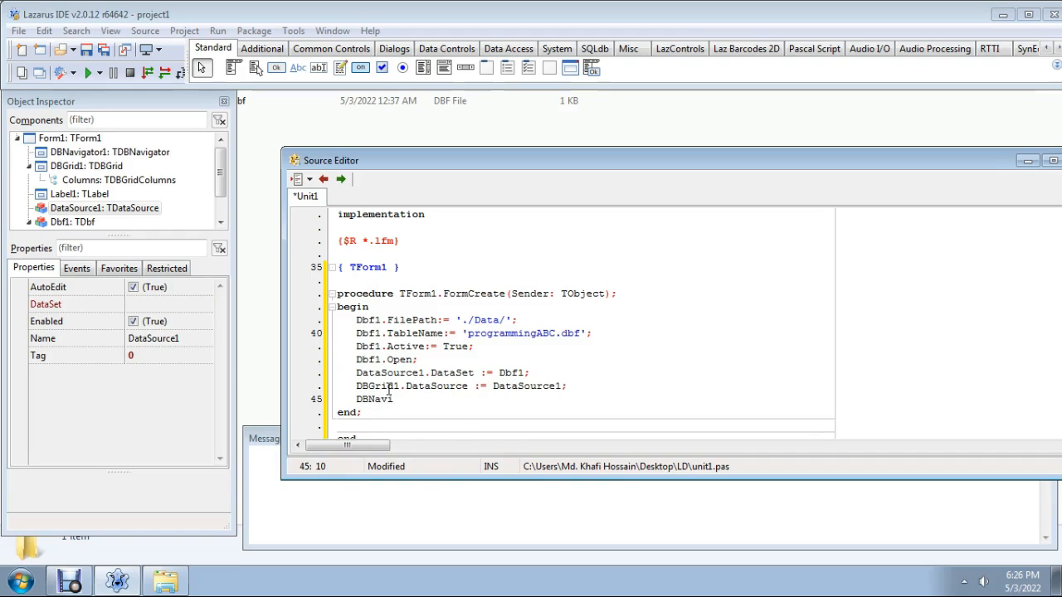
{"action": "type", "text": "gator"}
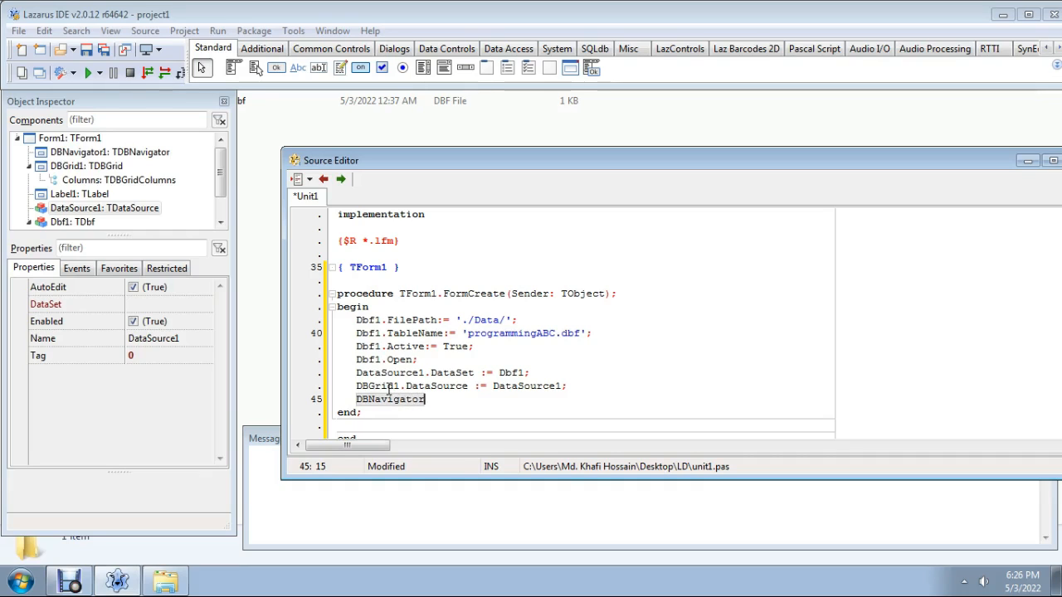
{"action": "type", "text": "."}
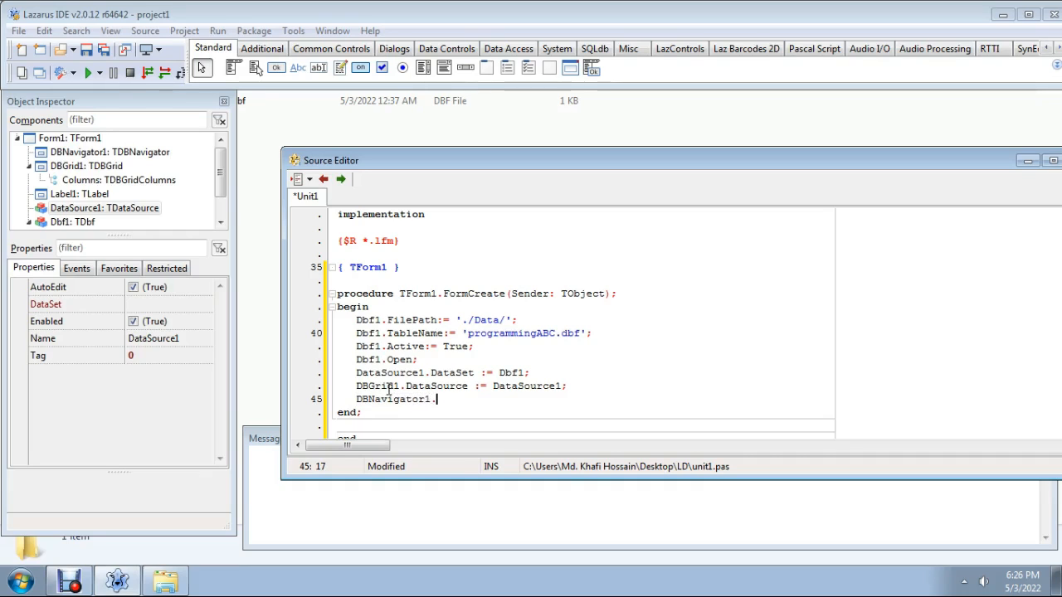
{"action": "type", "text": "."}
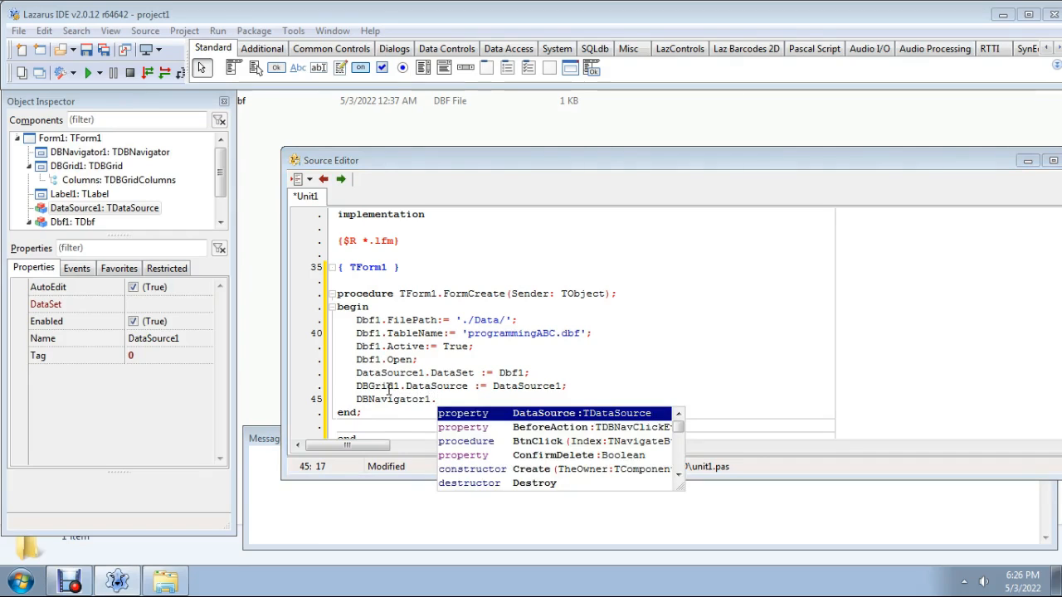
{"action": "type", "text": "DataSource := ;"}
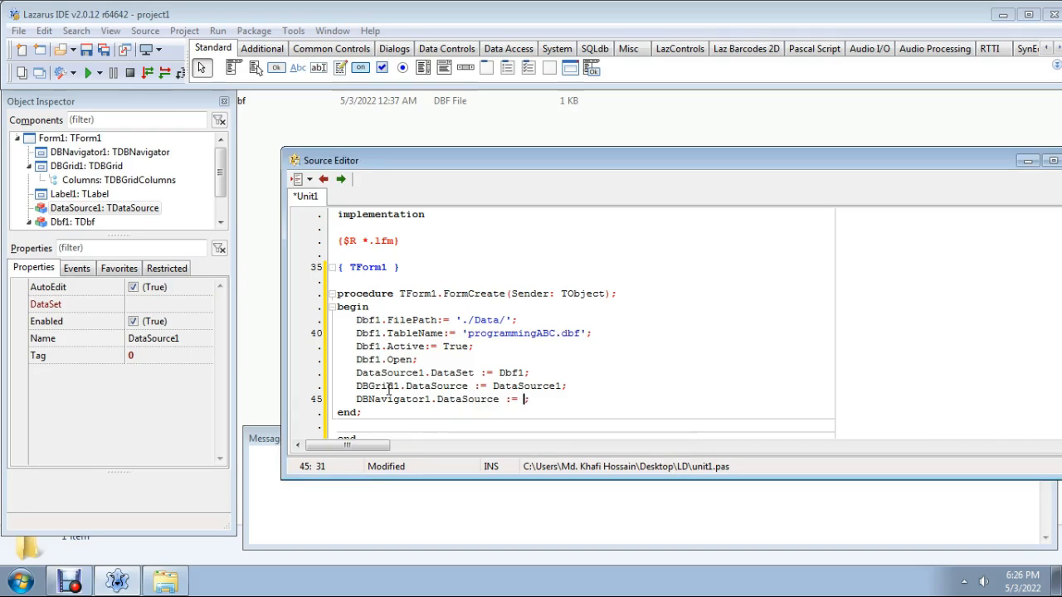
{"action": "type", "text": "DataSource1"}
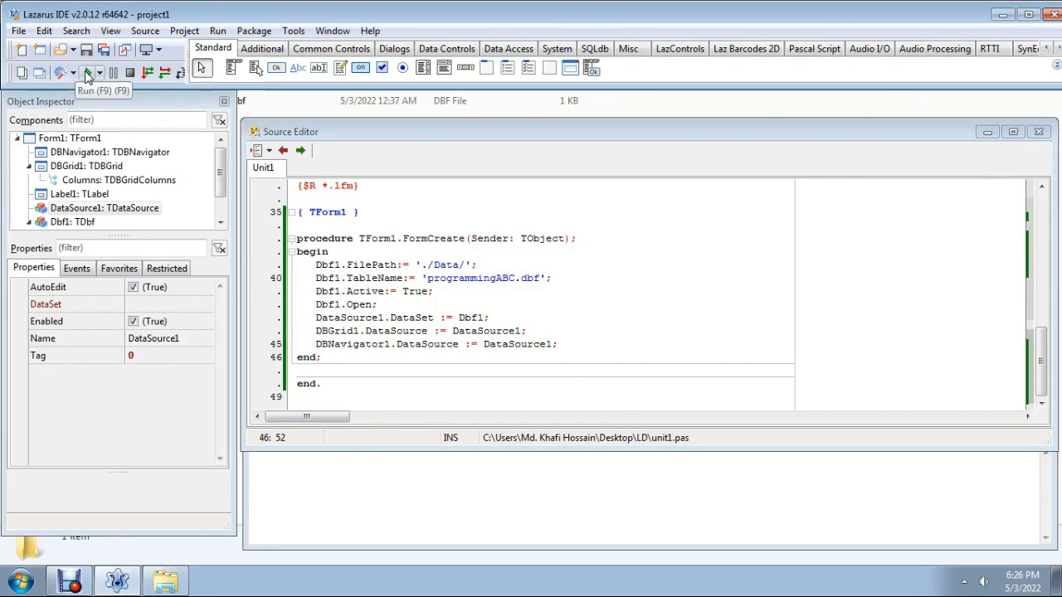
Compile and run the project, then close the running ProgrammingABC form
{"action": "left_click", "coordinate": [87, 73]}
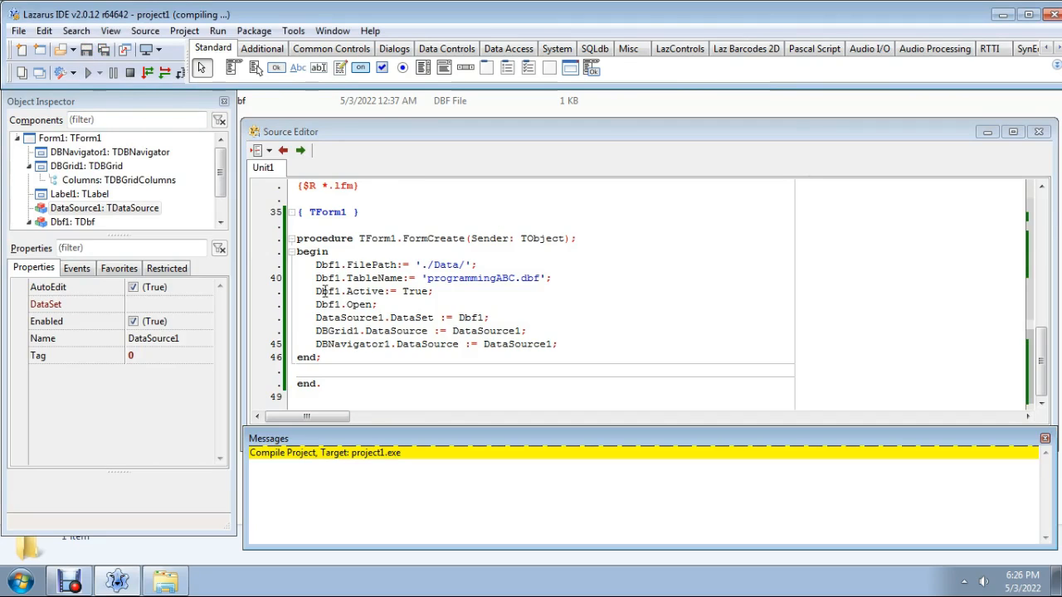
{"action": "mouse_move", "coordinate": [555, 302]}
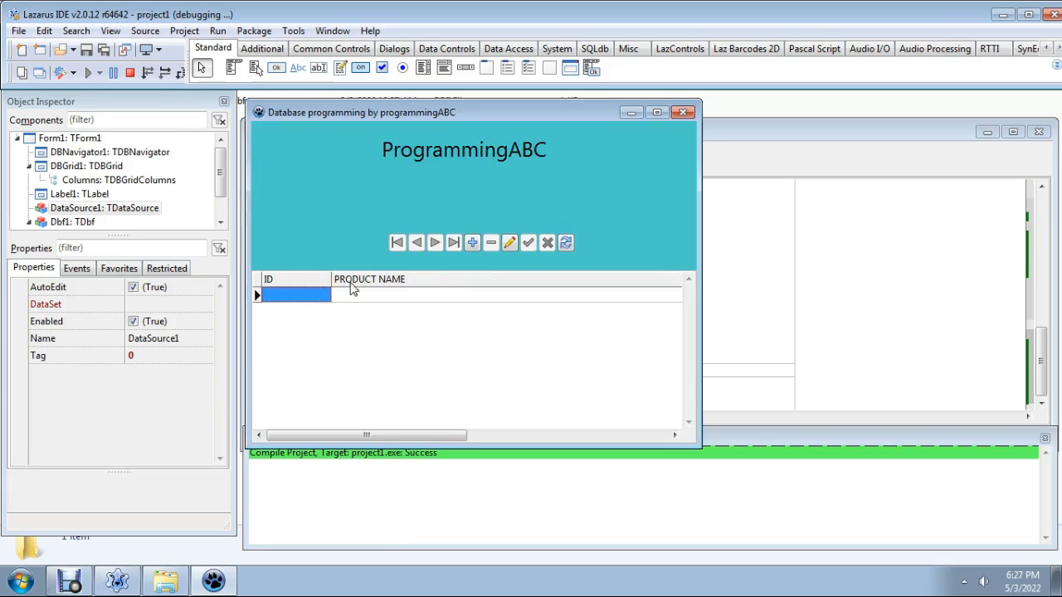
{"action": "mouse_move", "coordinate": [290, 312]}
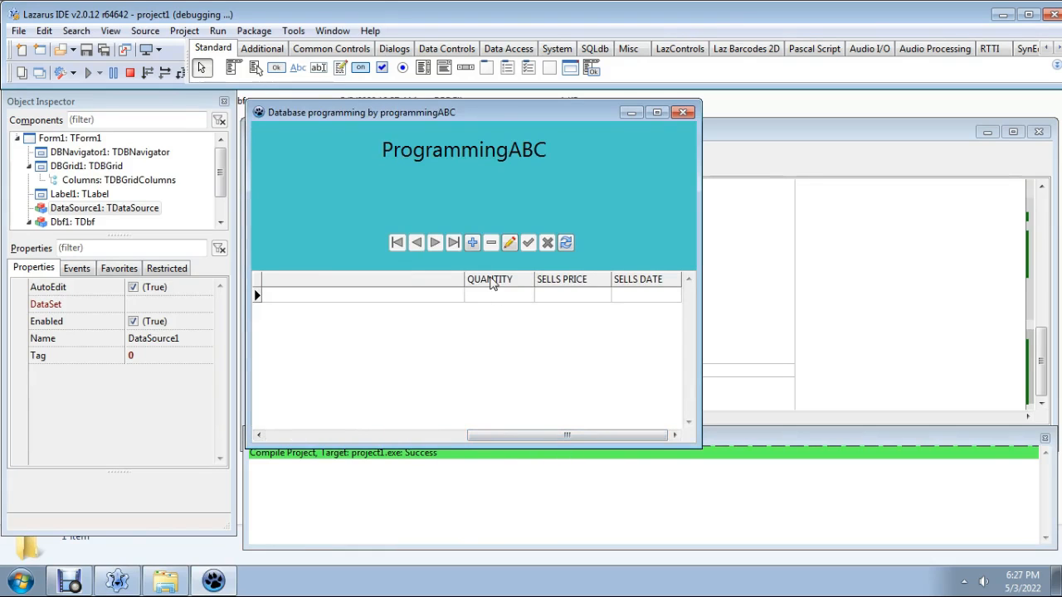
{"action": "mouse_move", "coordinate": [604, 362]}
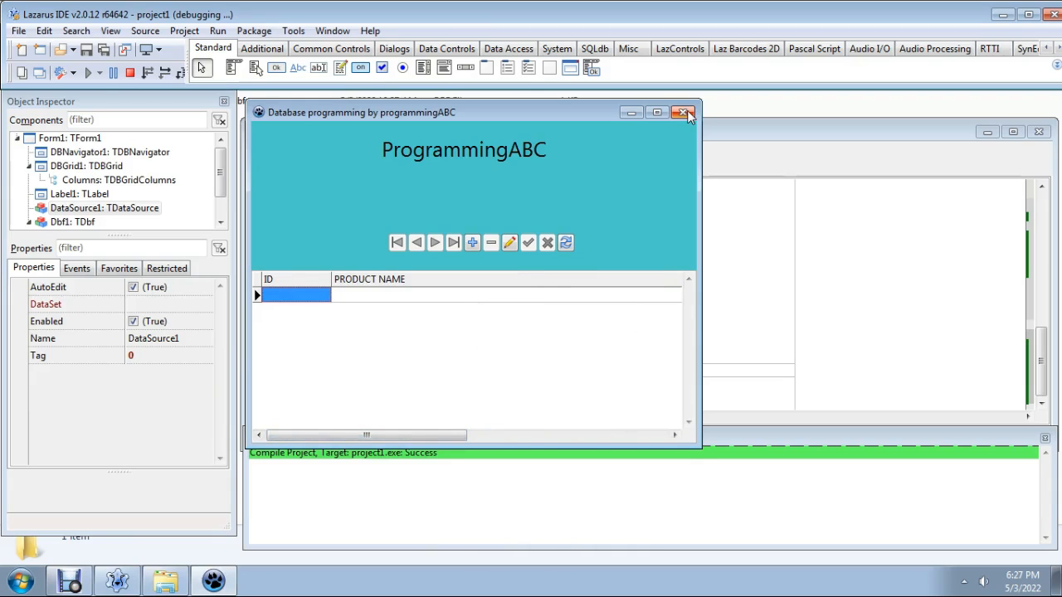
{"action": "left_click", "coordinate": [682, 113]}
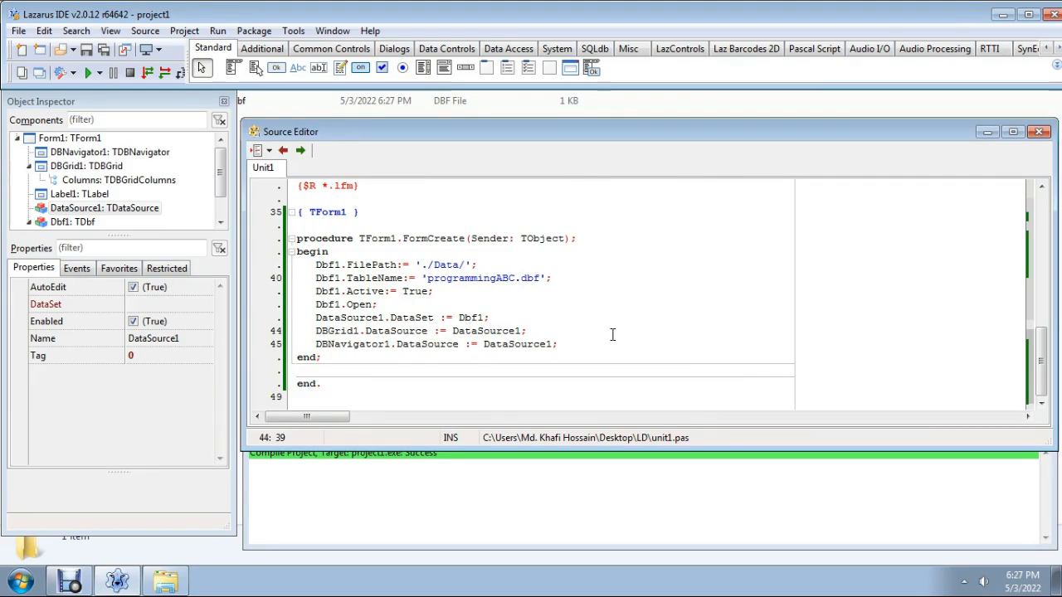
Add DBGrid1.AutoFillColumns := True; after the grid's data source line via code completion
{"action": "key", "text": "Return"}
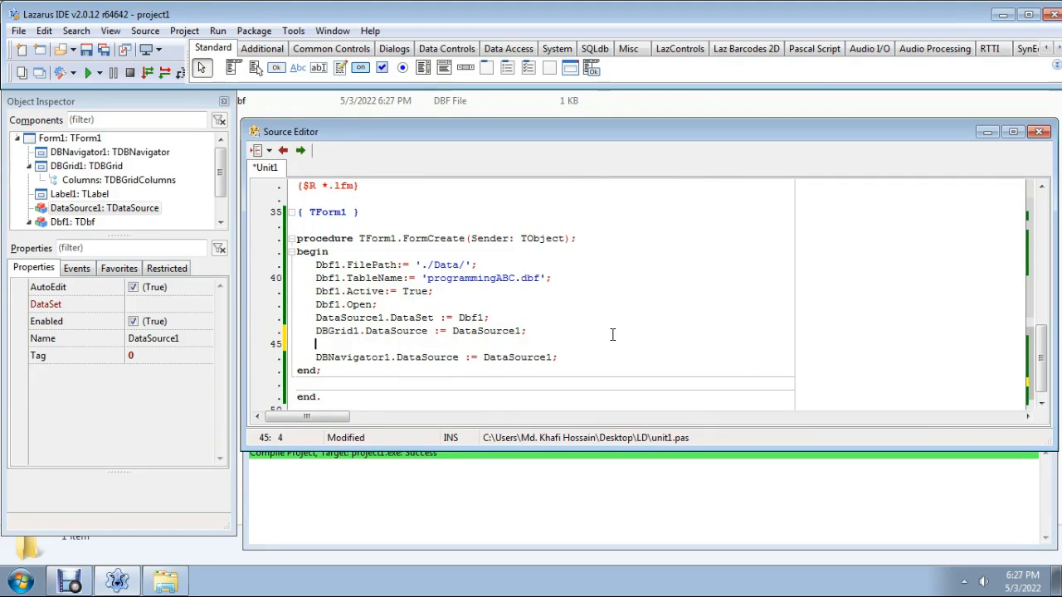
{"action": "type", "text": "DBGrid"}
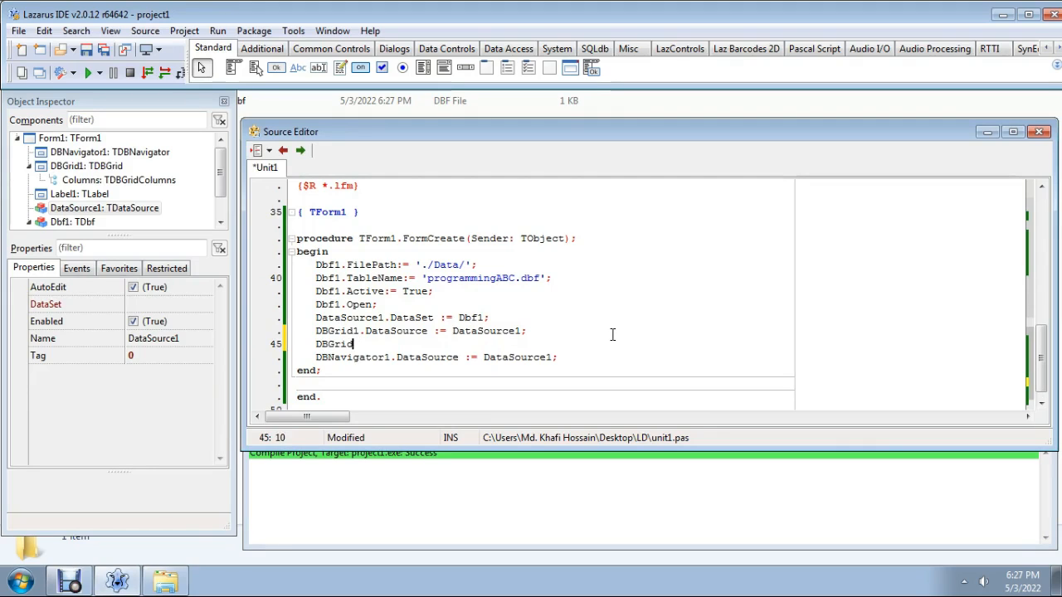
{"action": "type", "text": "1"}
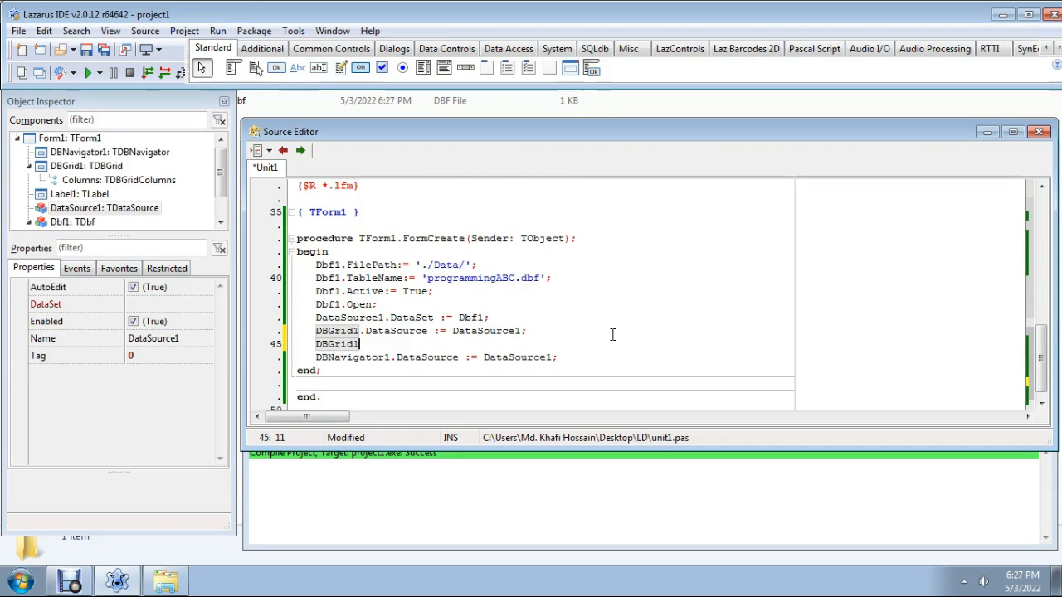
{"action": "type", "text": "."}
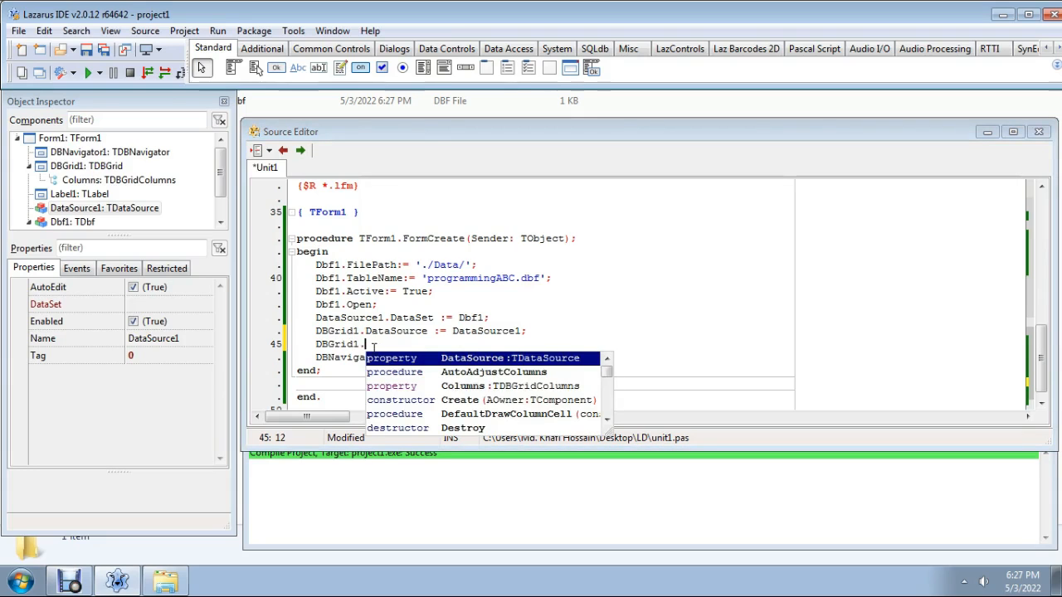
{"action": "type", "text": "AutoFillColumns:=;"}
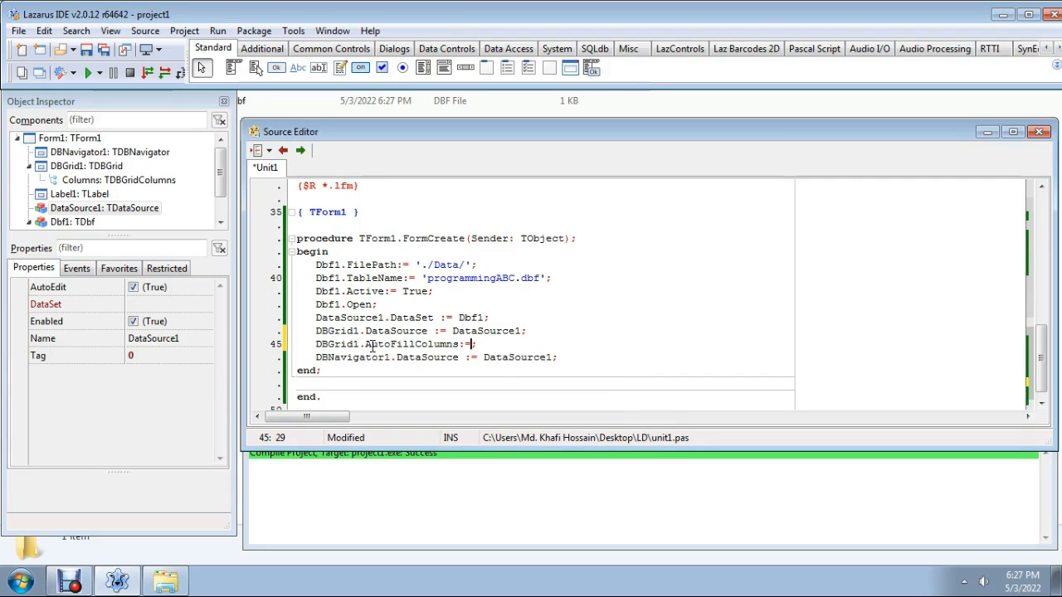
{"action": "type", "text": "True"}
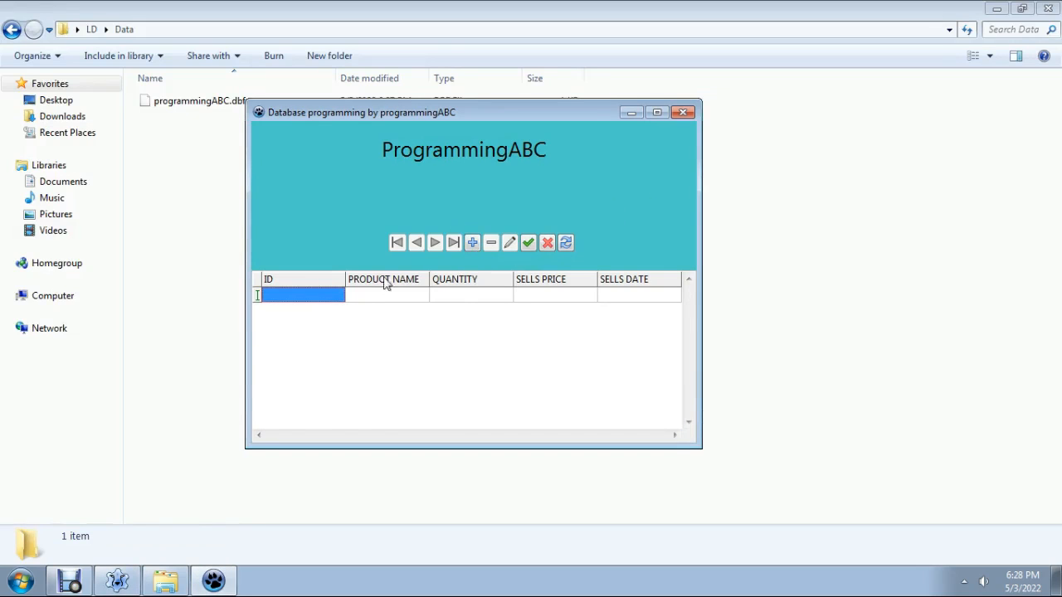
{"action": "mouse_move", "coordinate": [245, 312]}
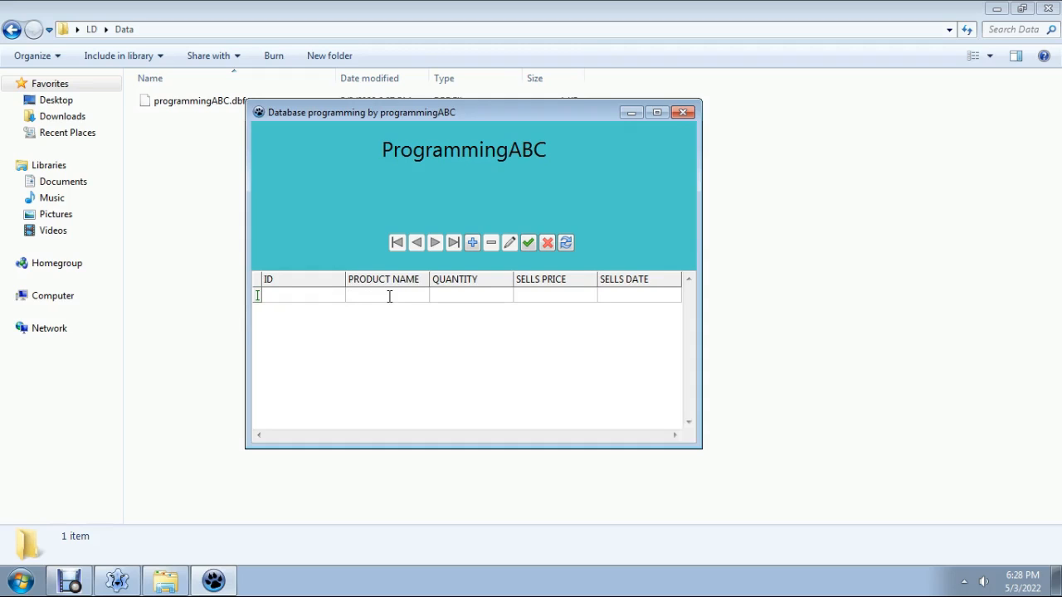
Enter and post the Computer record: quantity 1, price 20000, date 5/3/2022
{"action": "type", "text": "Comp"}
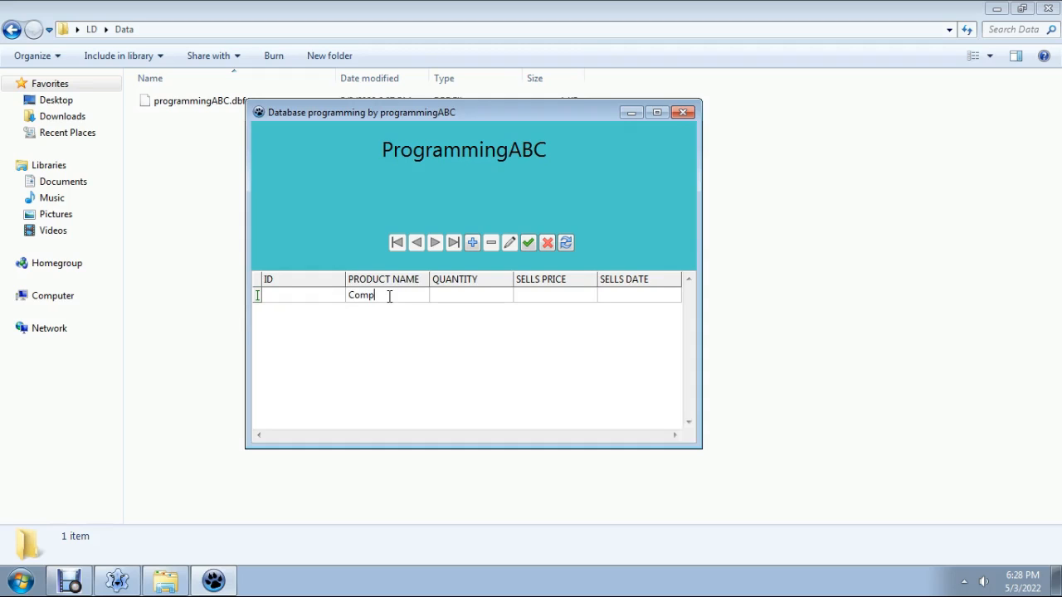
{"action": "type", "text": "uter"}
{"action": "left_click", "coordinate": [470, 295]}
{"action": "type", "text": "1"}
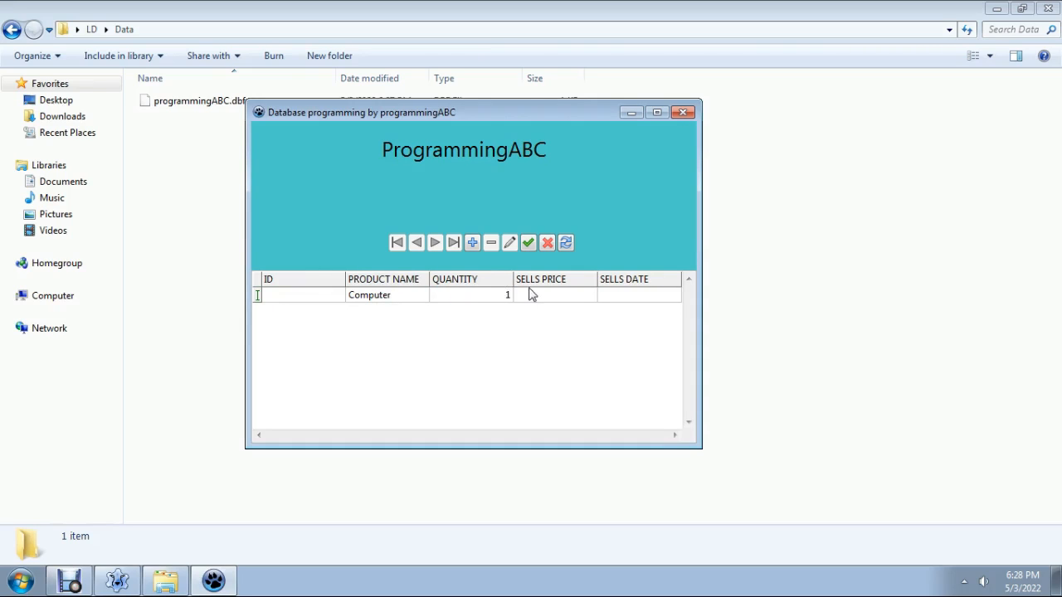
{"action": "type", "text": "20"}
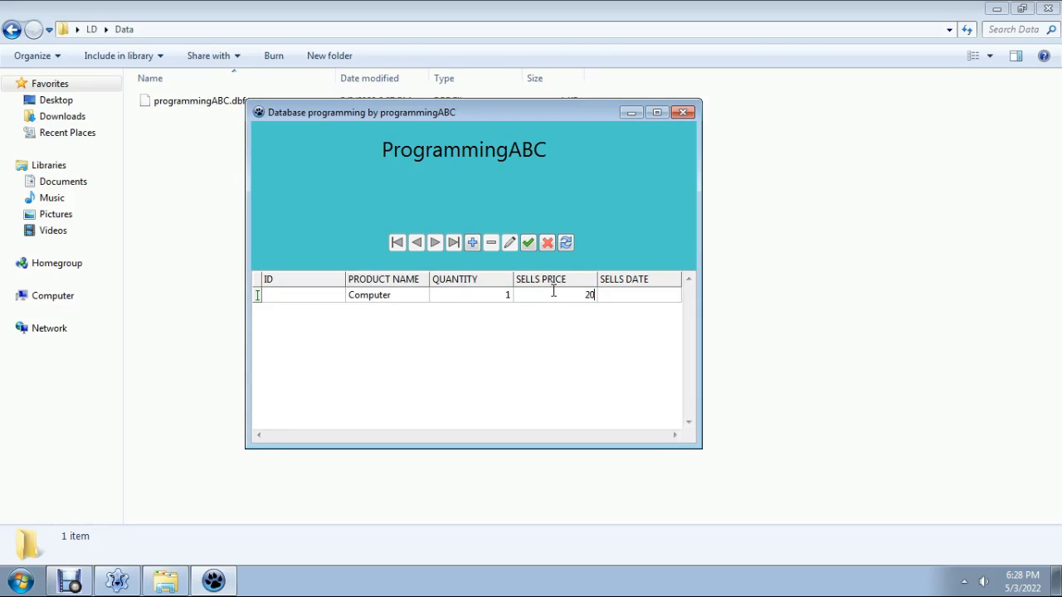
{"action": "type", "text": "000"}
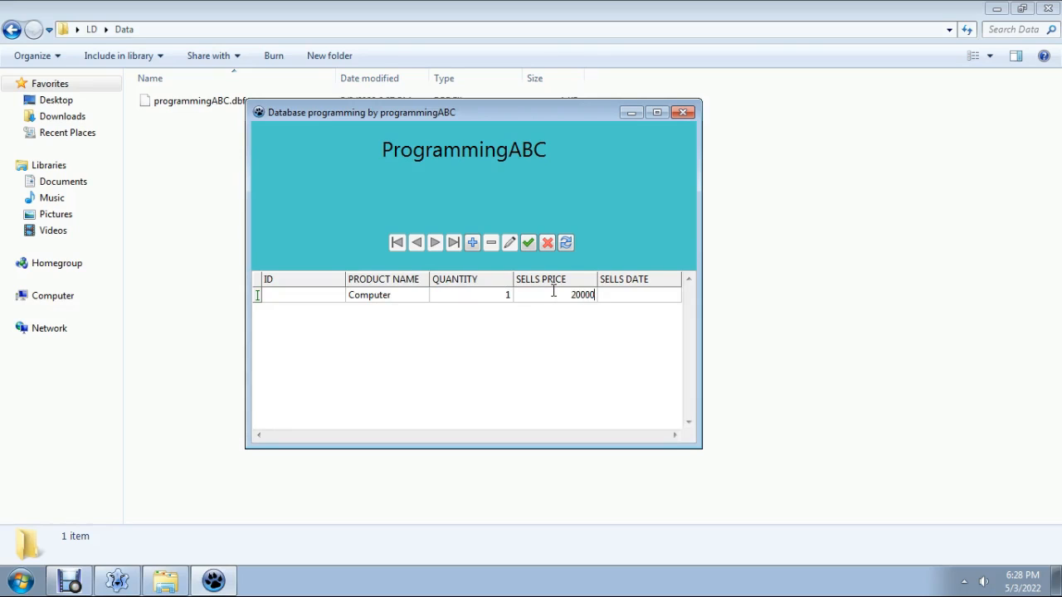
{"action": "left_click", "coordinate": [630, 295]}
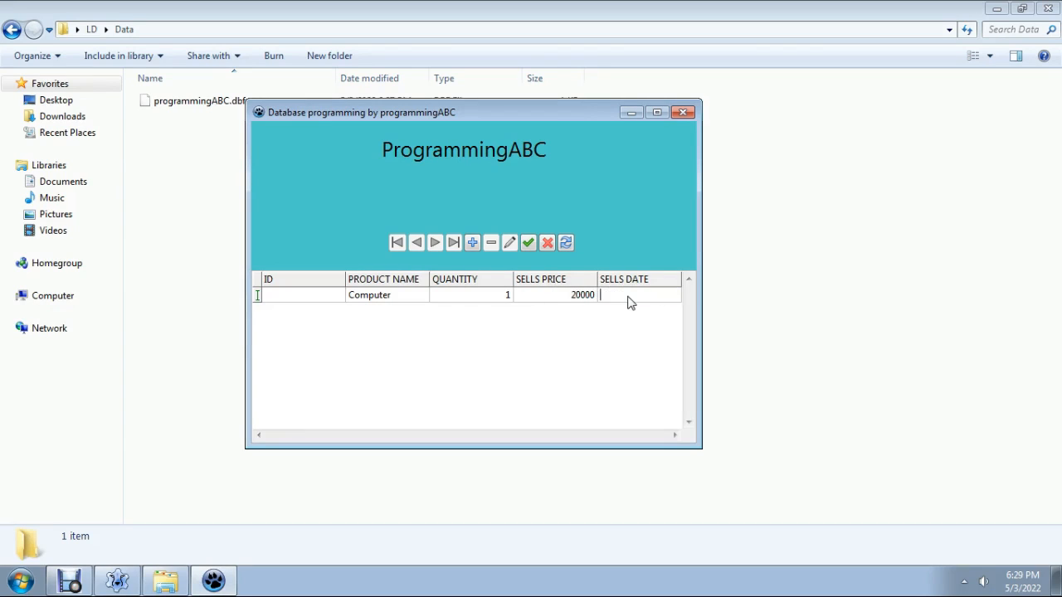
{"action": "type", "text": "5"}
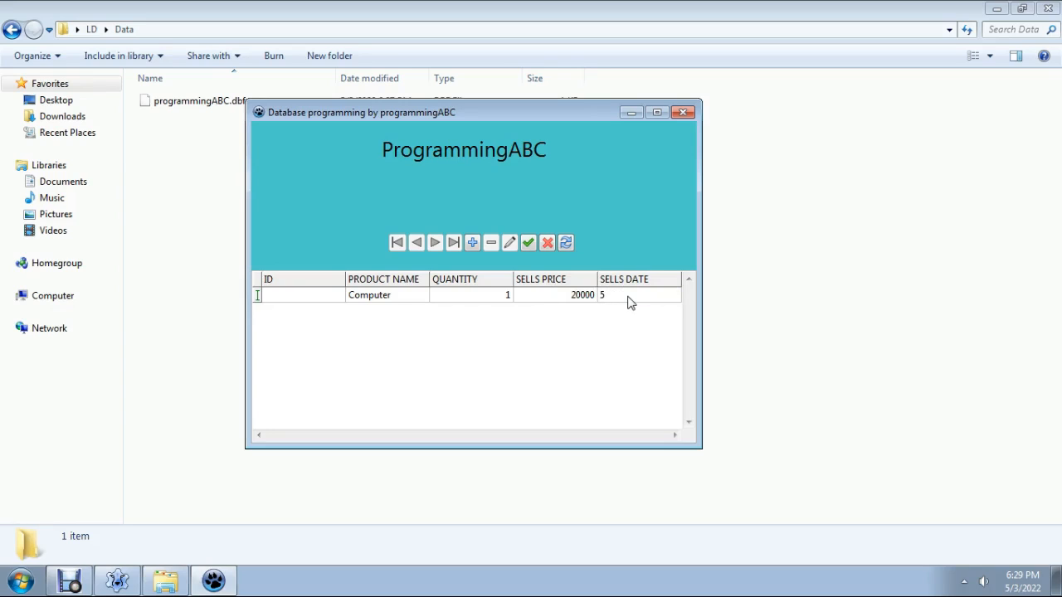
{"action": "type", "text": "/3"}
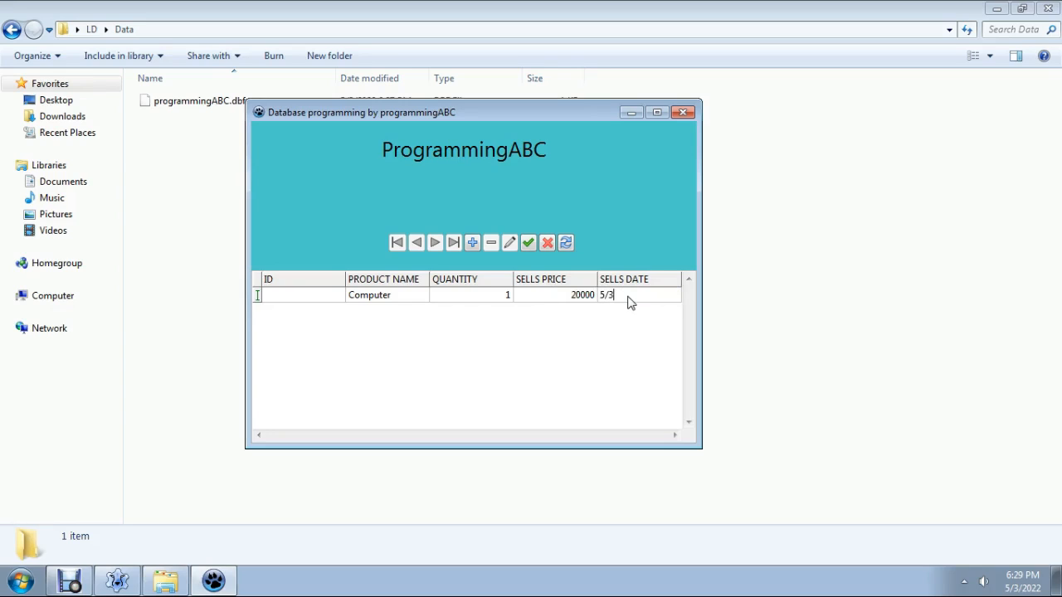
{"action": "type", "text": "/"}
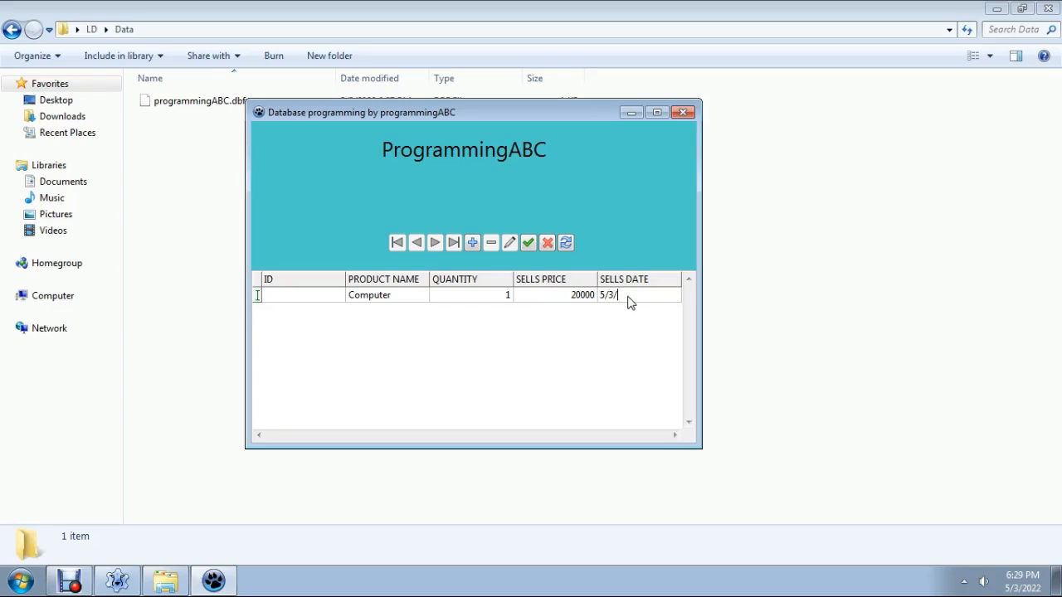
{"action": "type", "text": "2022"}
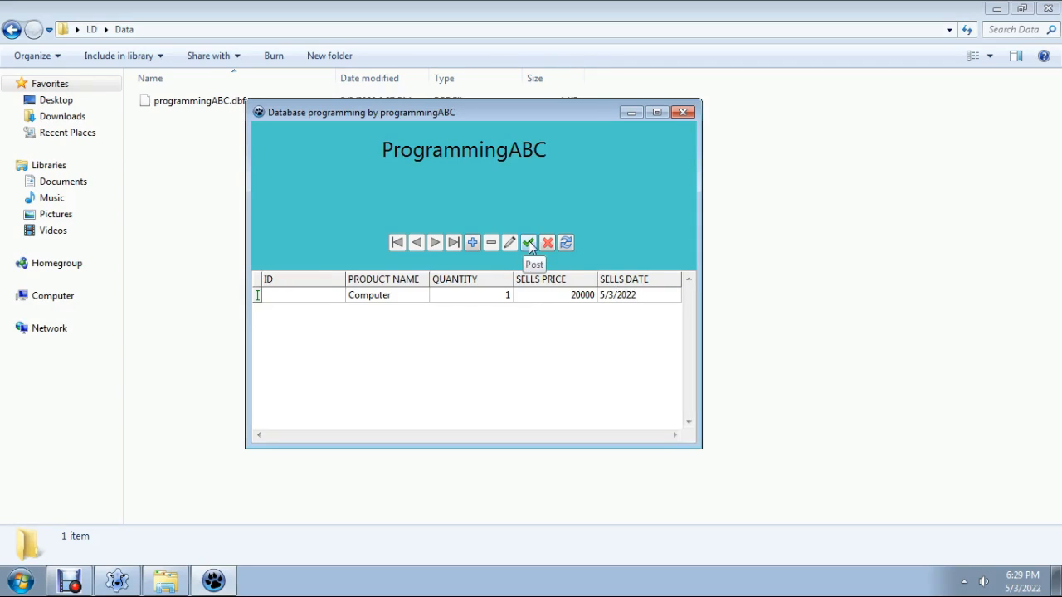
{"action": "left_click", "coordinate": [528, 243]}
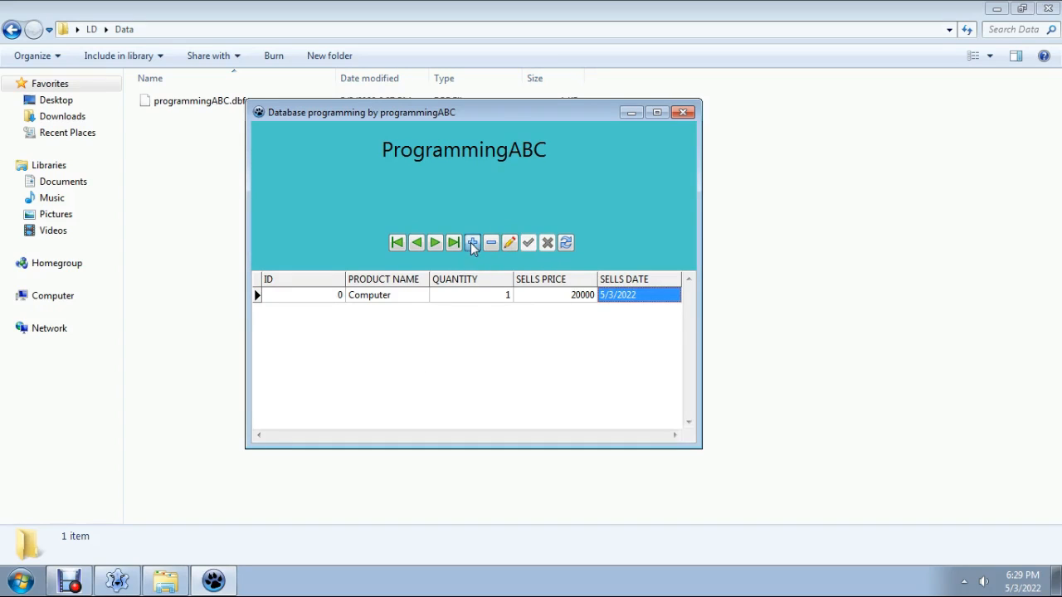
Insert and post a Ram record: quantity 2, price 4000, date 4/14/2021
{"action": "left_click", "coordinate": [471, 242]}
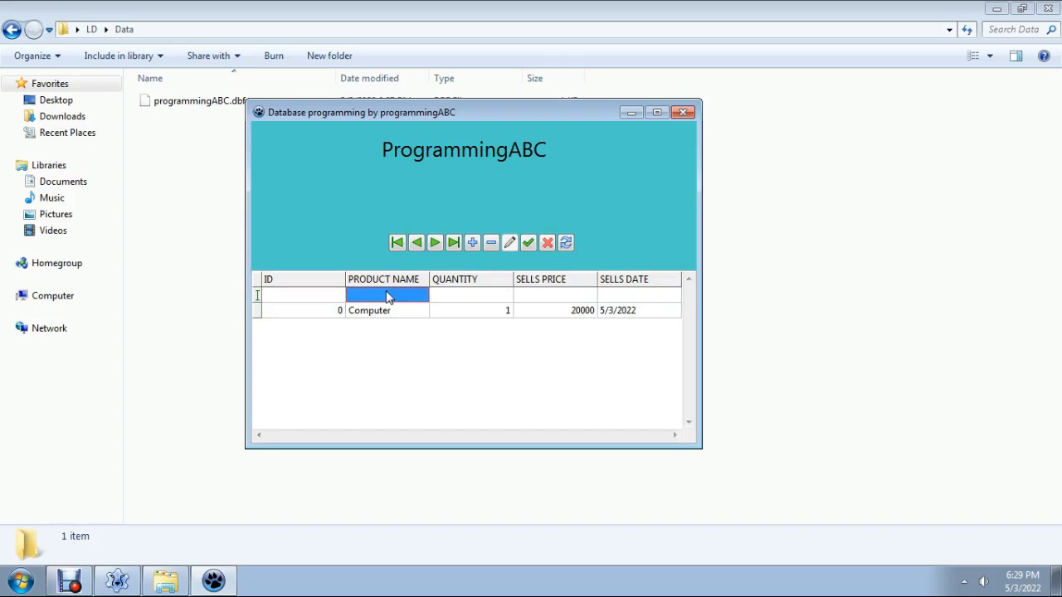
{"action": "type", "text": "Ra"}
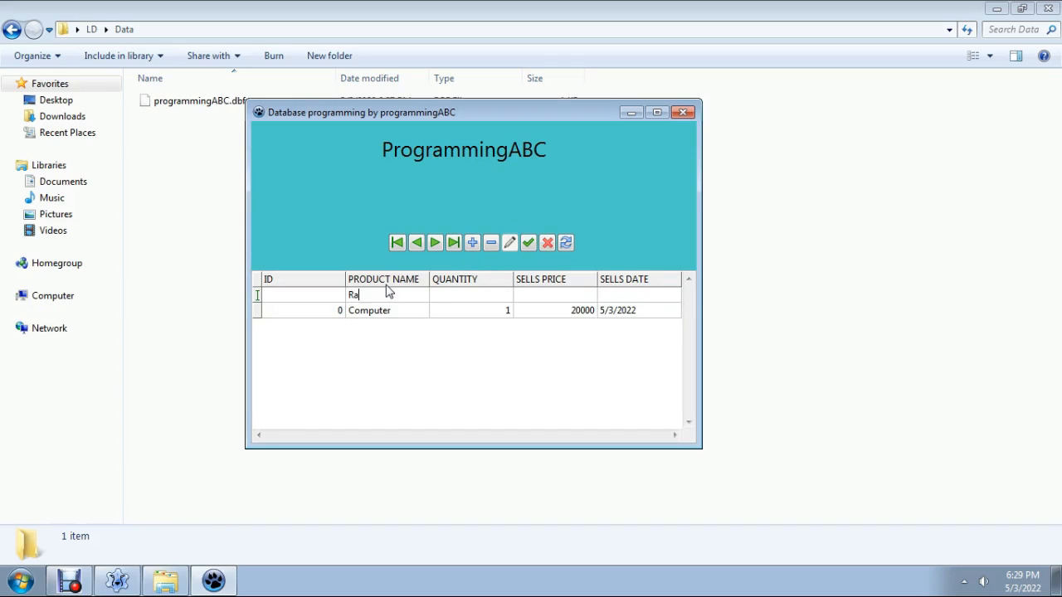
{"action": "left_click", "coordinate": [471, 295]}
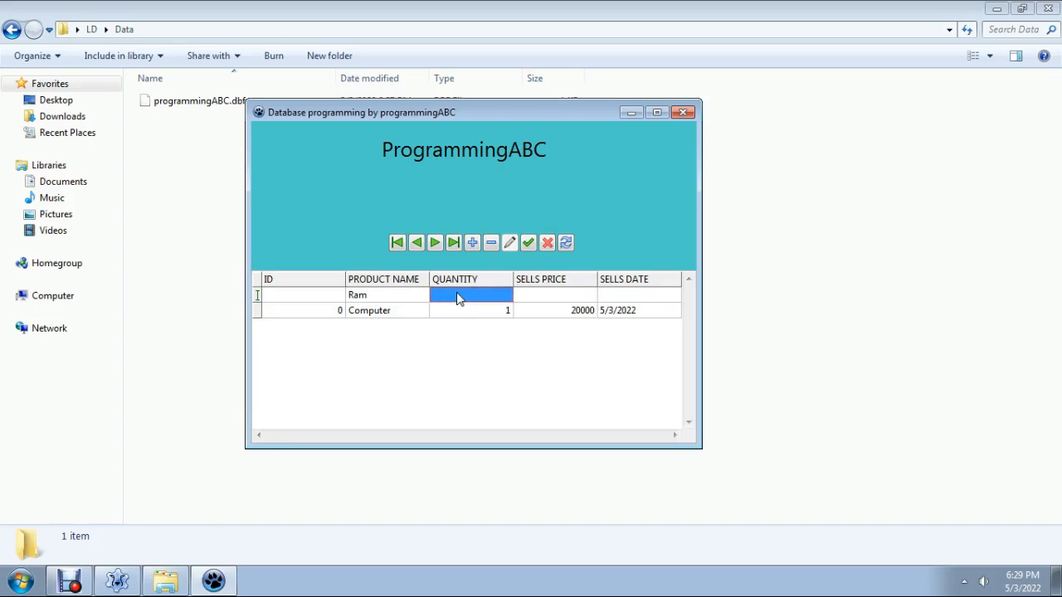
{"action": "type", "text": "2"}
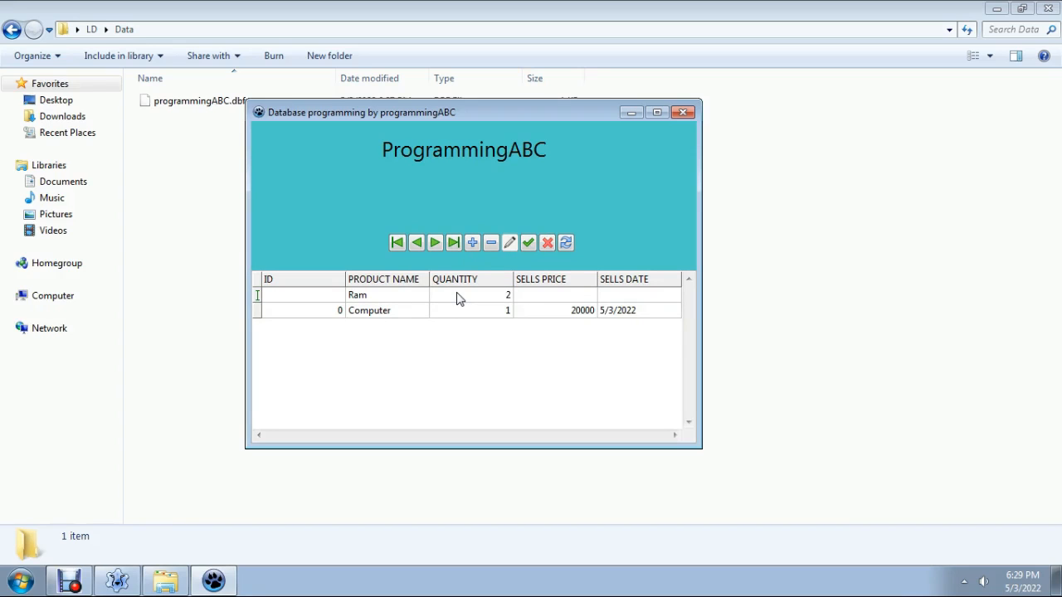
{"action": "mouse_move", "coordinate": [555, 300]}
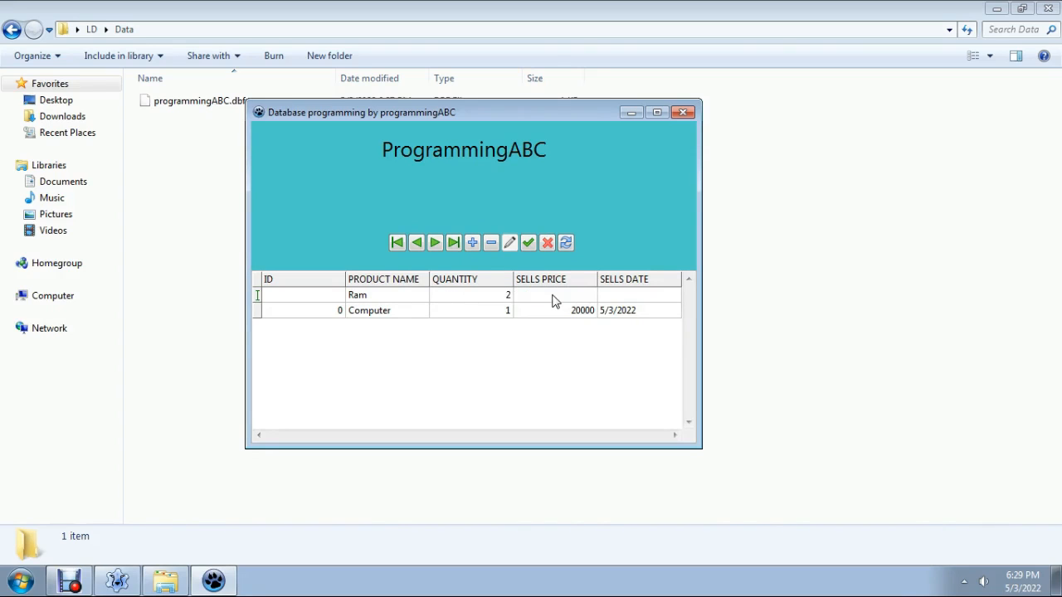
{"action": "type", "text": "4000"}
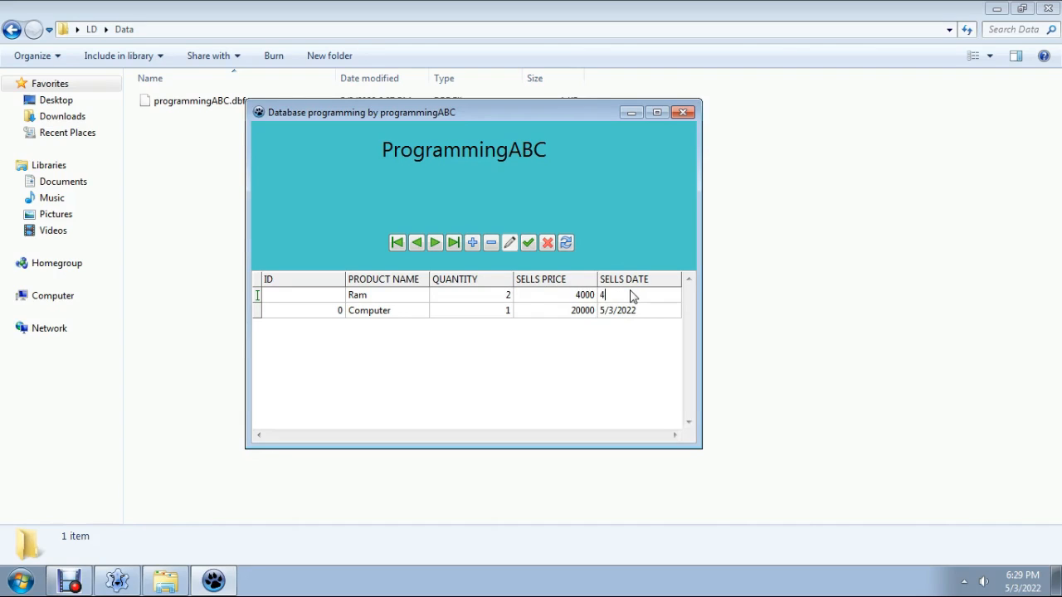
{"action": "type", "text": "/"}
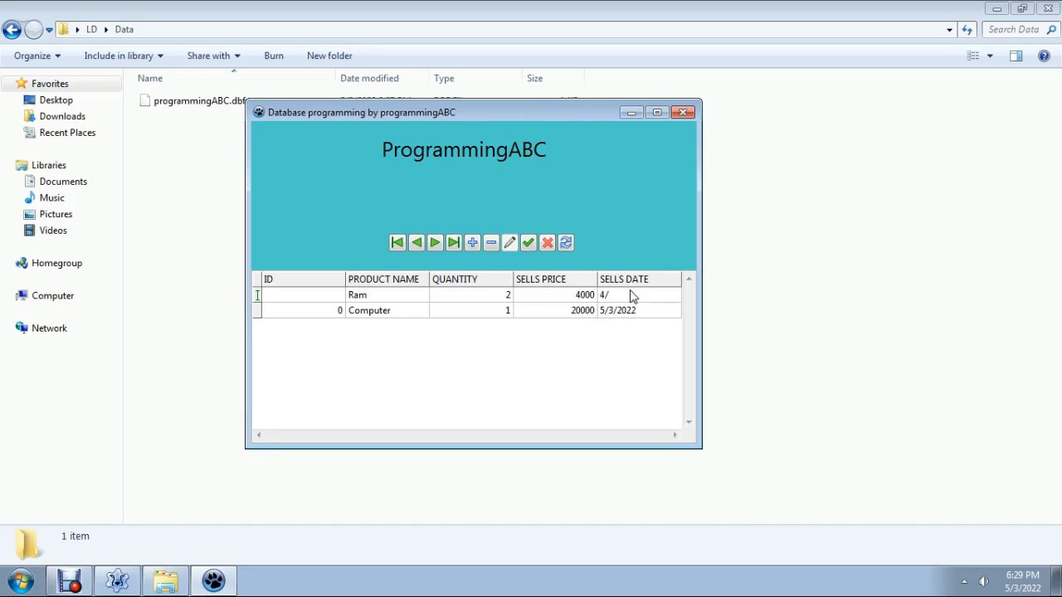
{"action": "type", "text": "14"}
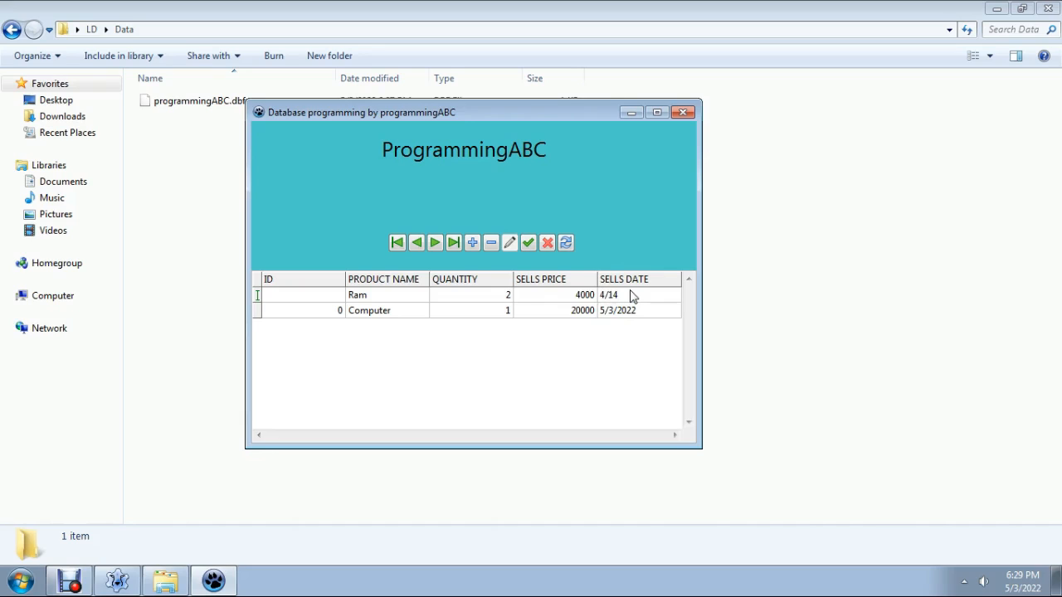
{"action": "type", "text": "/20"}
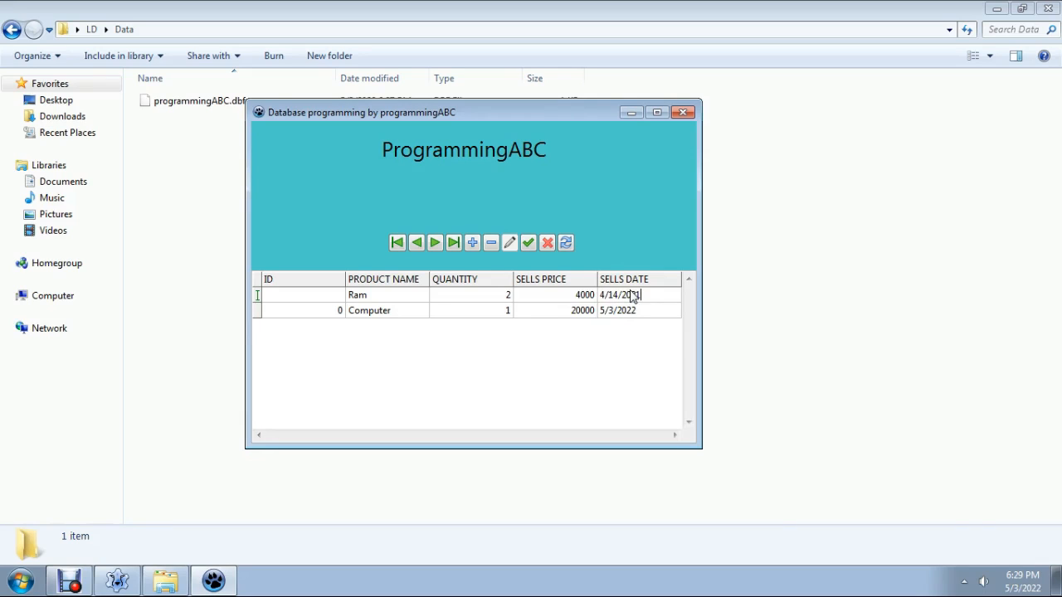
{"action": "left_click", "coordinate": [548, 242]}
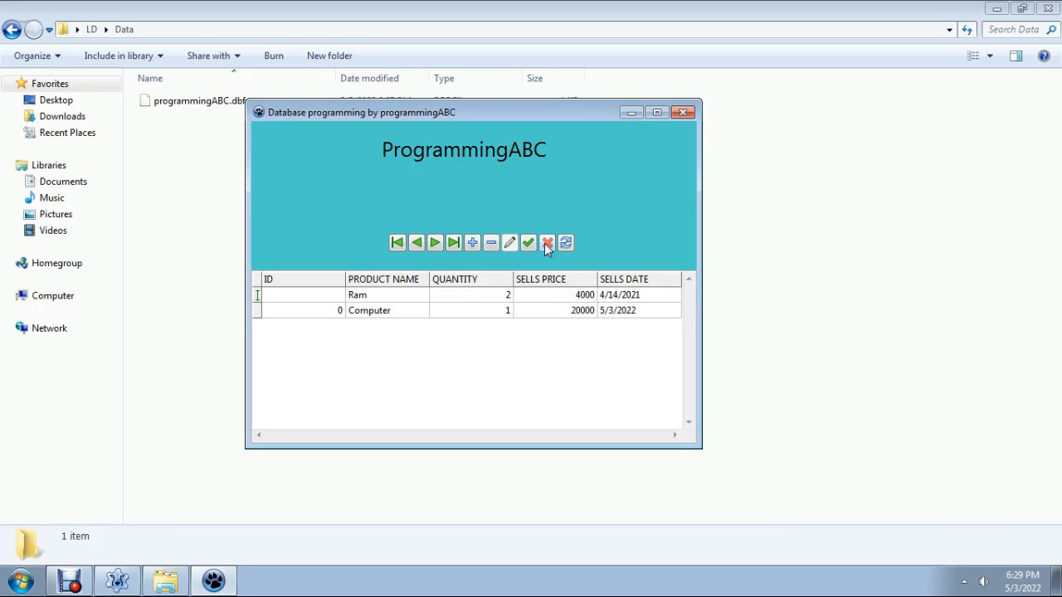
{"action": "mouse_move", "coordinate": [527, 242]}
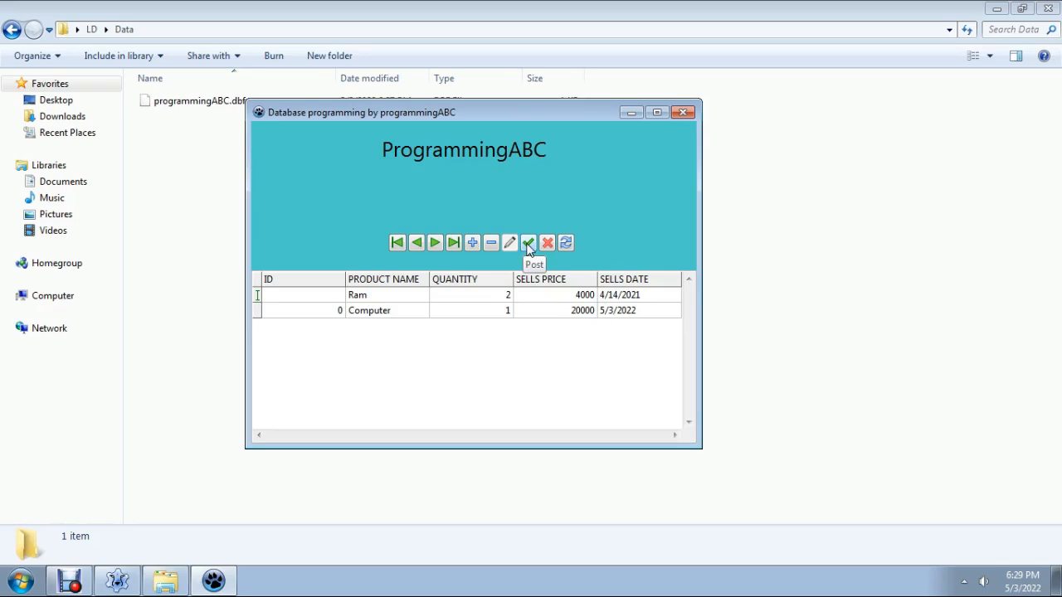
Select the Ram row and insert a new blank record before it
{"action": "left_click", "coordinate": [527, 243]}
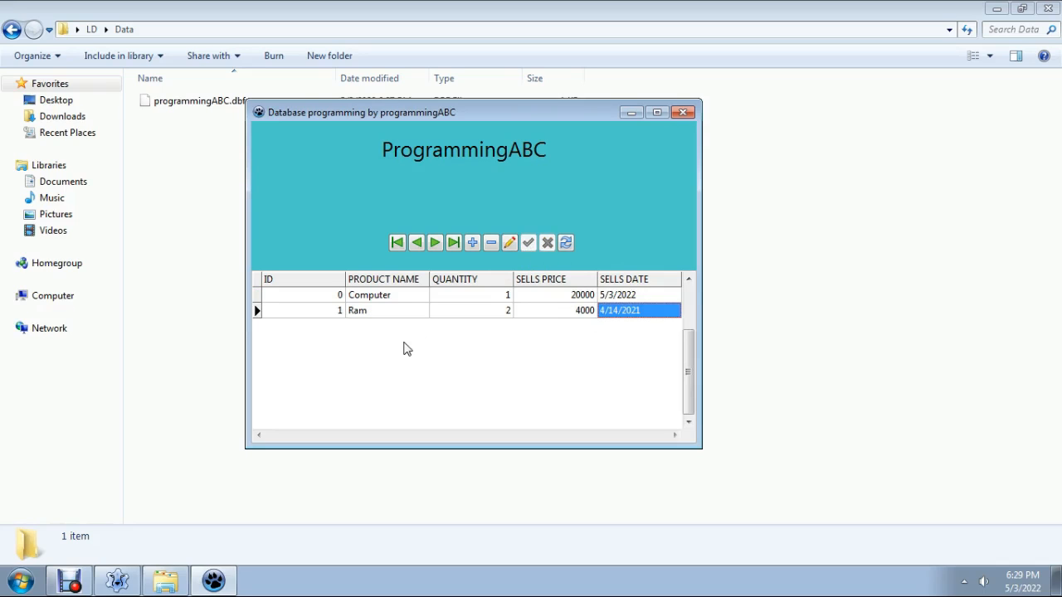
{"action": "mouse_move", "coordinate": [385, 302]}
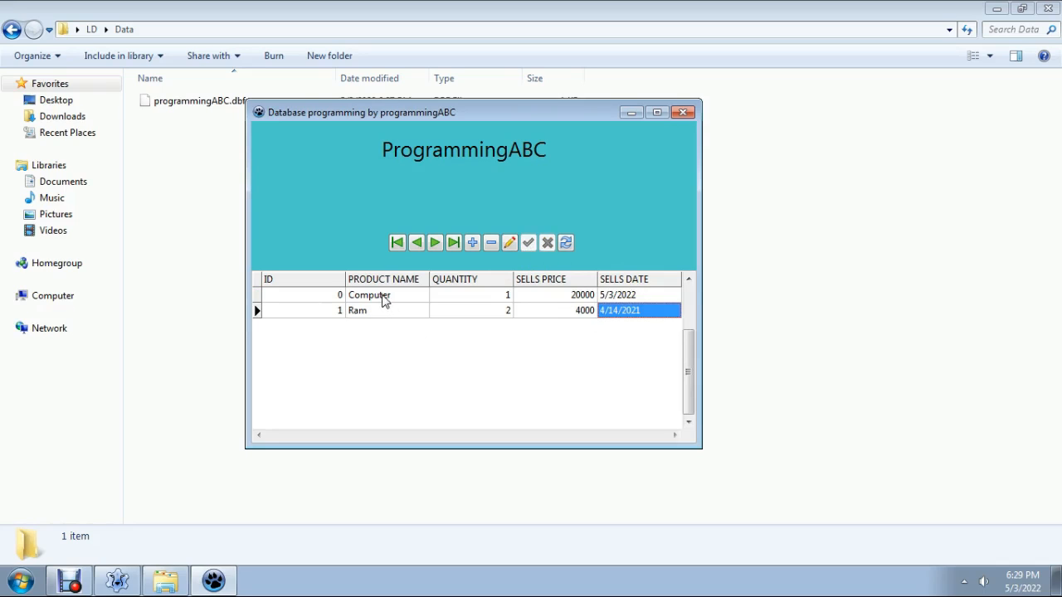
{"action": "left_click", "coordinate": [385, 310]}
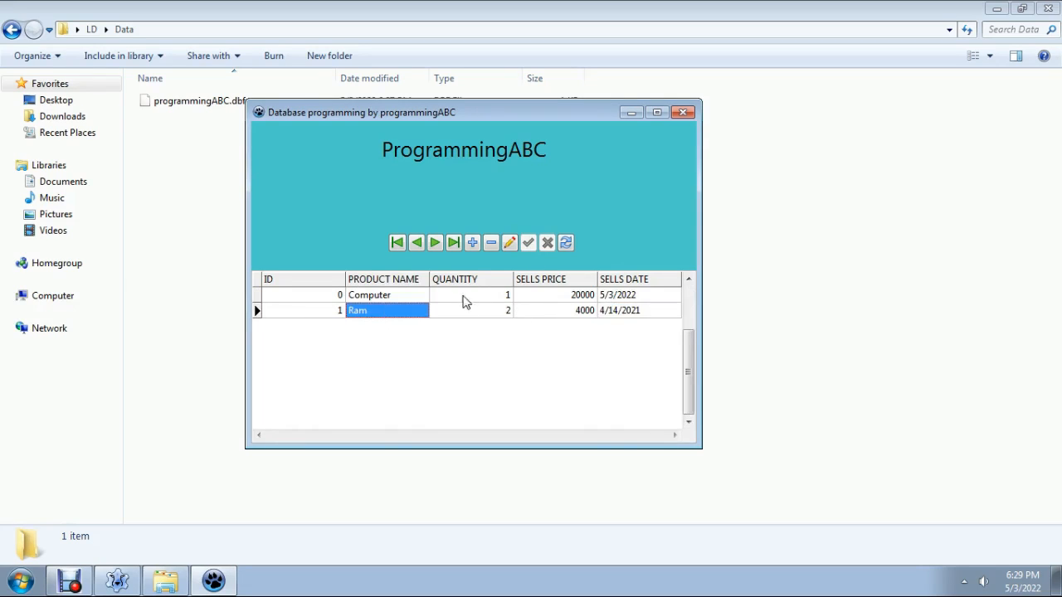
{"action": "mouse_move", "coordinate": [415, 302]}
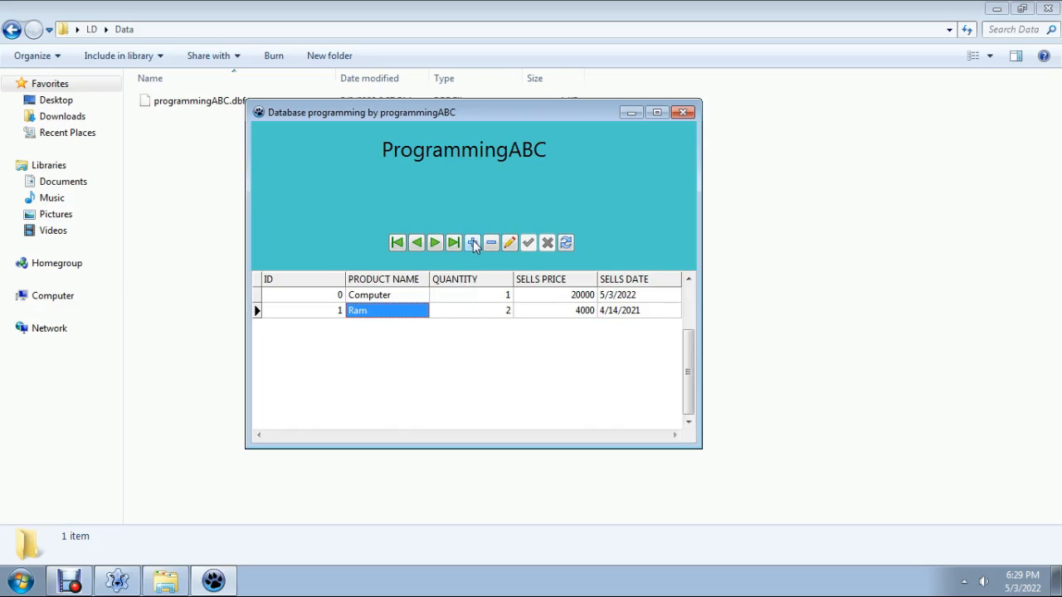
{"action": "left_click", "coordinate": [473, 243]}
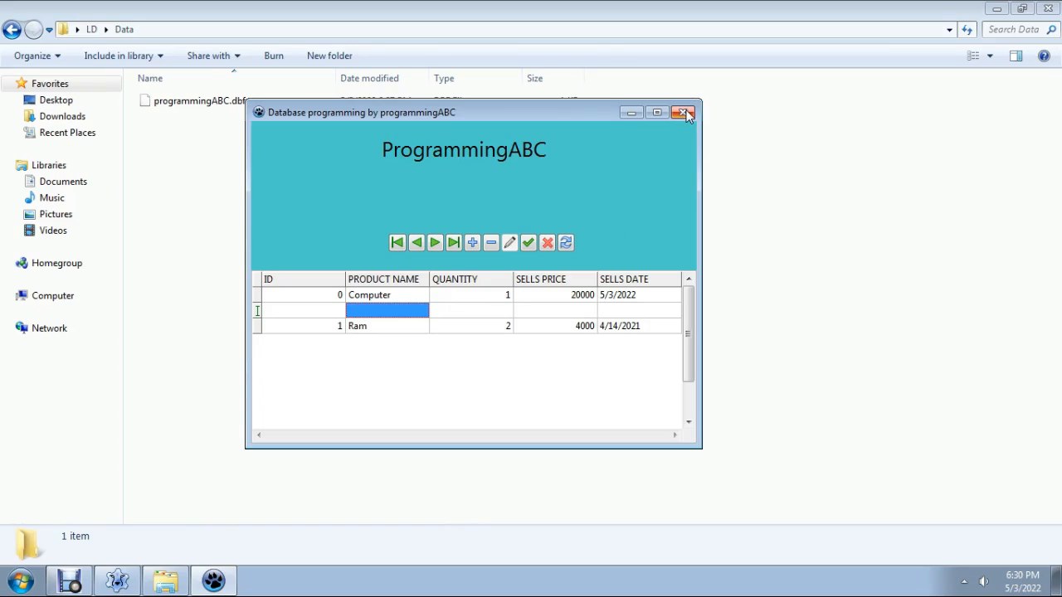
{"action": "mouse_move", "coordinate": [681, 113]}
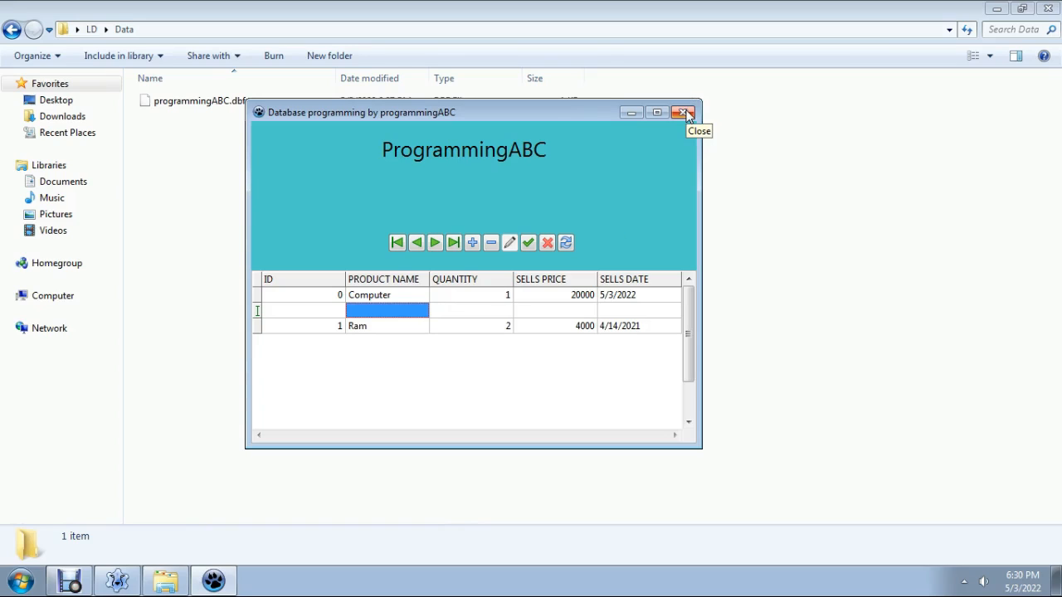
Close the app and relaunch project1.exe from the LD folder on the desktop
{"action": "left_click", "coordinate": [684, 113]}
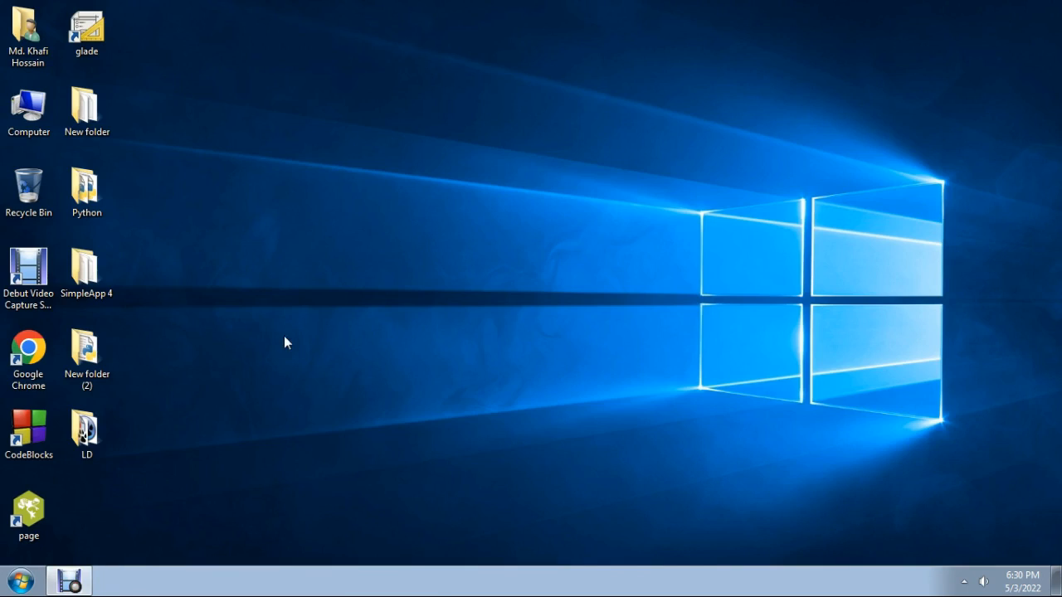
{"action": "double_click", "coordinate": [86, 428]}
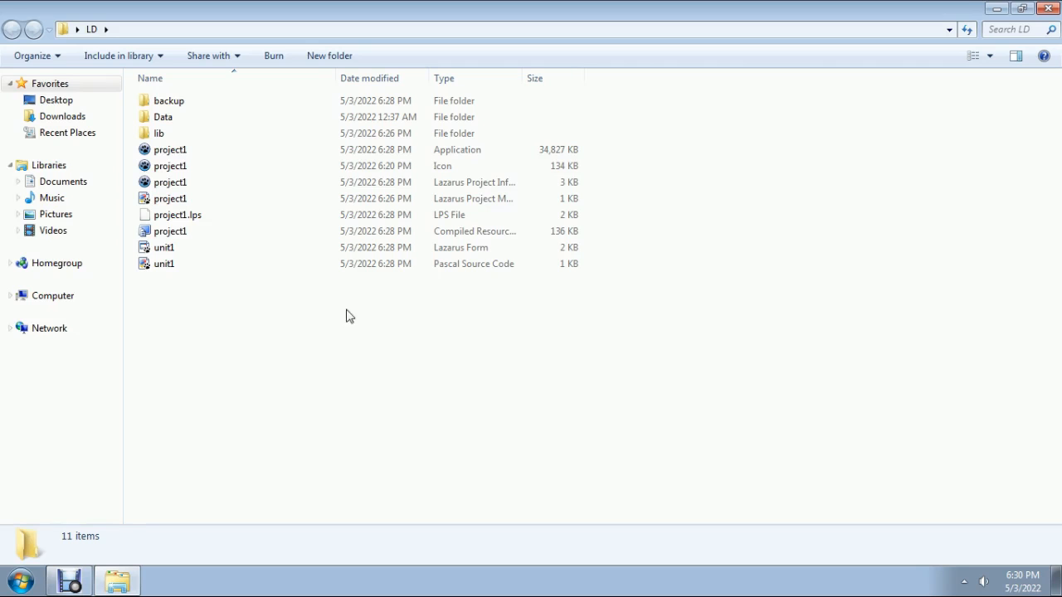
{"action": "left_click", "coordinate": [169, 149]}
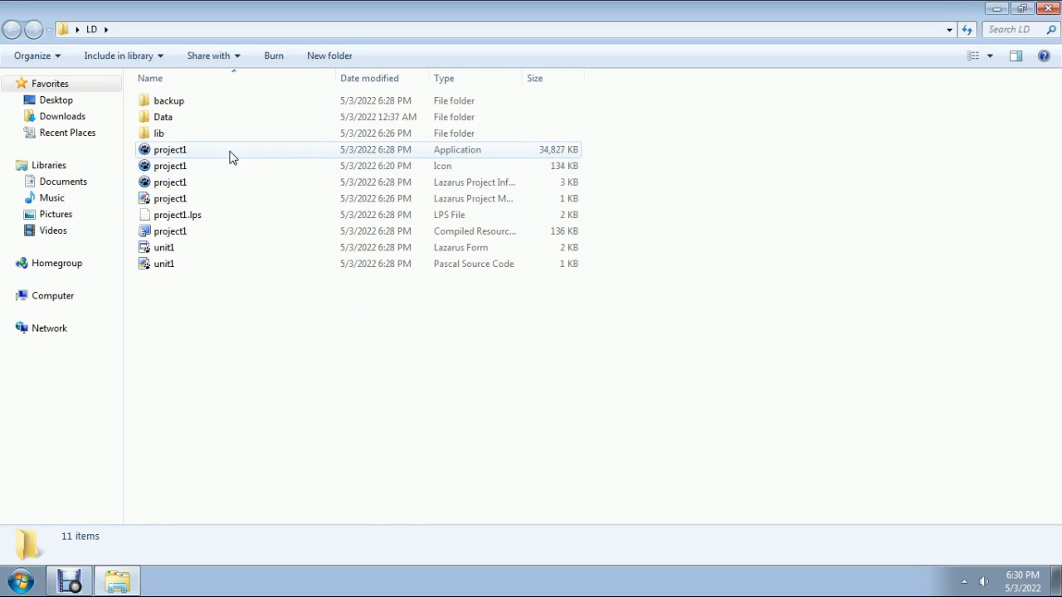
{"action": "double_click", "coordinate": [169, 150]}
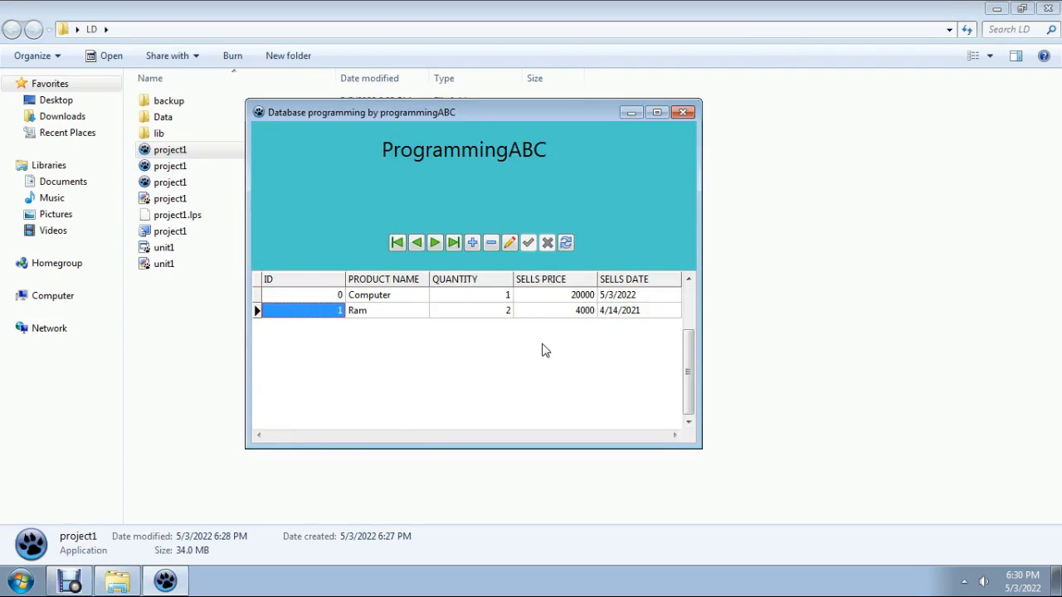
{"action": "mouse_move", "coordinate": [378, 305]}
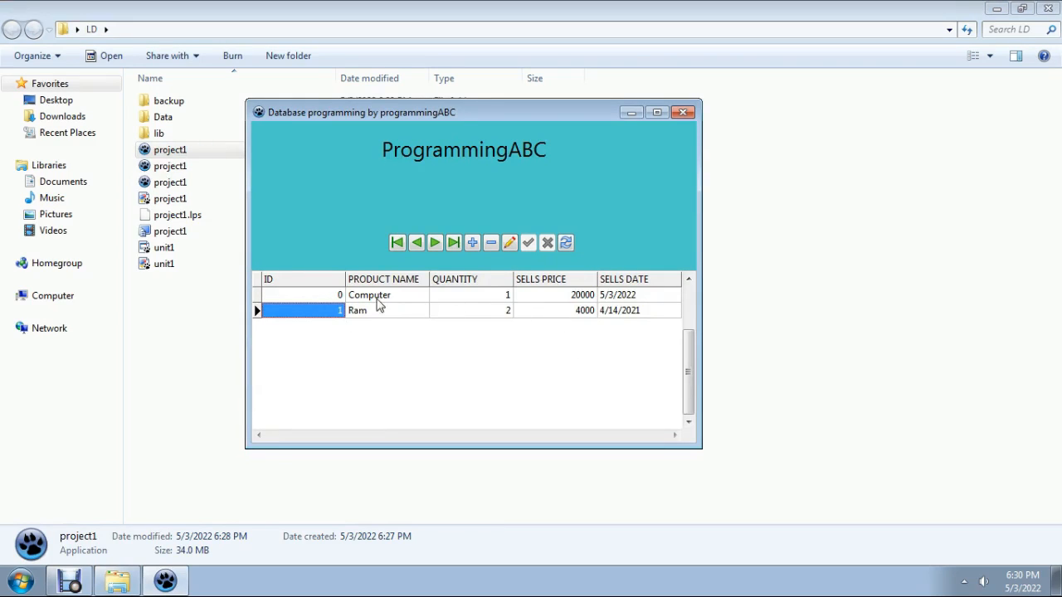
Insert a new first record and enter Mother Board, quantity 1, price 4000
{"action": "left_click", "coordinate": [358, 310]}
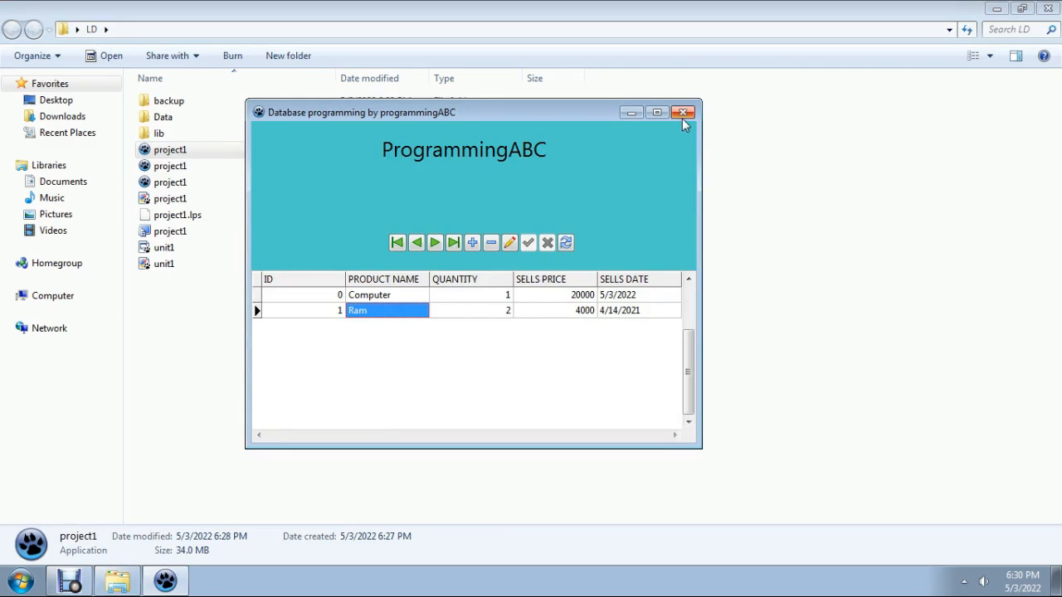
{"action": "left_click", "coordinate": [396, 242]}
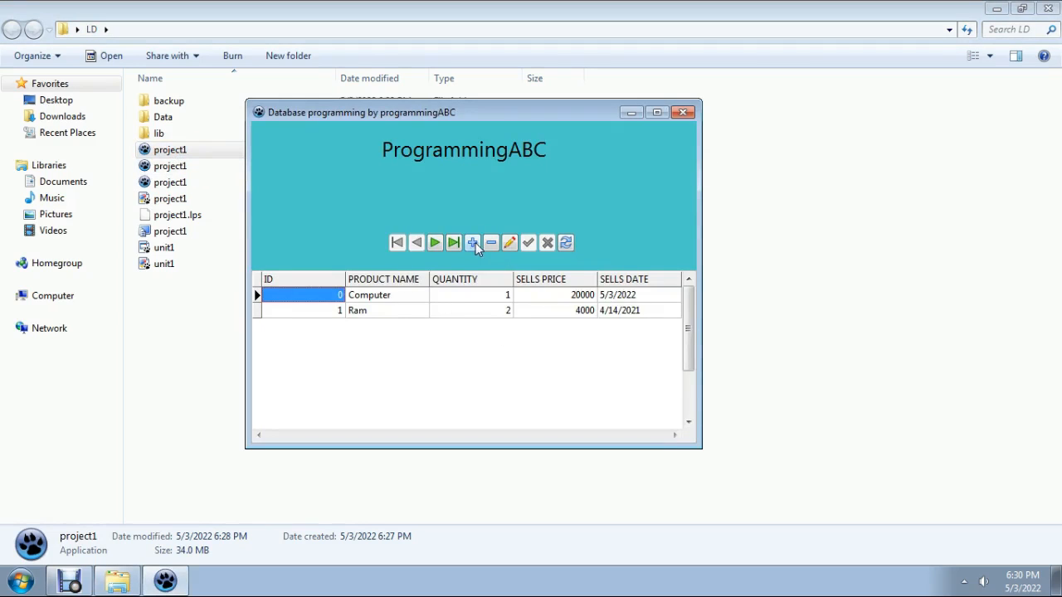
{"action": "left_click", "coordinate": [473, 242]}
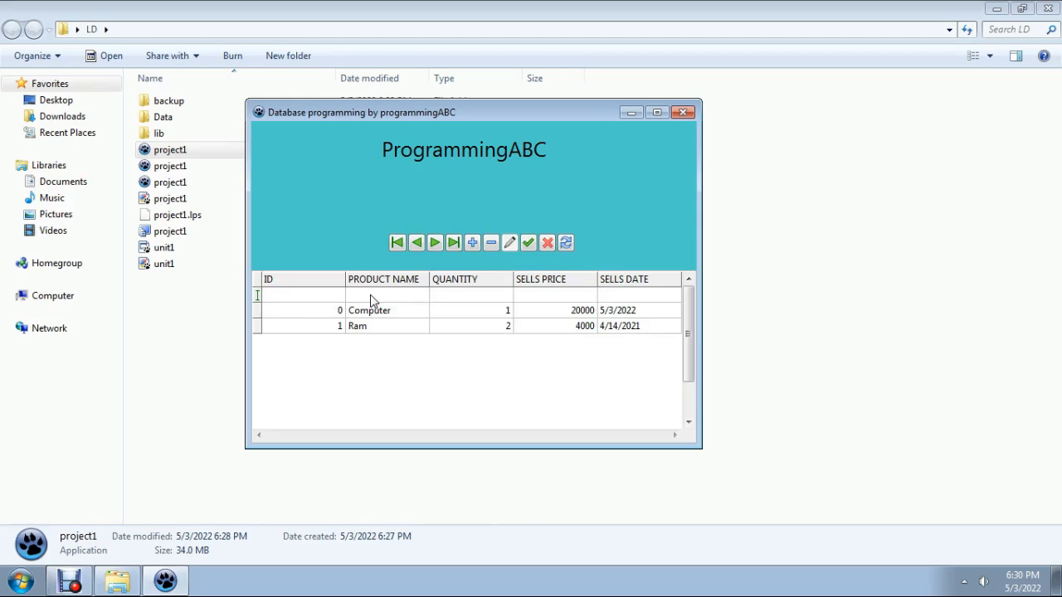
{"action": "type", "text": "Mother"}
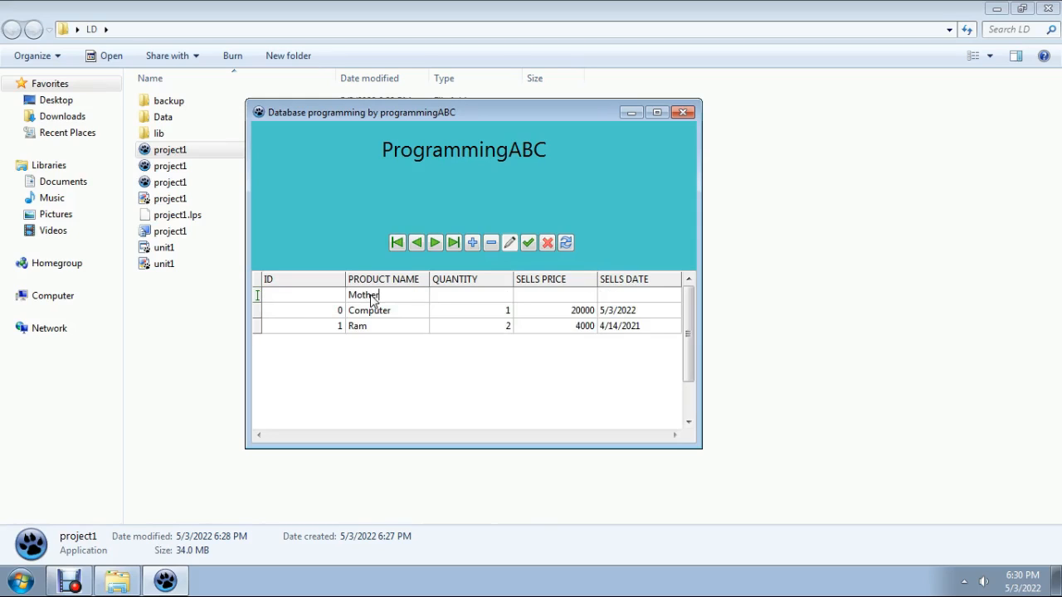
{"action": "type", "text": "Bo"}
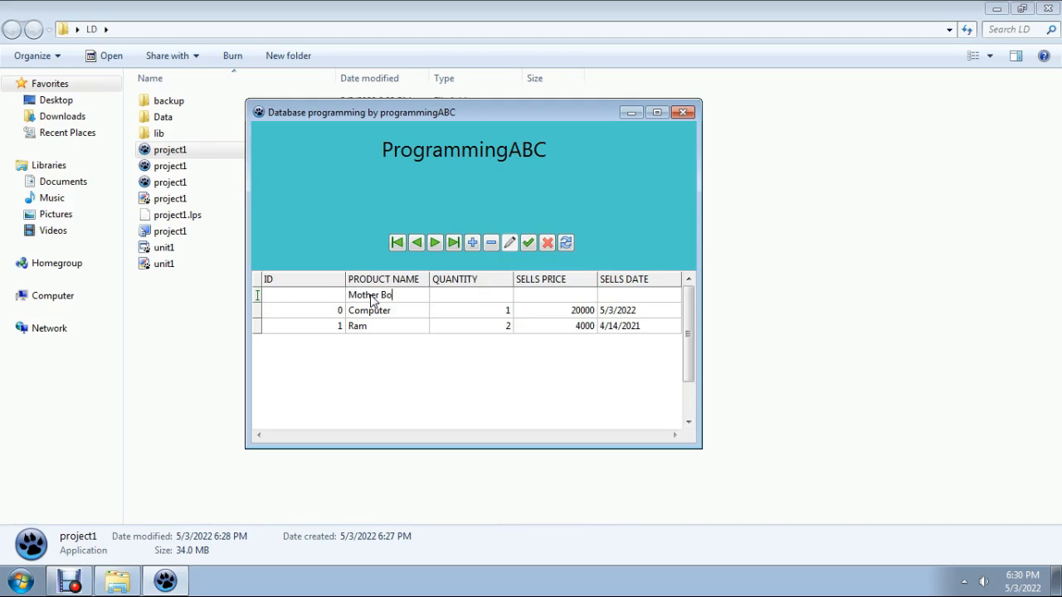
{"action": "type", "text": "ard"}
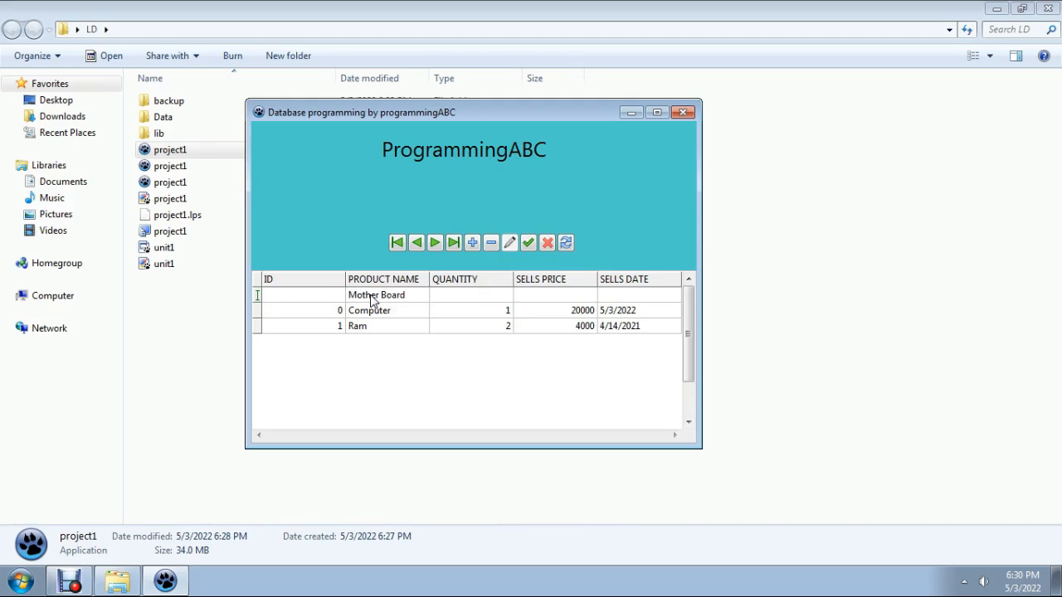
{"action": "mouse_move", "coordinate": [478, 297]}
{"action": "type", "text": "1"}
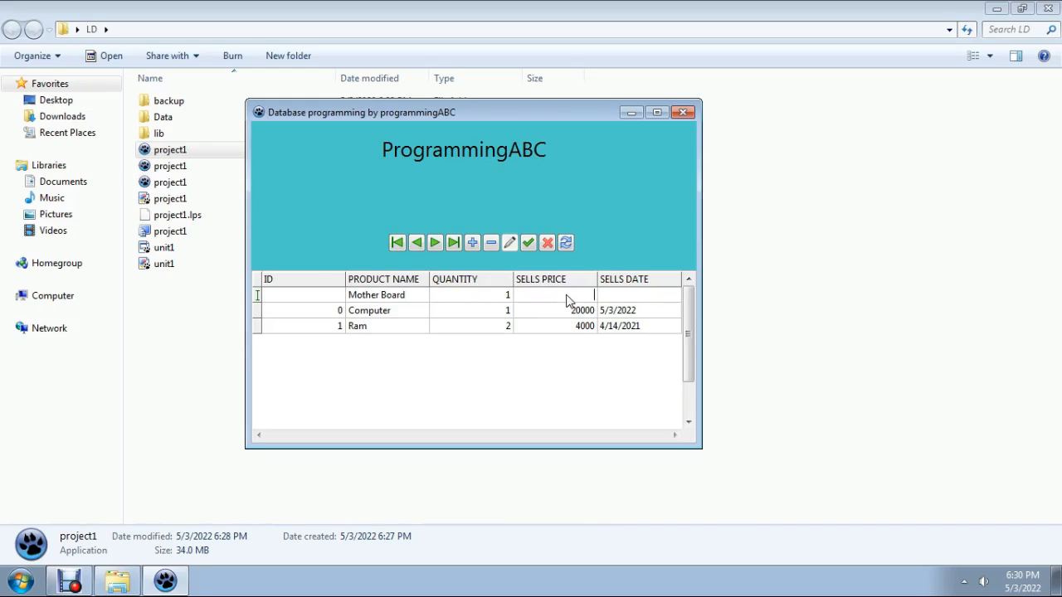
{"action": "type", "text": "400"}
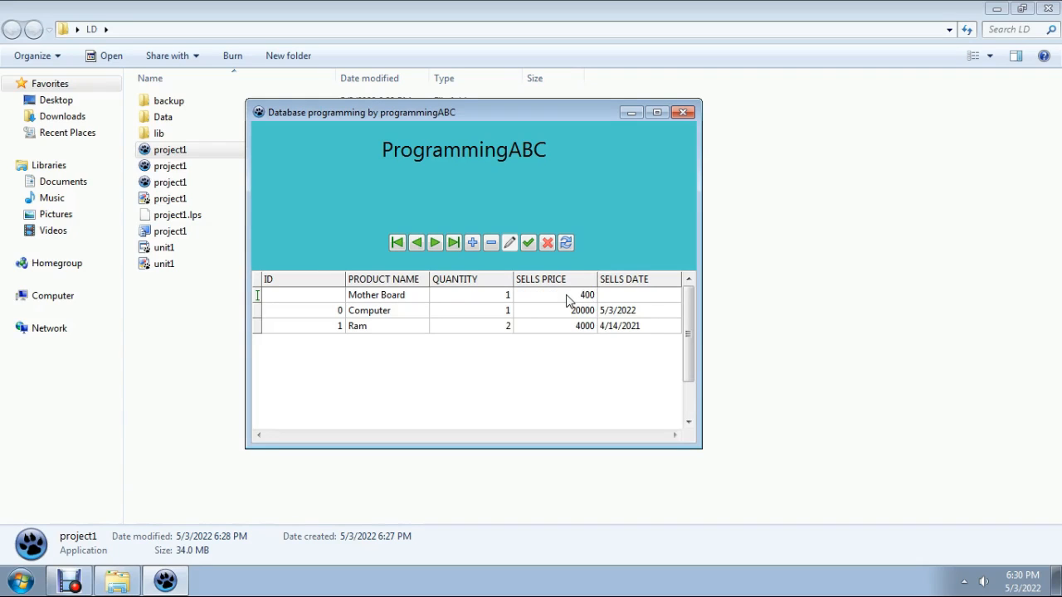
Enter 5/3/2022 as the Mother Board record's sells date
{"action": "left_click", "coordinate": [633, 295]}
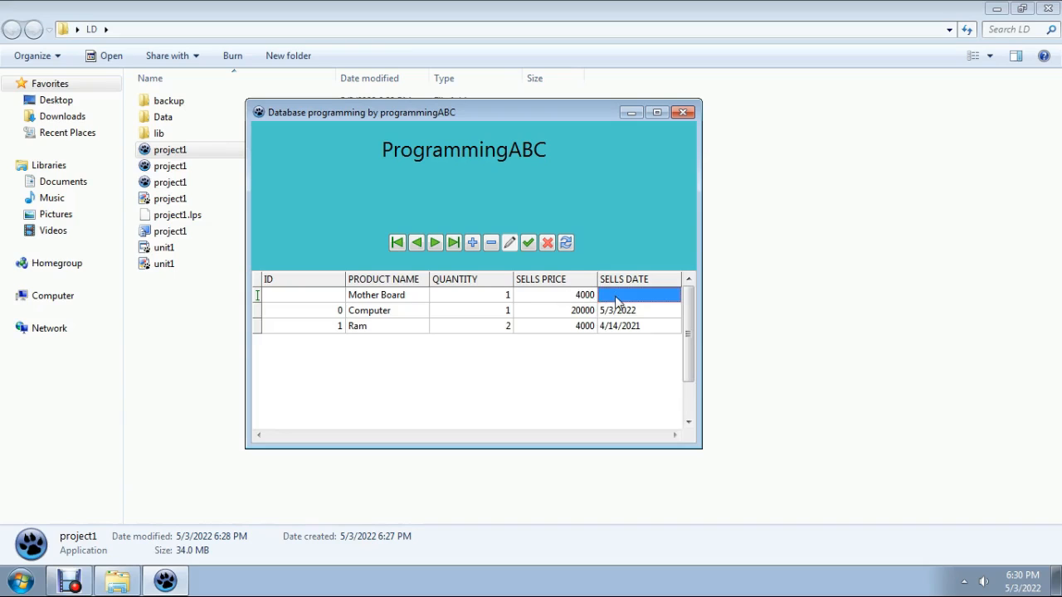
{"action": "left_click", "coordinate": [639, 295]}
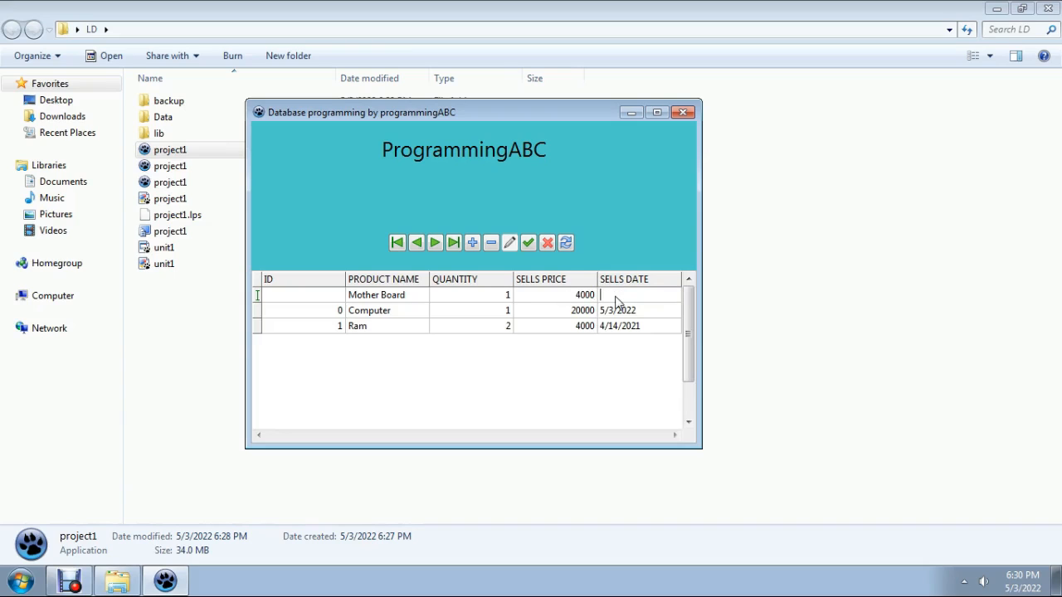
{"action": "type", "text": "5/"}
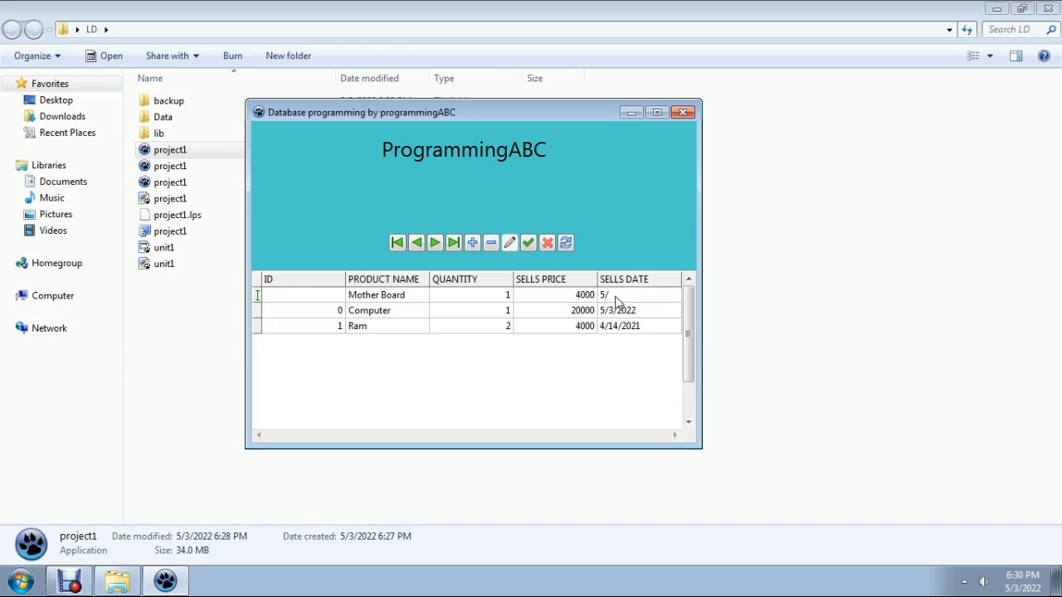
{"action": "type", "text": "3"}
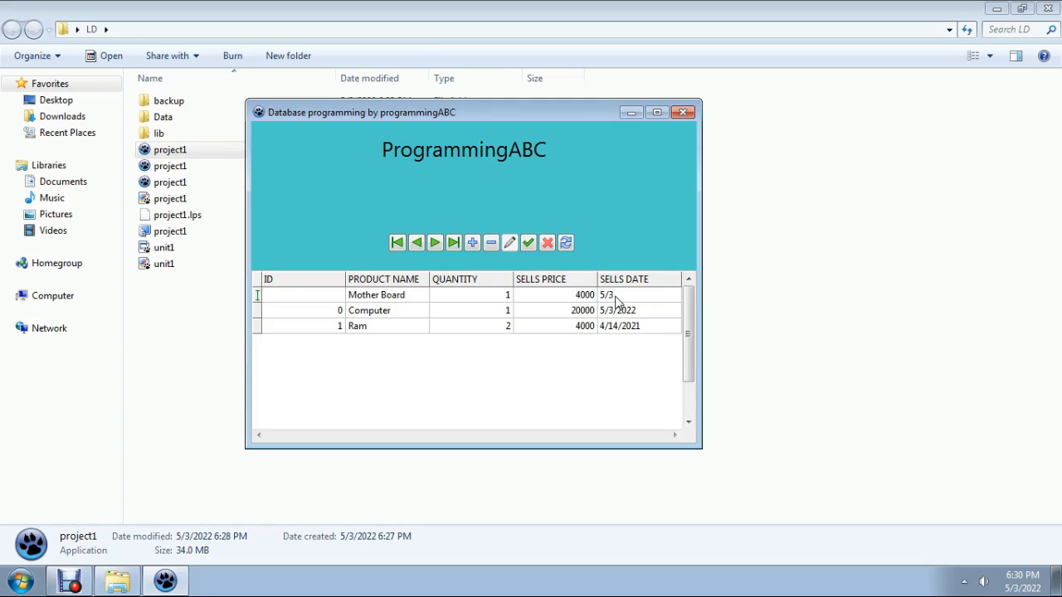
{"action": "type", "text": "2022"}
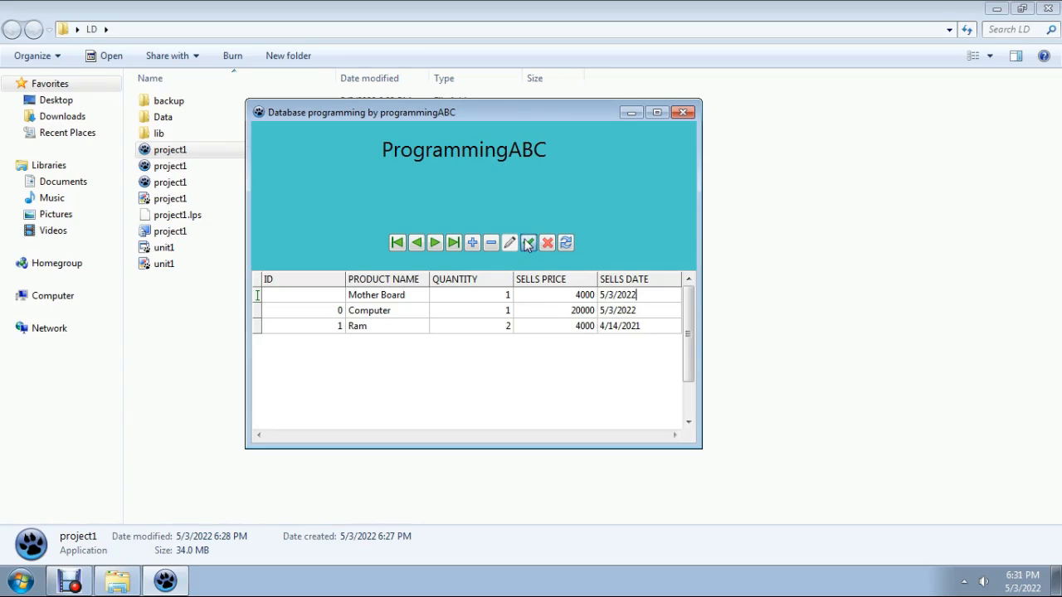
Post the Mother Board record and navigate back to select the Ram row
{"action": "left_click", "coordinate": [509, 242]}
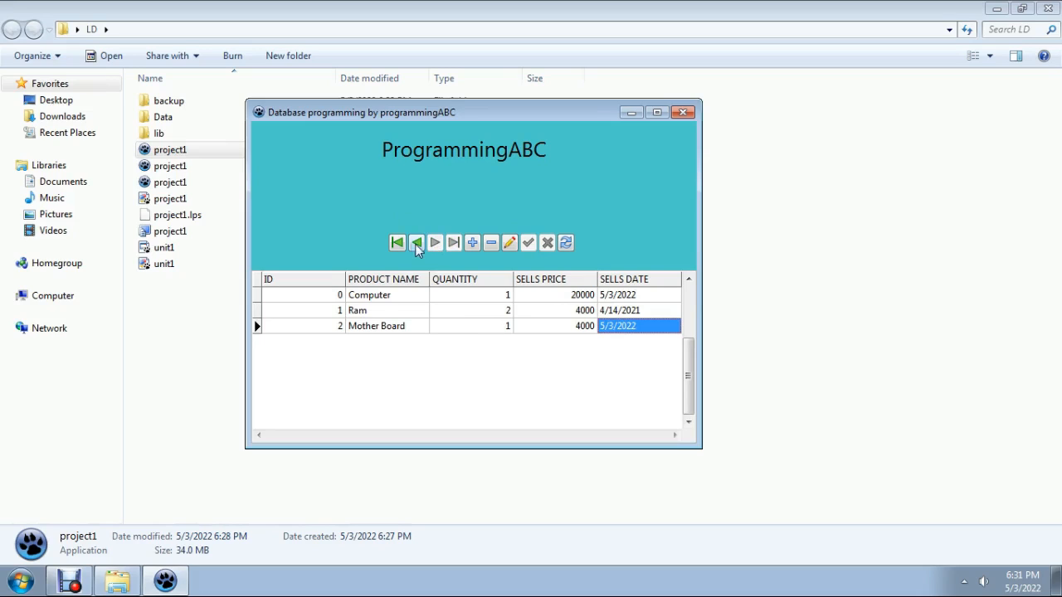
{"action": "left_click", "coordinate": [416, 242]}
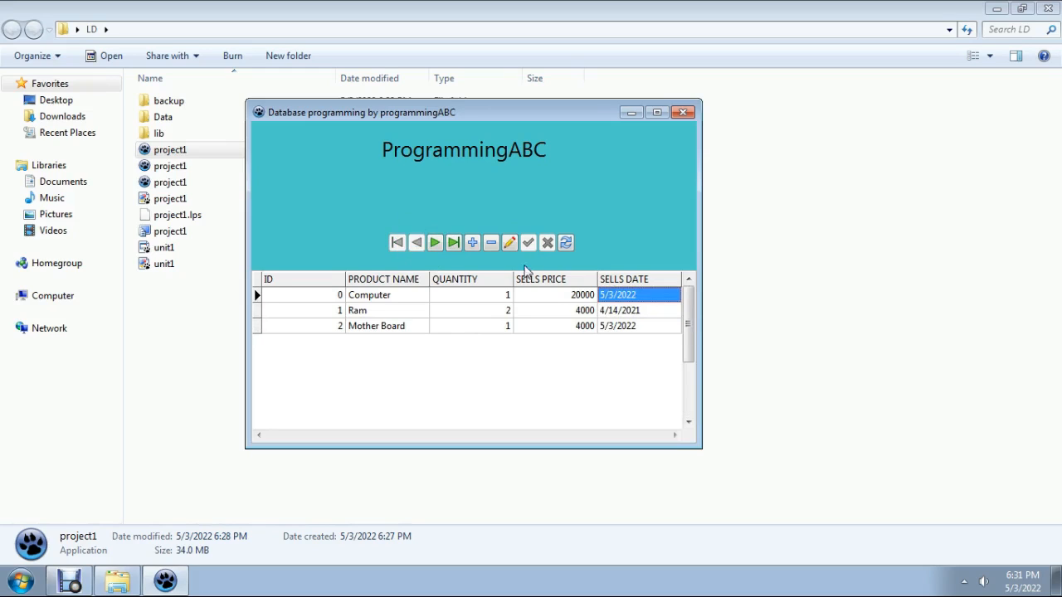
{"action": "left_click", "coordinate": [386, 310]}
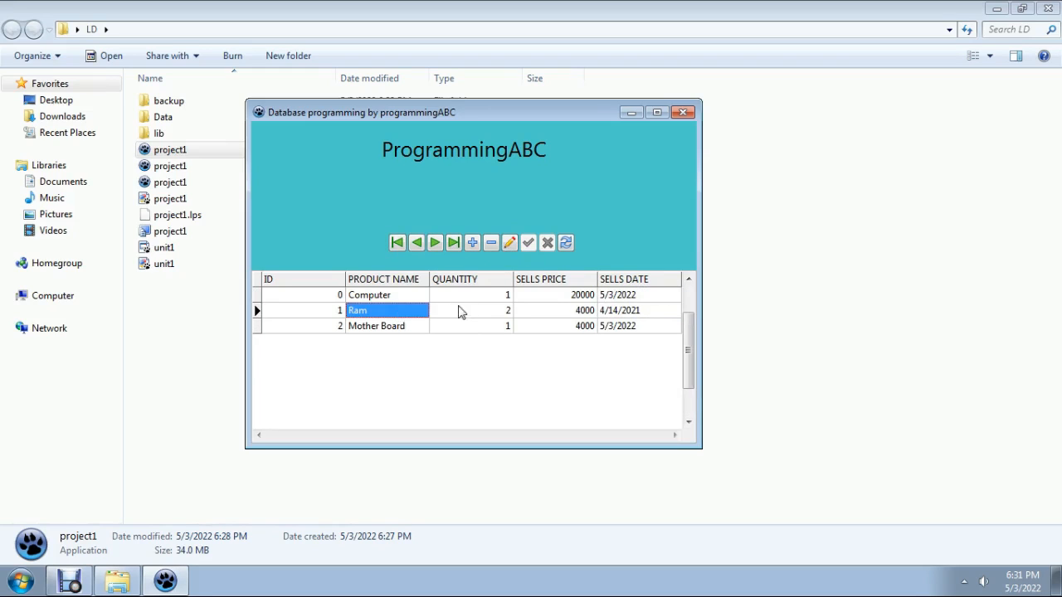
{"action": "mouse_move", "coordinate": [396, 295]}
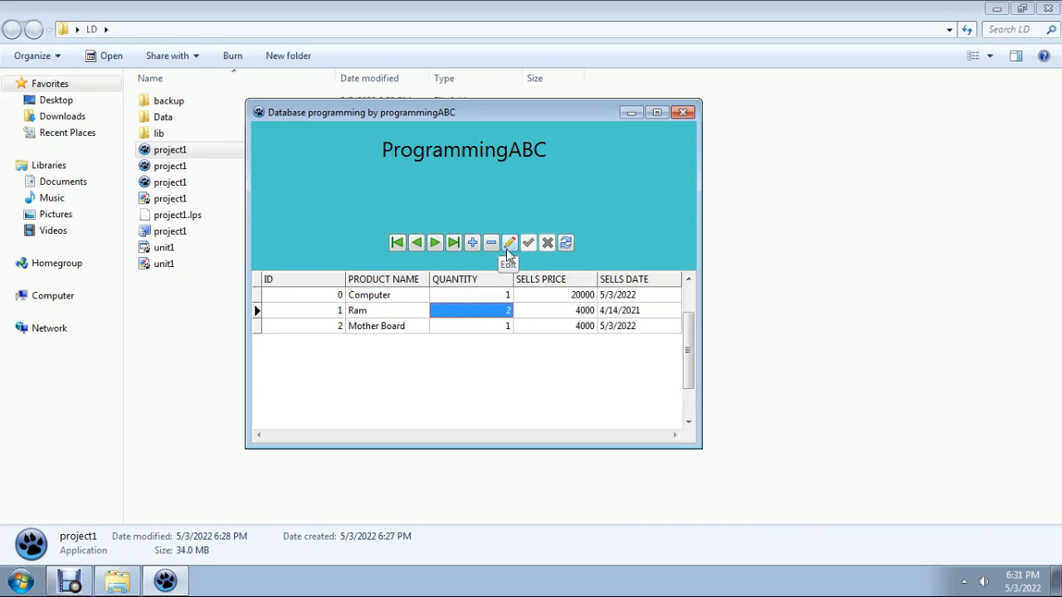
{"action": "mouse_move", "coordinate": [568, 242]}
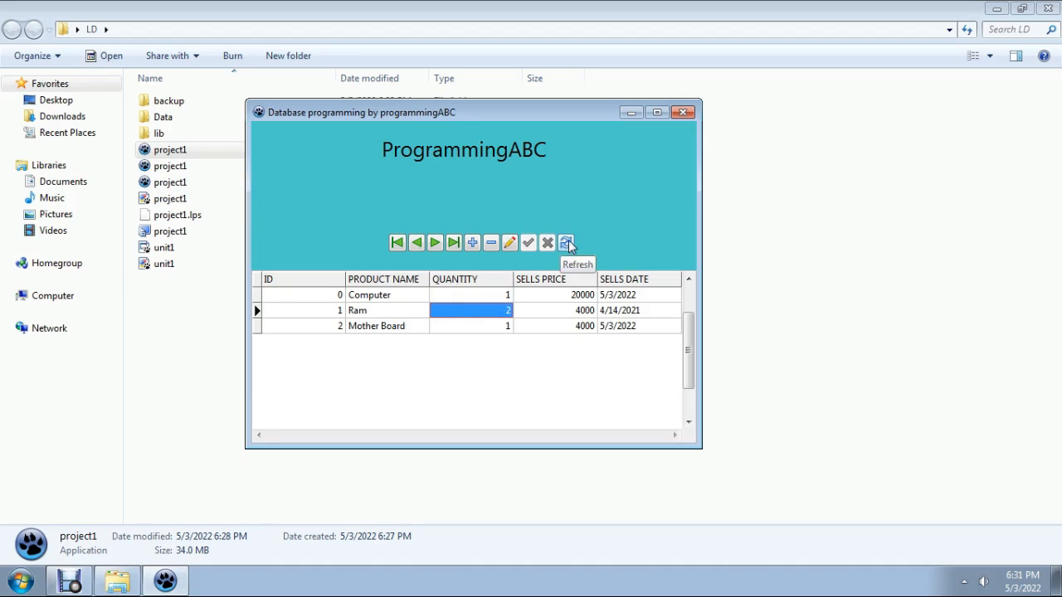
{"action": "mouse_move", "coordinate": [361, 185]}
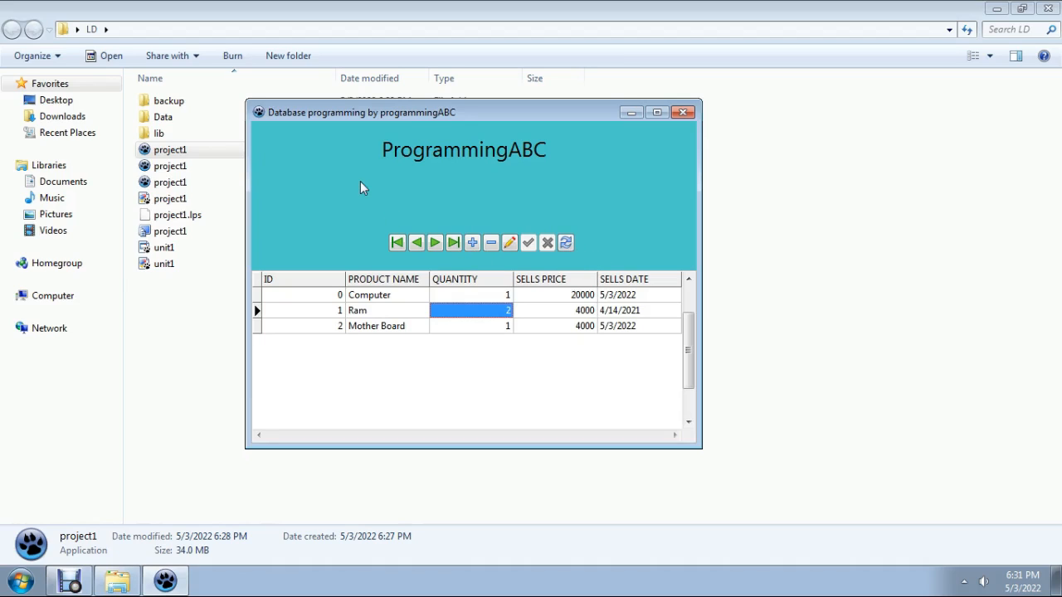
{"action": "mouse_move", "coordinate": [473, 136]}
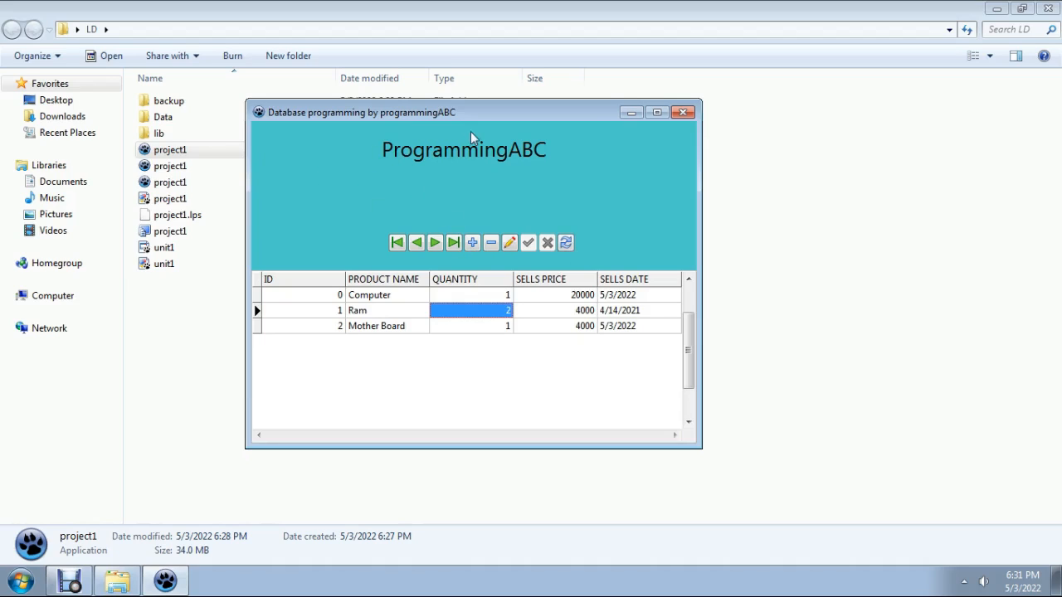